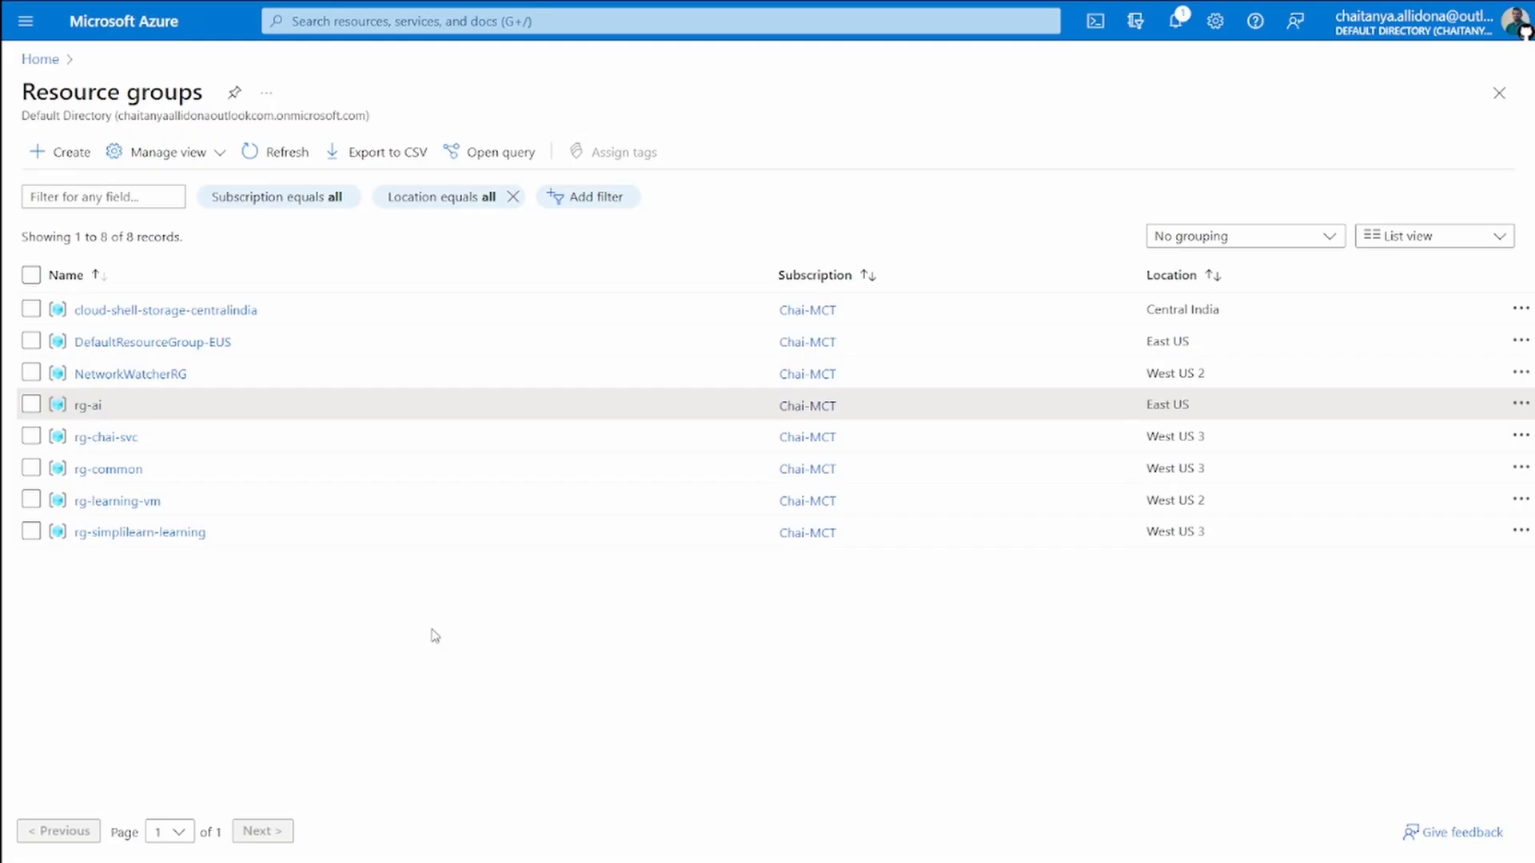
{"action": "mouse_move", "coordinate": [216, 625]}
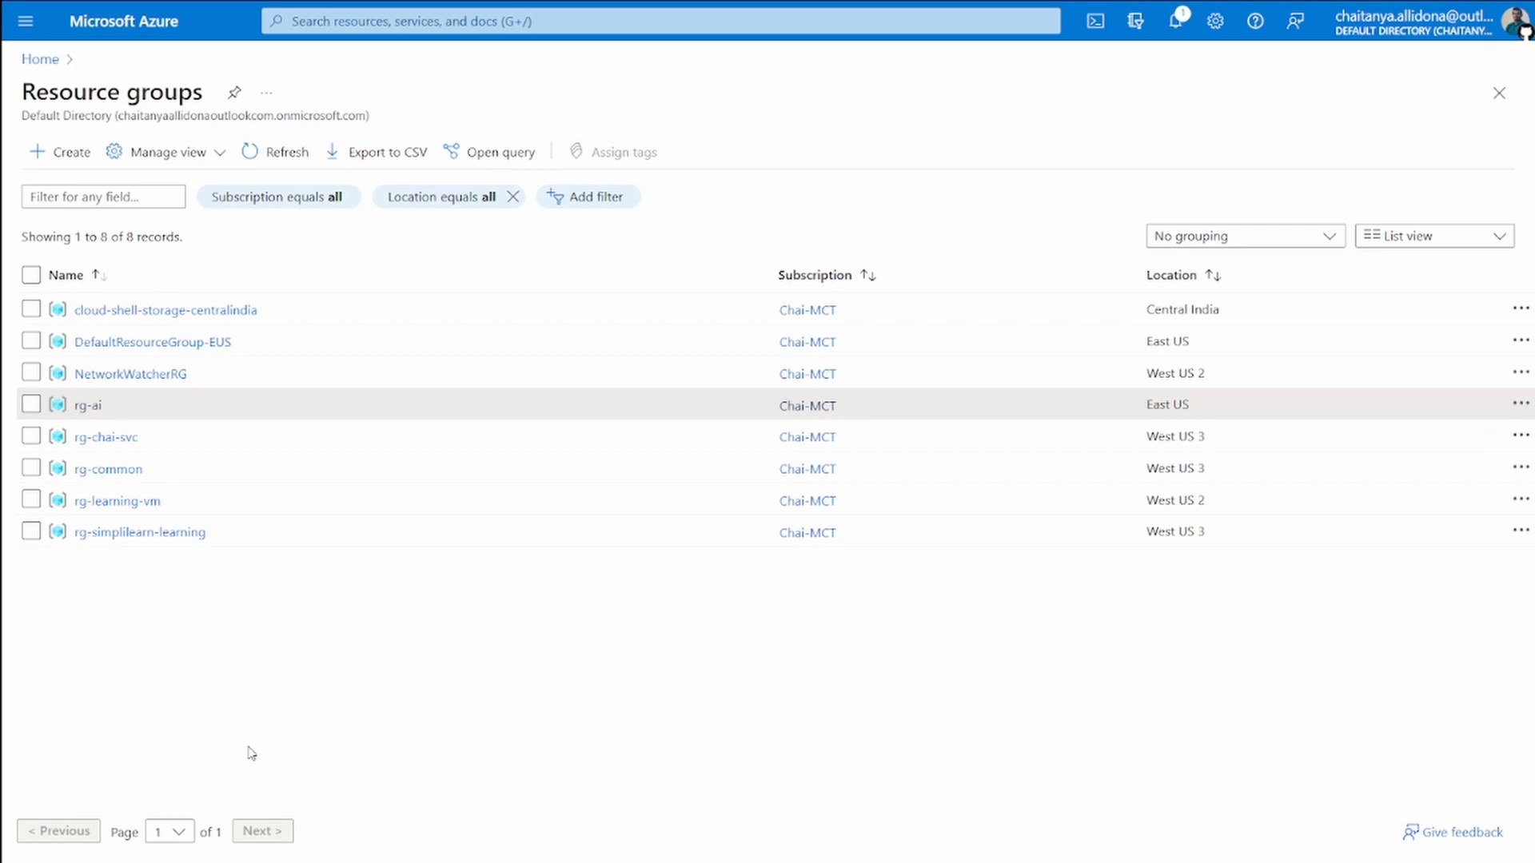
Review the eight existing resource groups, then bring up the Alt+Tab window switcher
{"action": "key", "text": "alt+tab"}
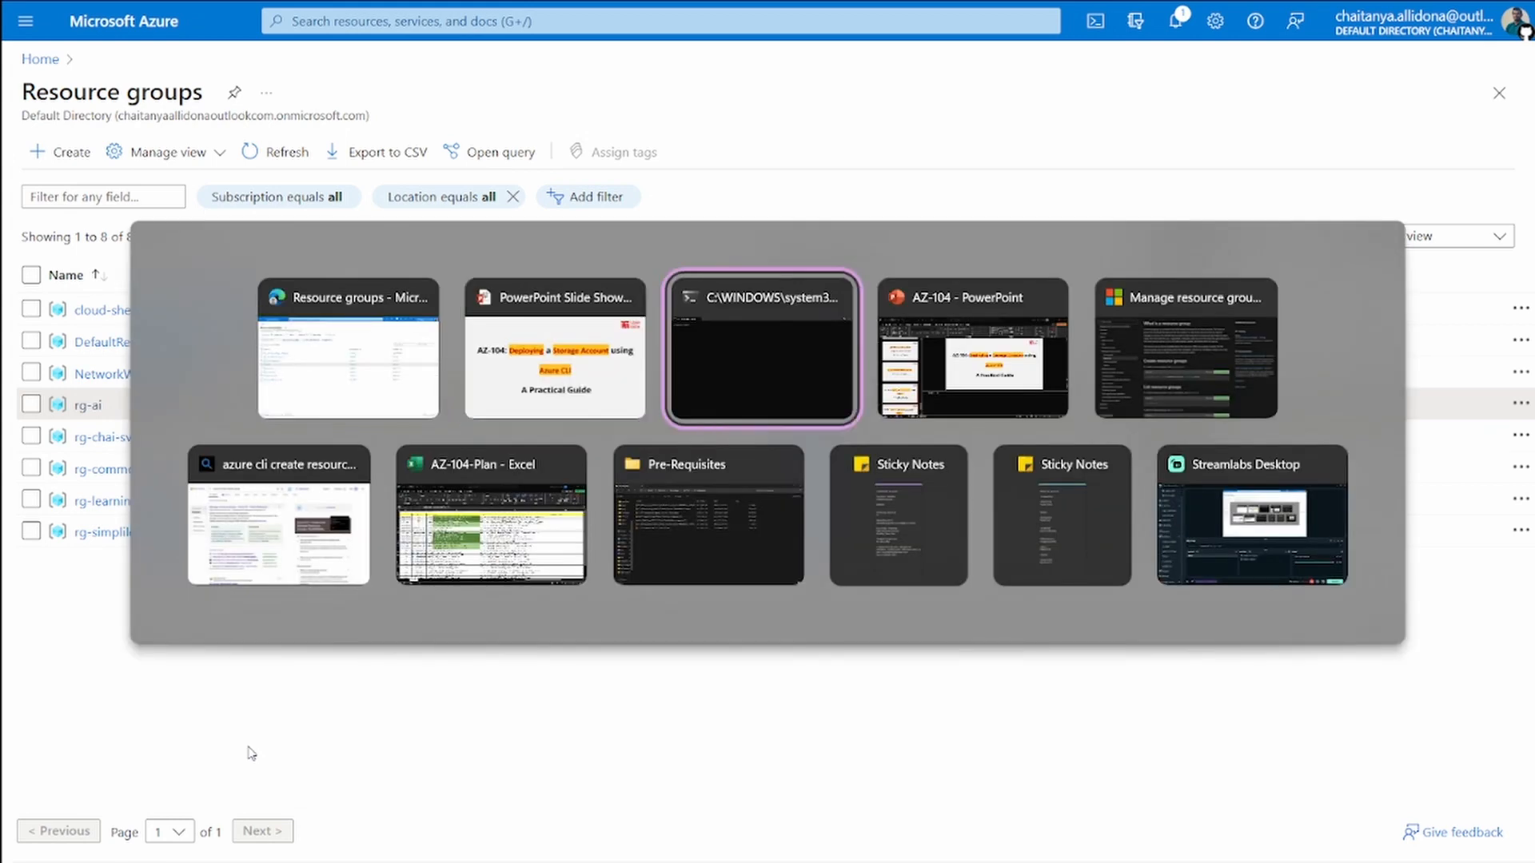
Discard the mistyped az loginn and enter az group create --name rg-azcli
{"action": "left_click", "coordinate": [760, 349]}
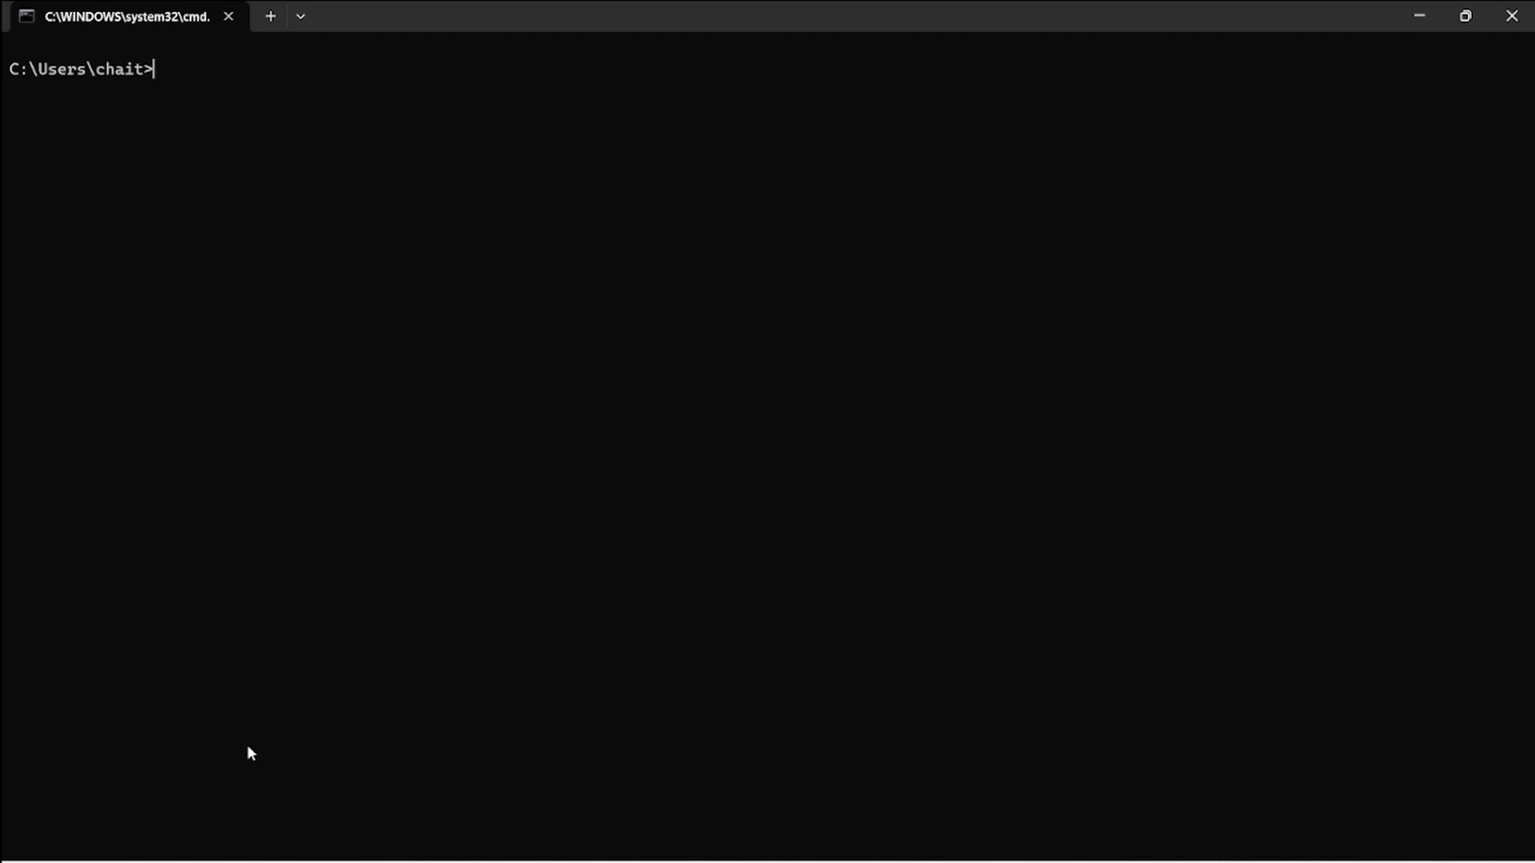
{"action": "type", "text": "az"}
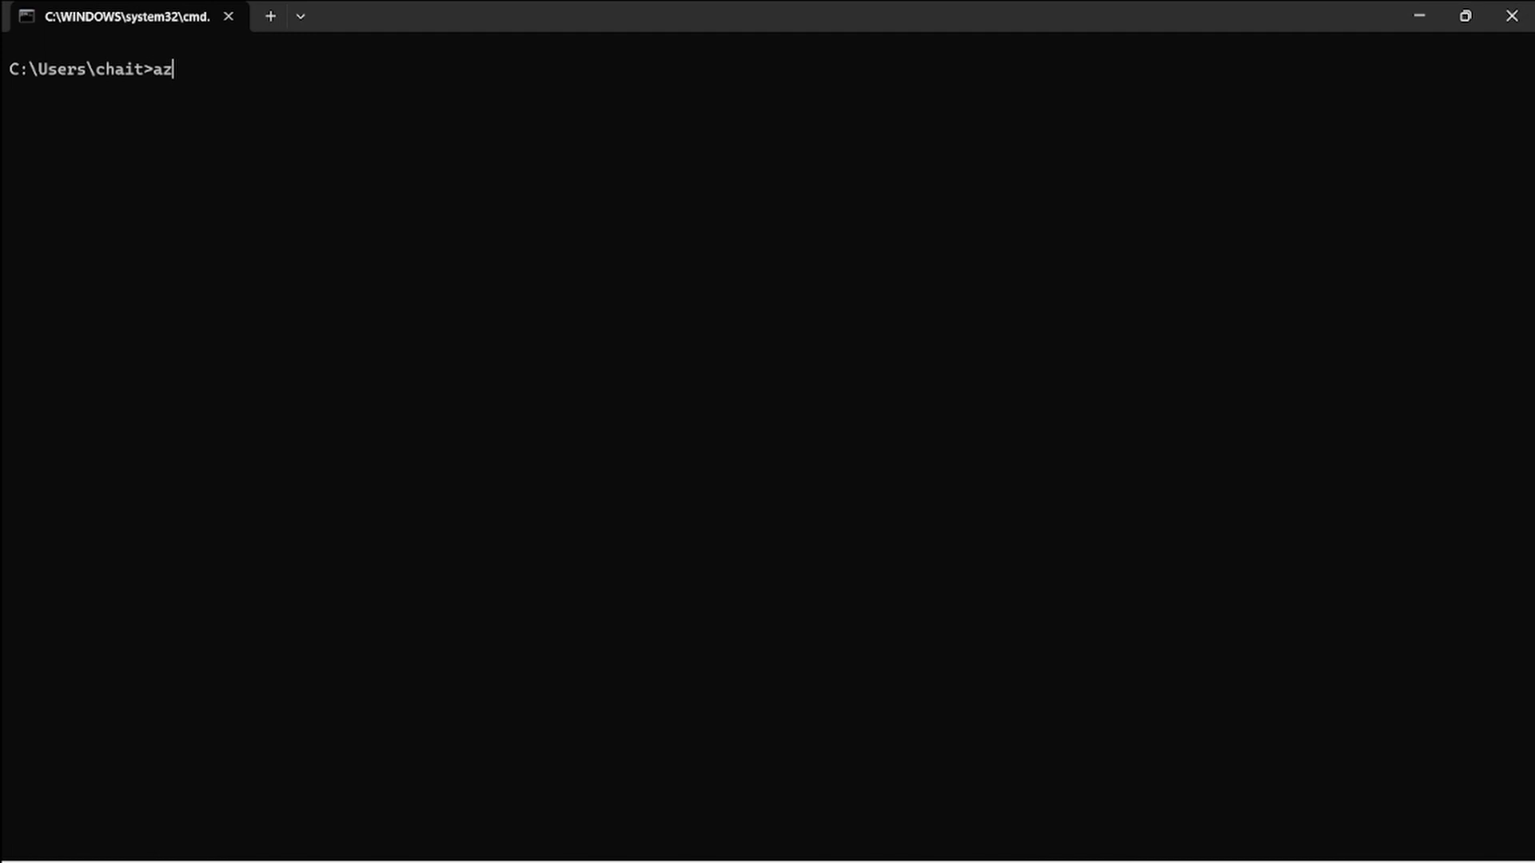
{"action": "type", "text": "loginn"}
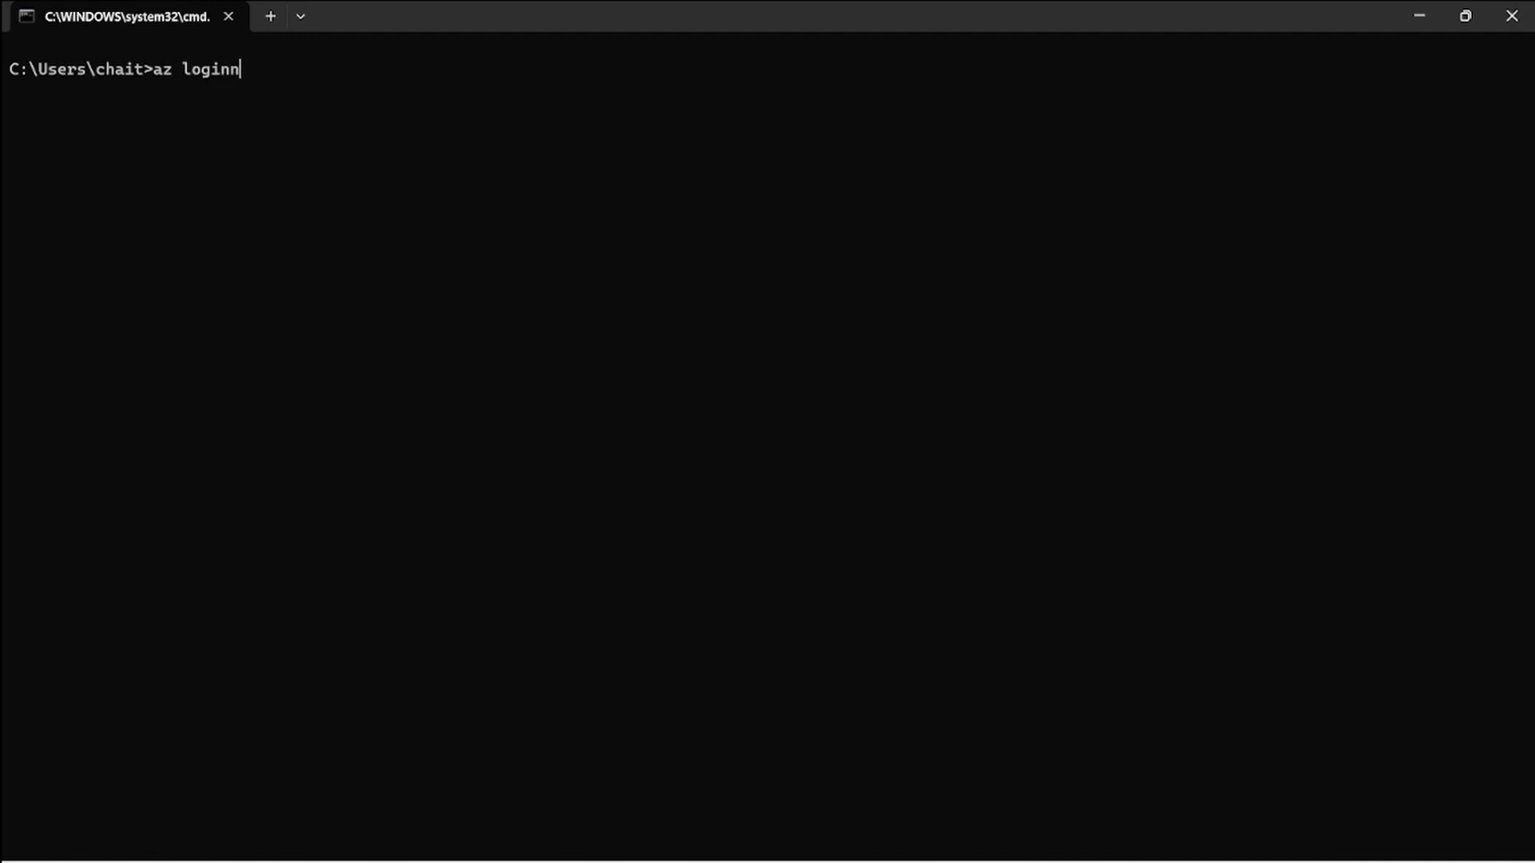
{"action": "key", "text": "Backspace"}
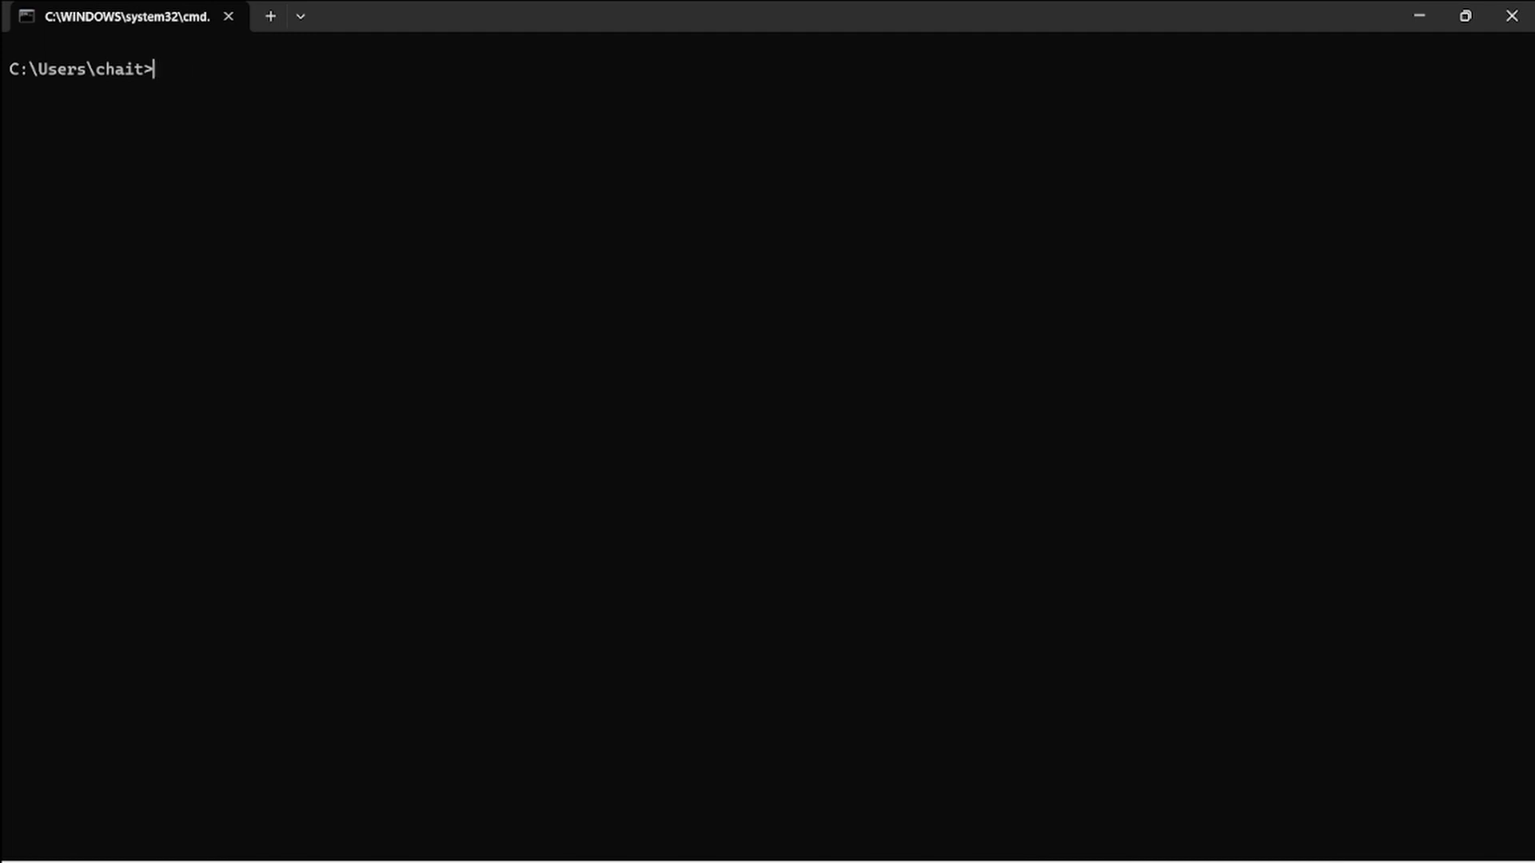
{"action": "type", "text": "az"}
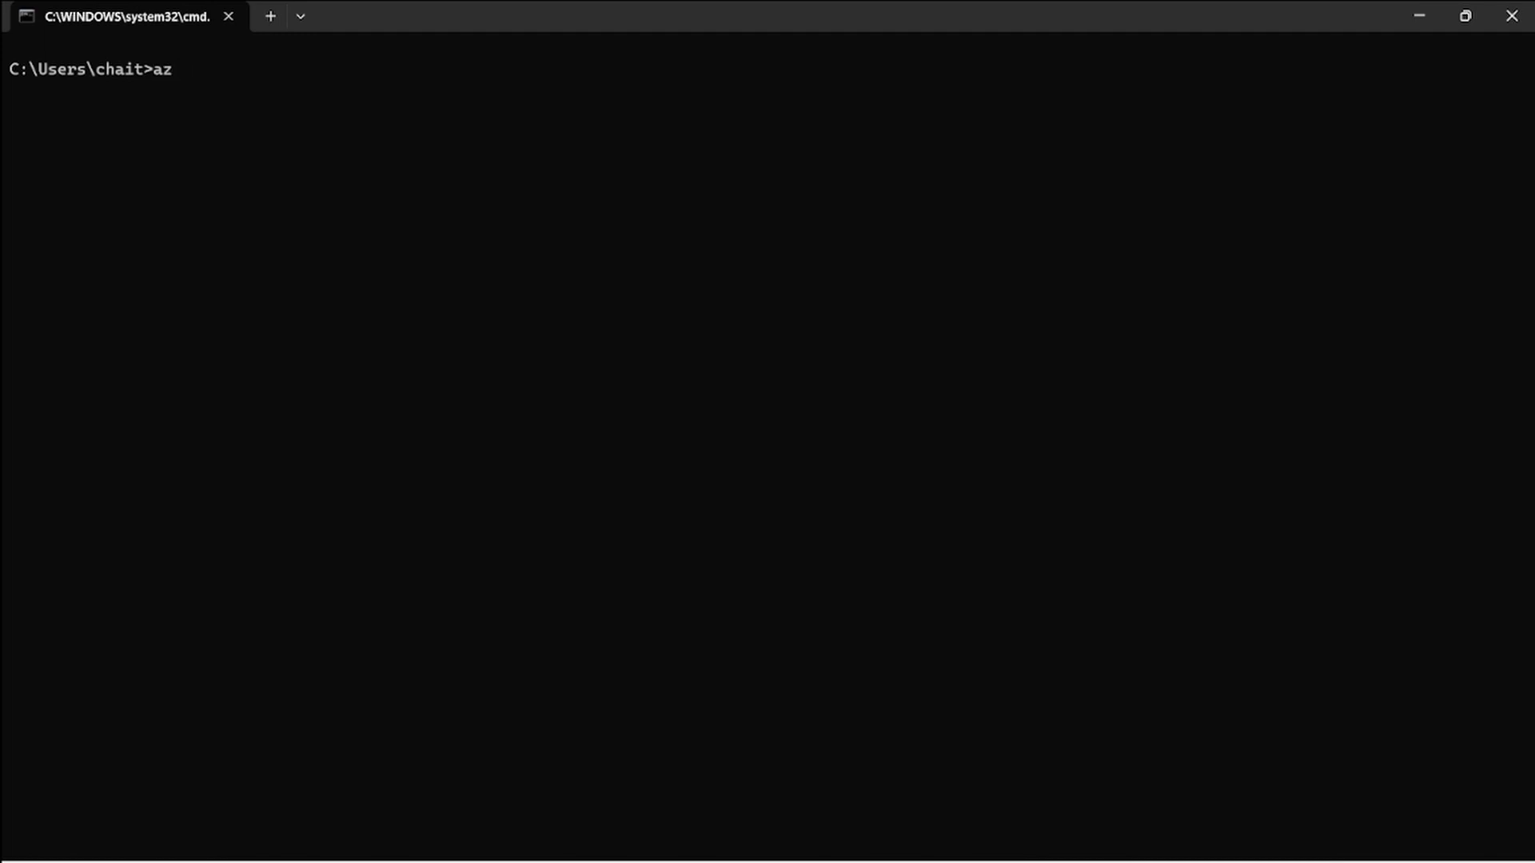
{"action": "type", "text": "group"}
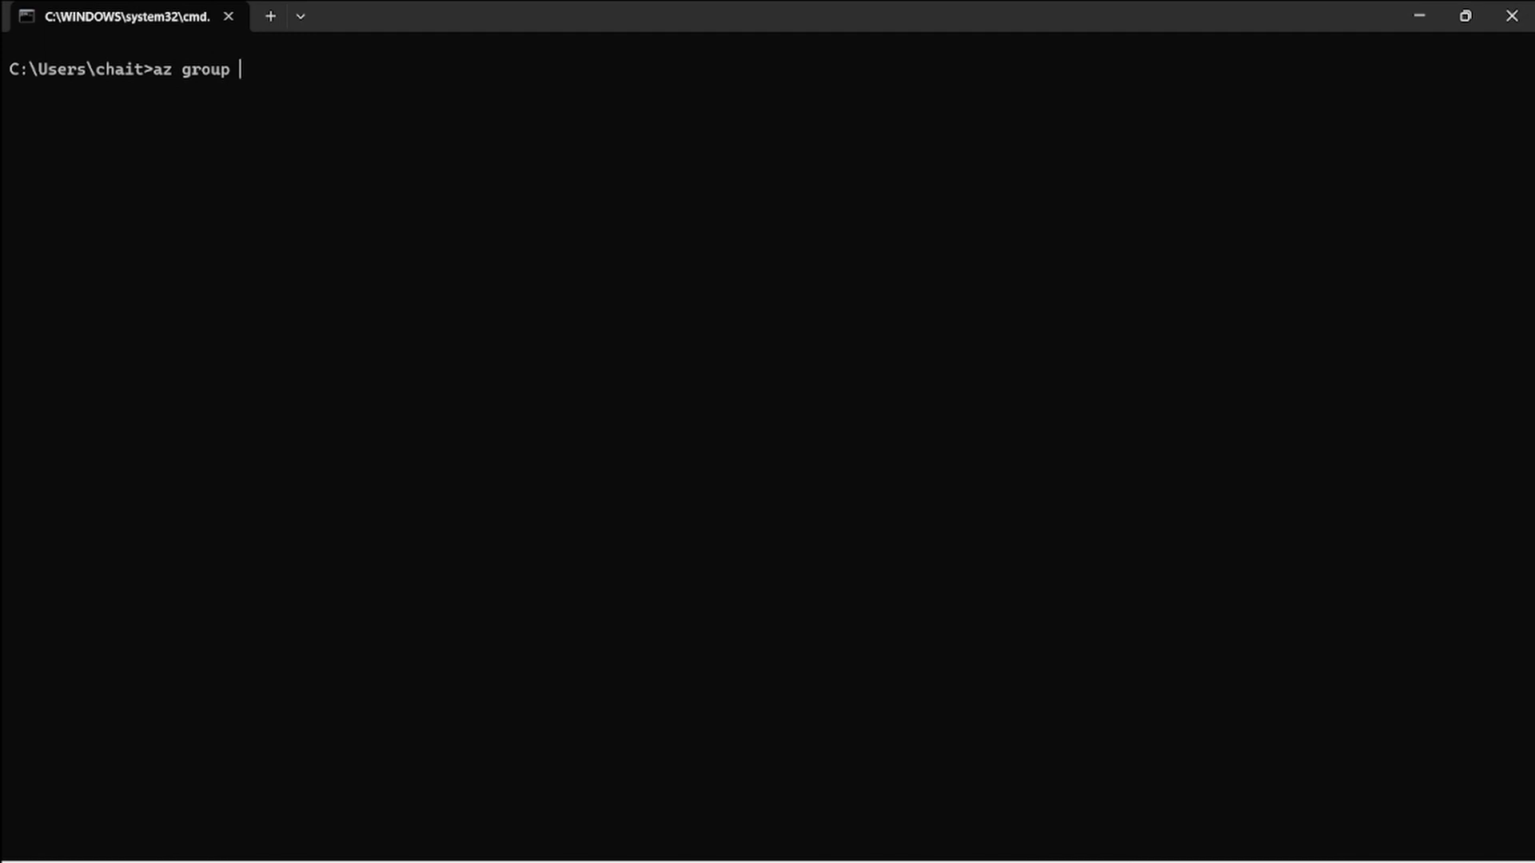
{"action": "type", "text": "create"}
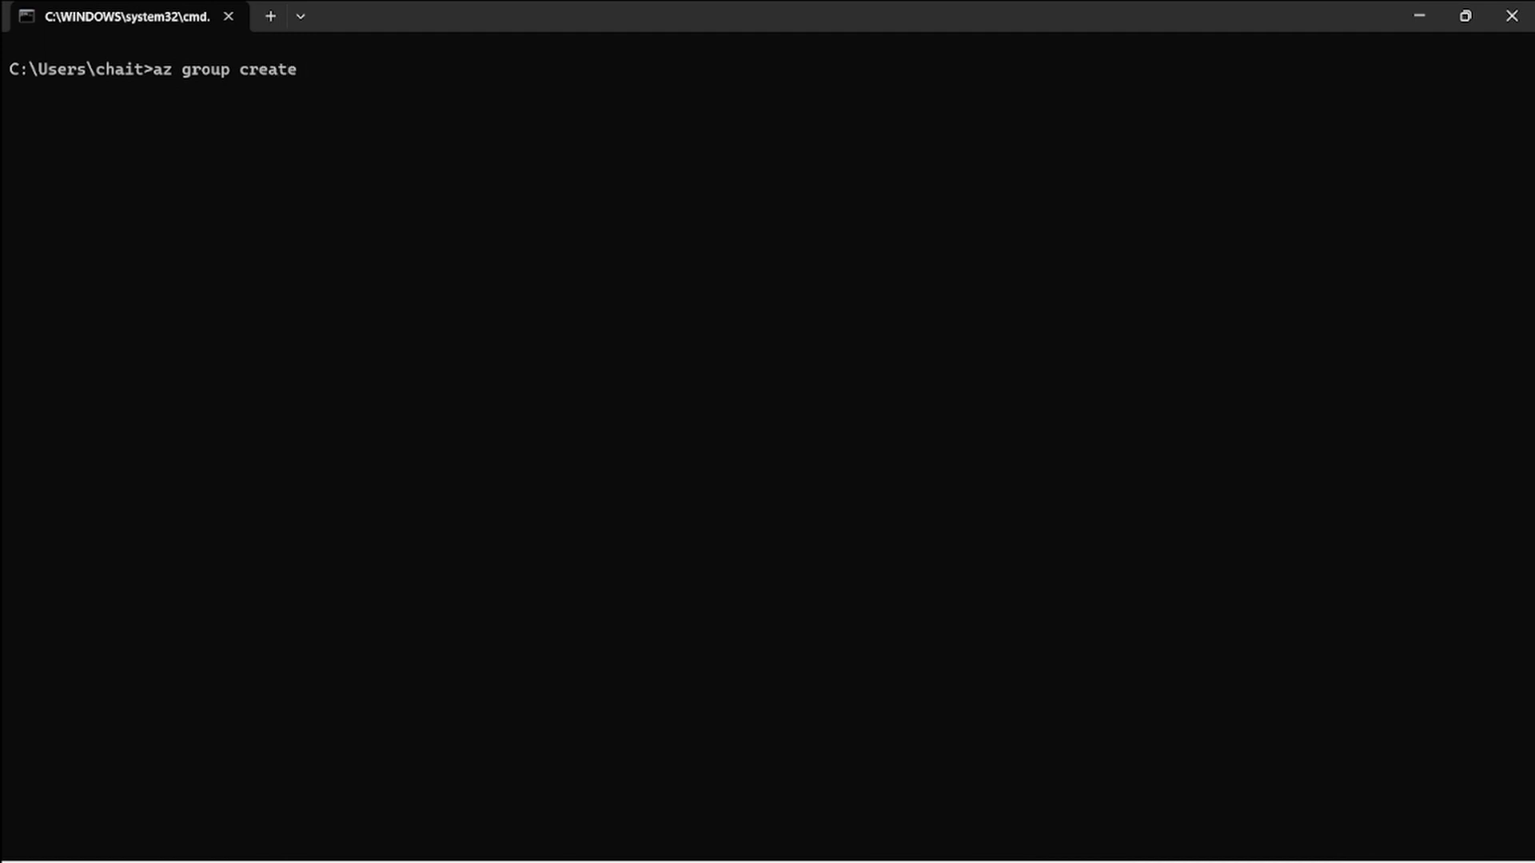
{"action": "type", "text": "--name"}
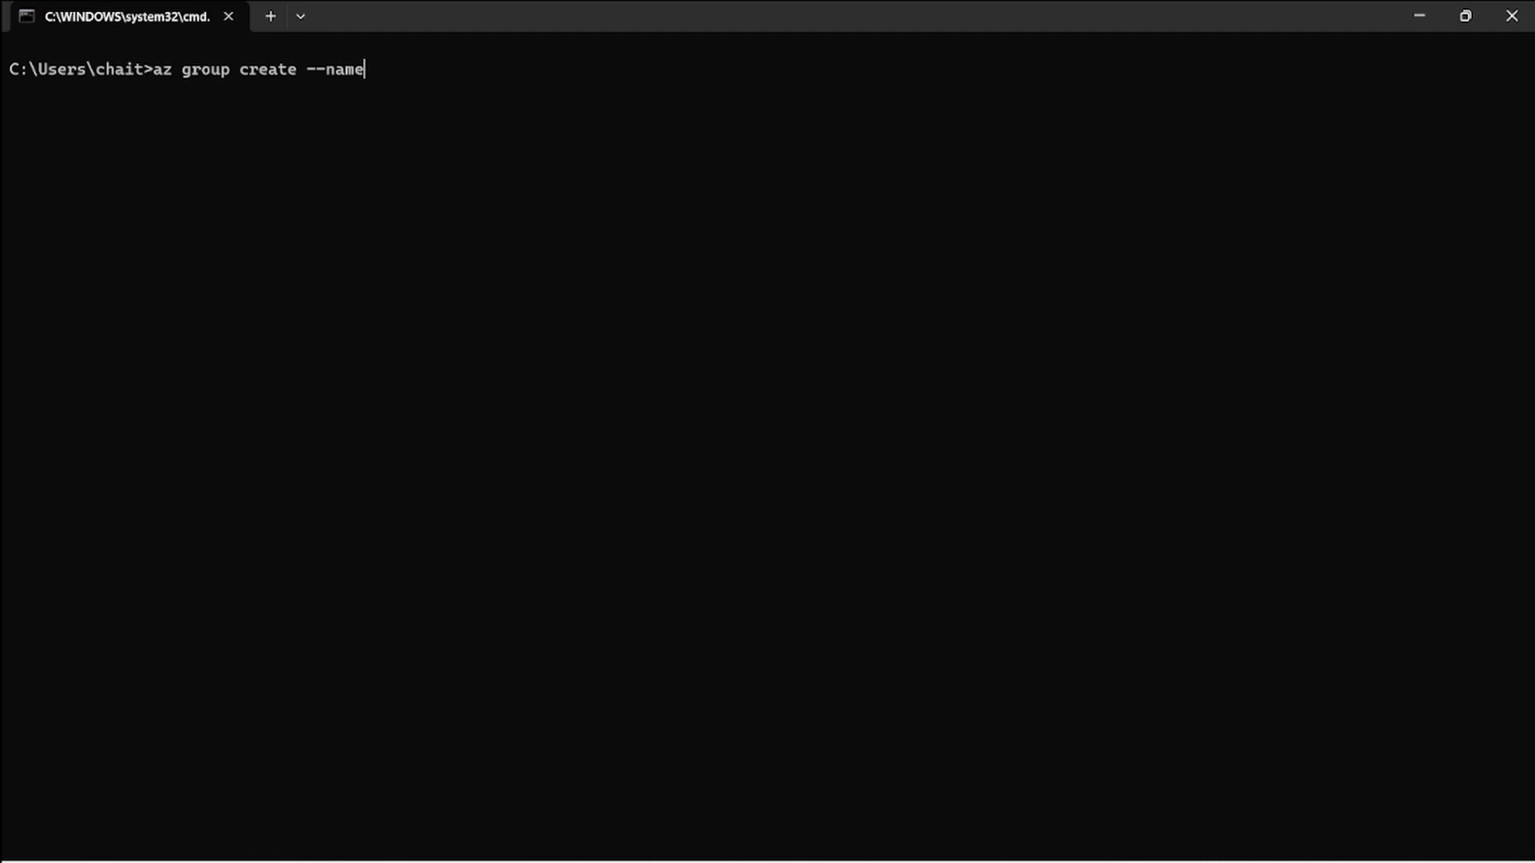
{"action": "type", "text": "rg-"}
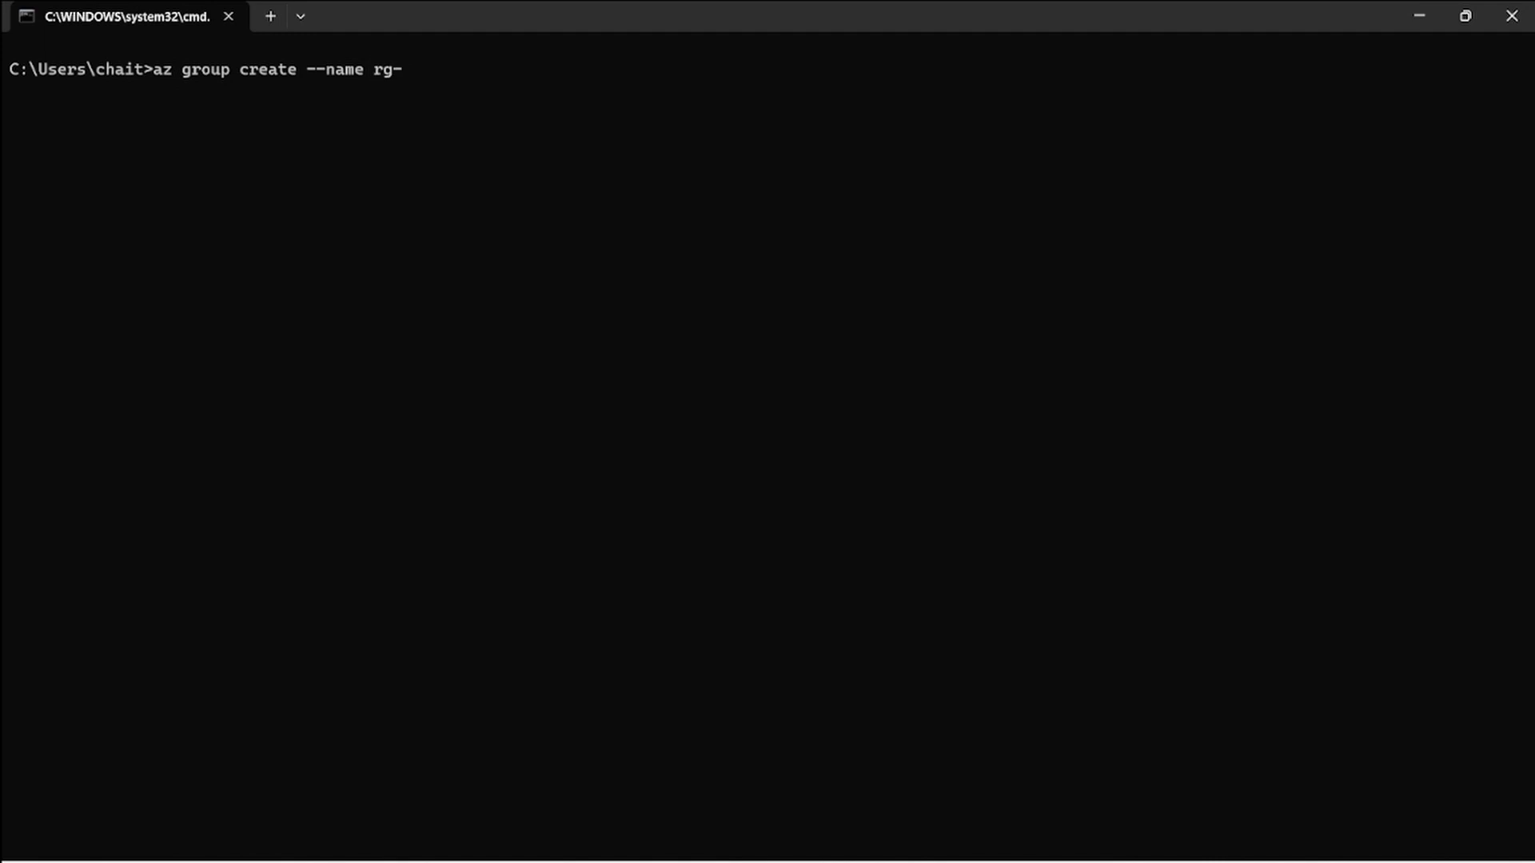
{"action": "type", "text": "azcli"}
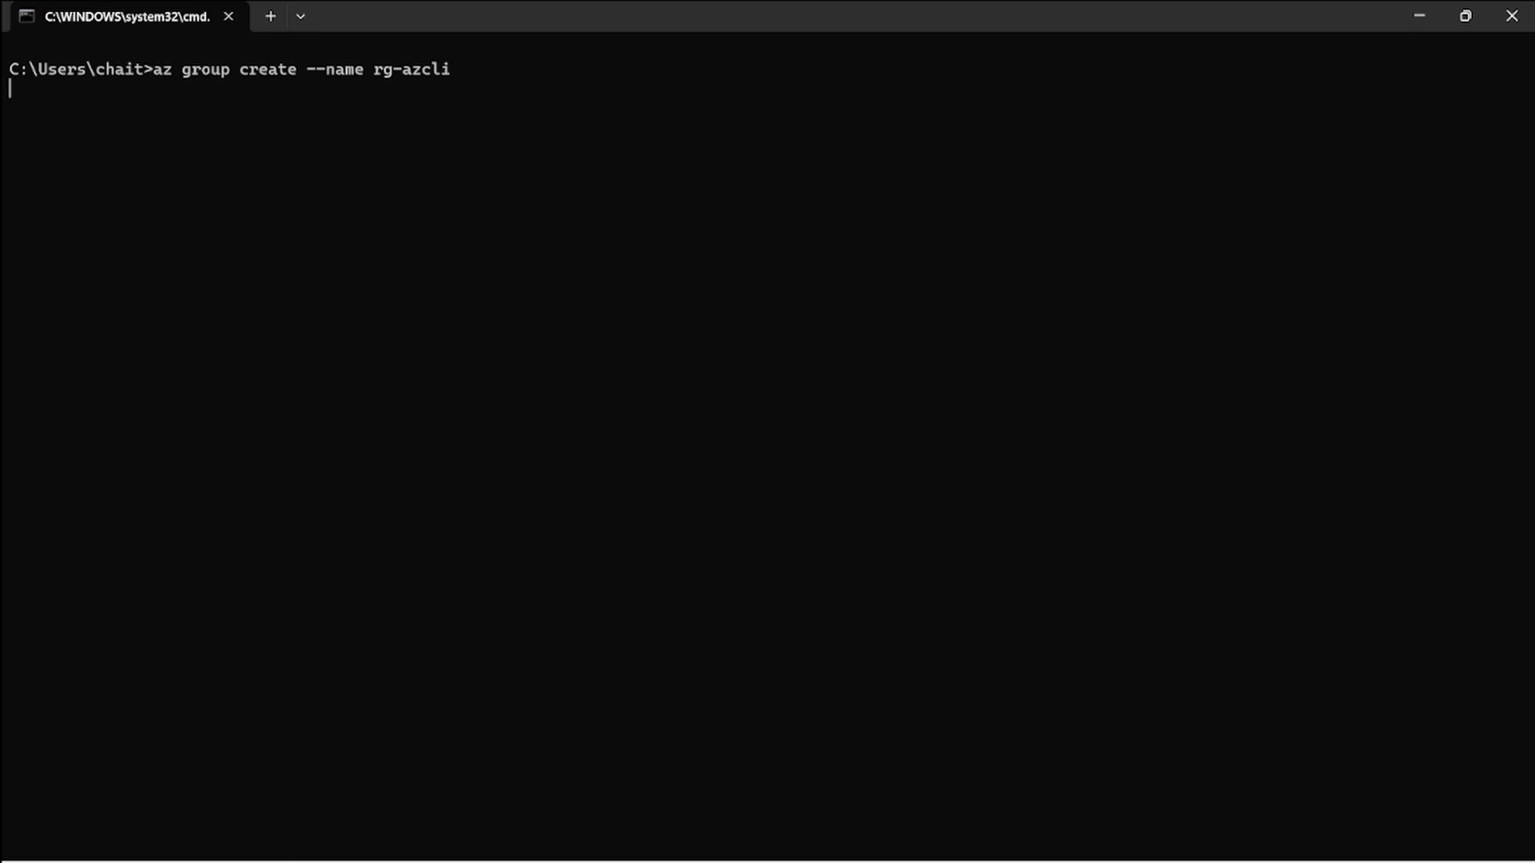
Run the rg-azcli group creation, then rerun it with --location eastus
{"action": "key", "text": "Return"}
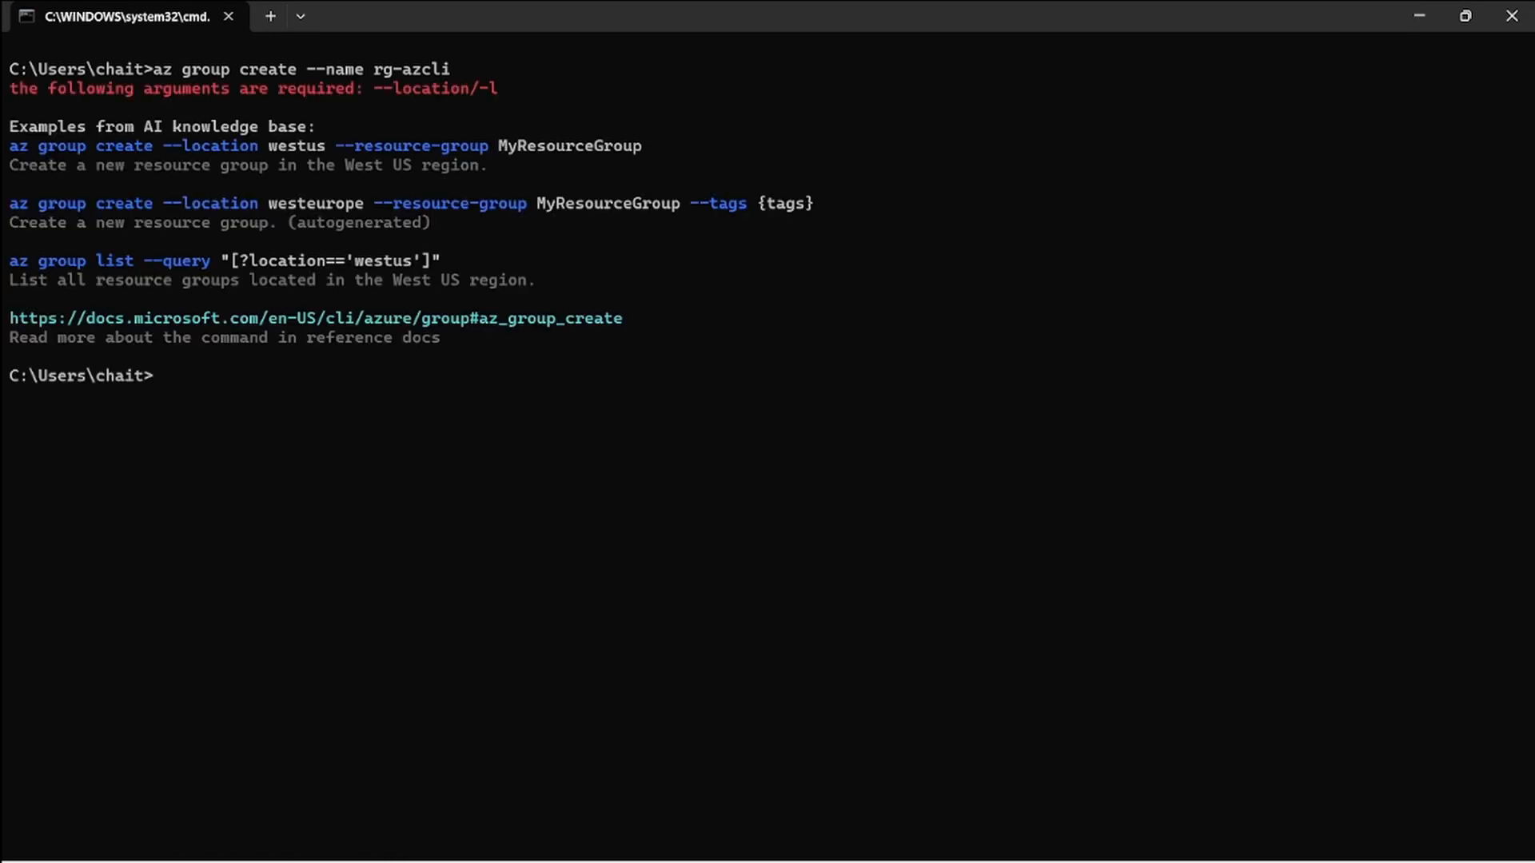
{"action": "type", "text": "az group create --name rg-azcli"}
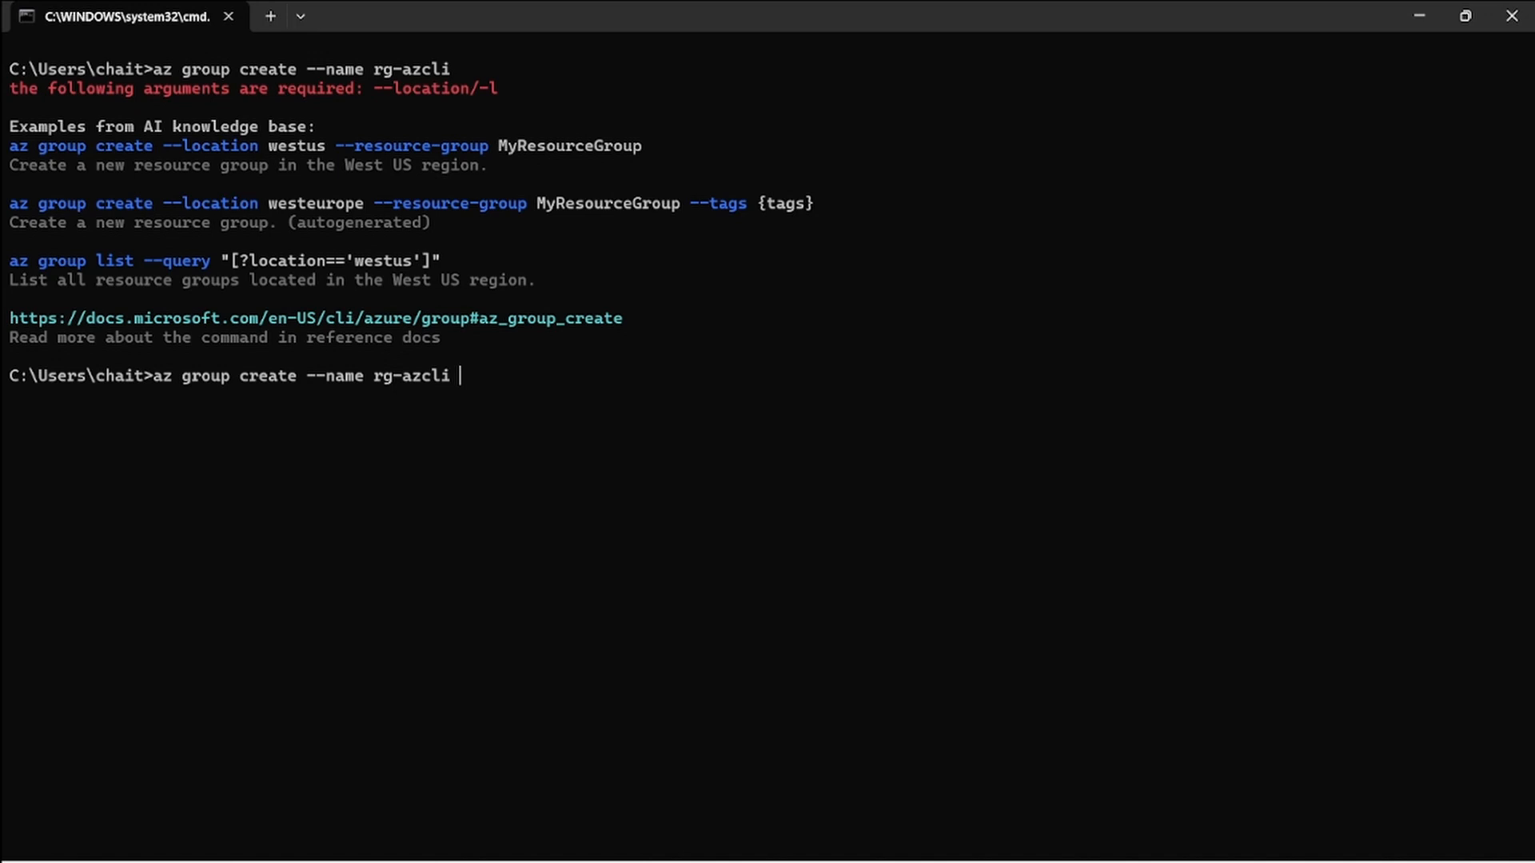
{"action": "type", "text": "--location ea"}
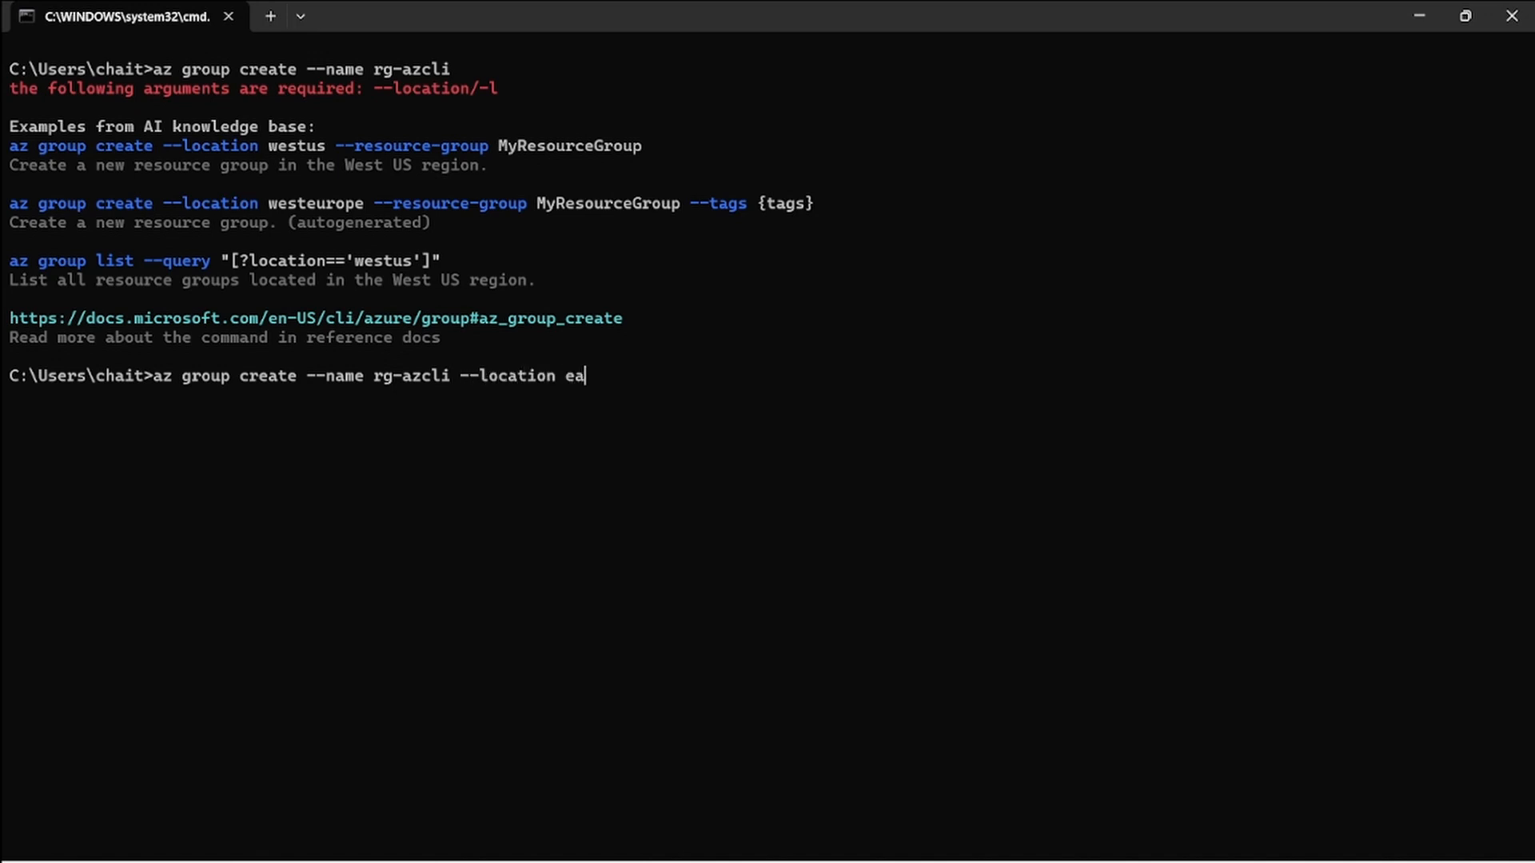
{"action": "type", "text": "stuu"}
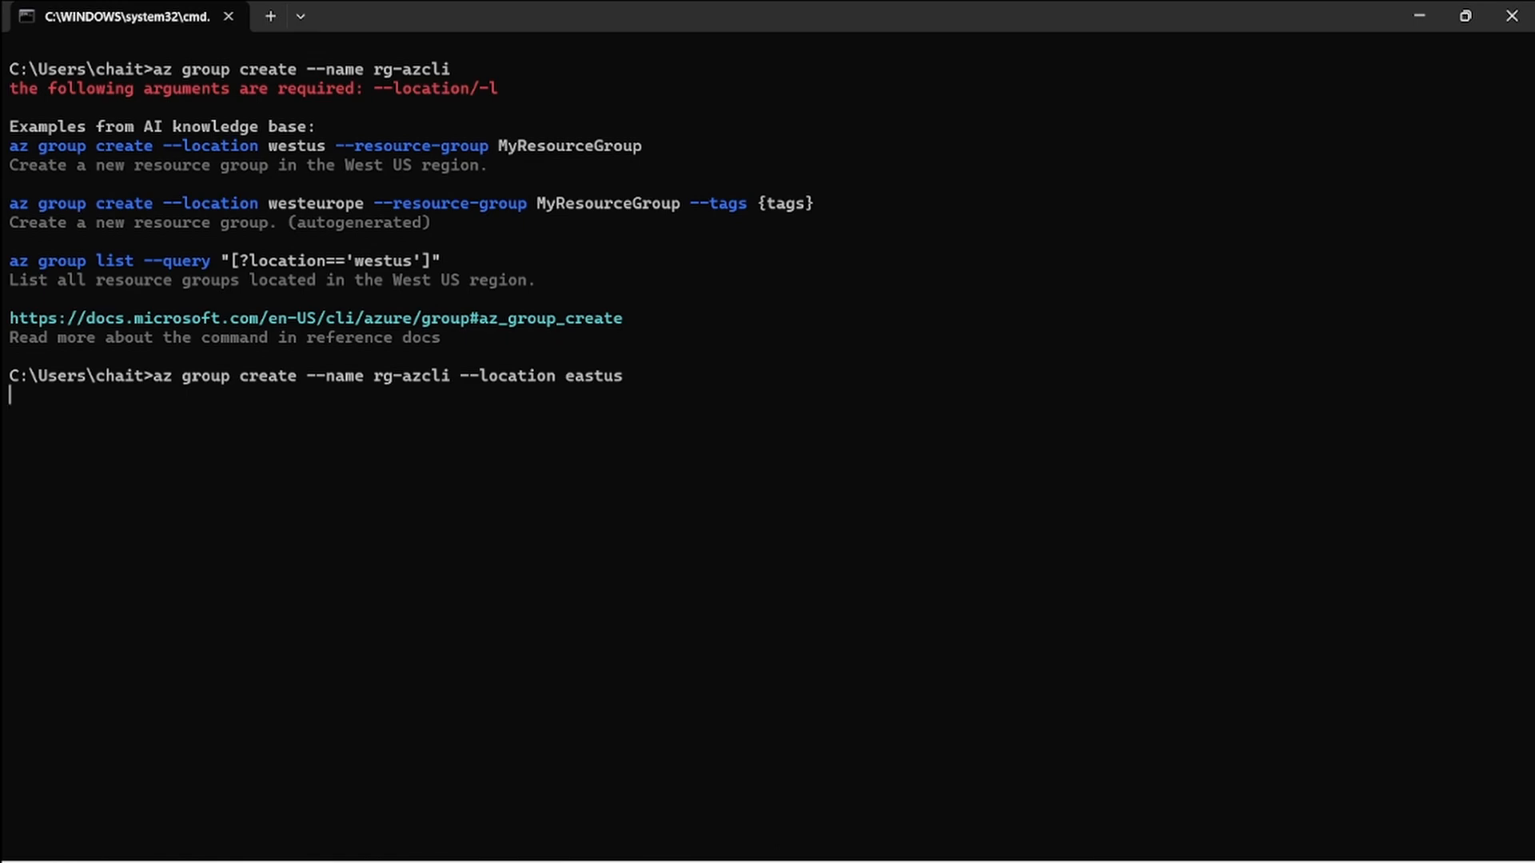
{"action": "key", "text": "Return"}
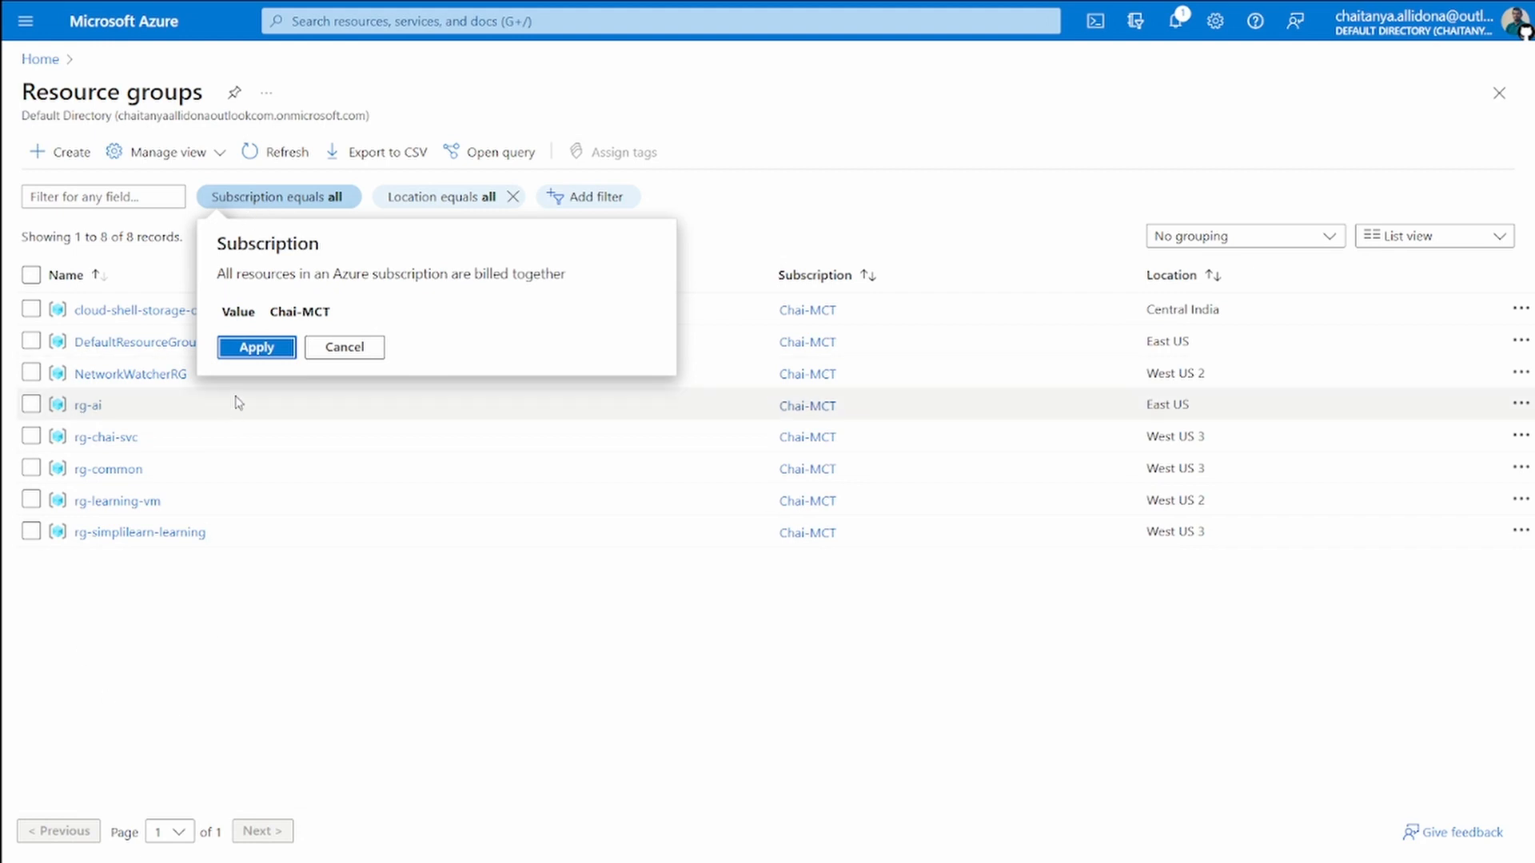
Refresh the portal's resource group list to confirm rg-azcli, then return to Command Prompt
{"action": "left_click", "coordinate": [255, 347]}
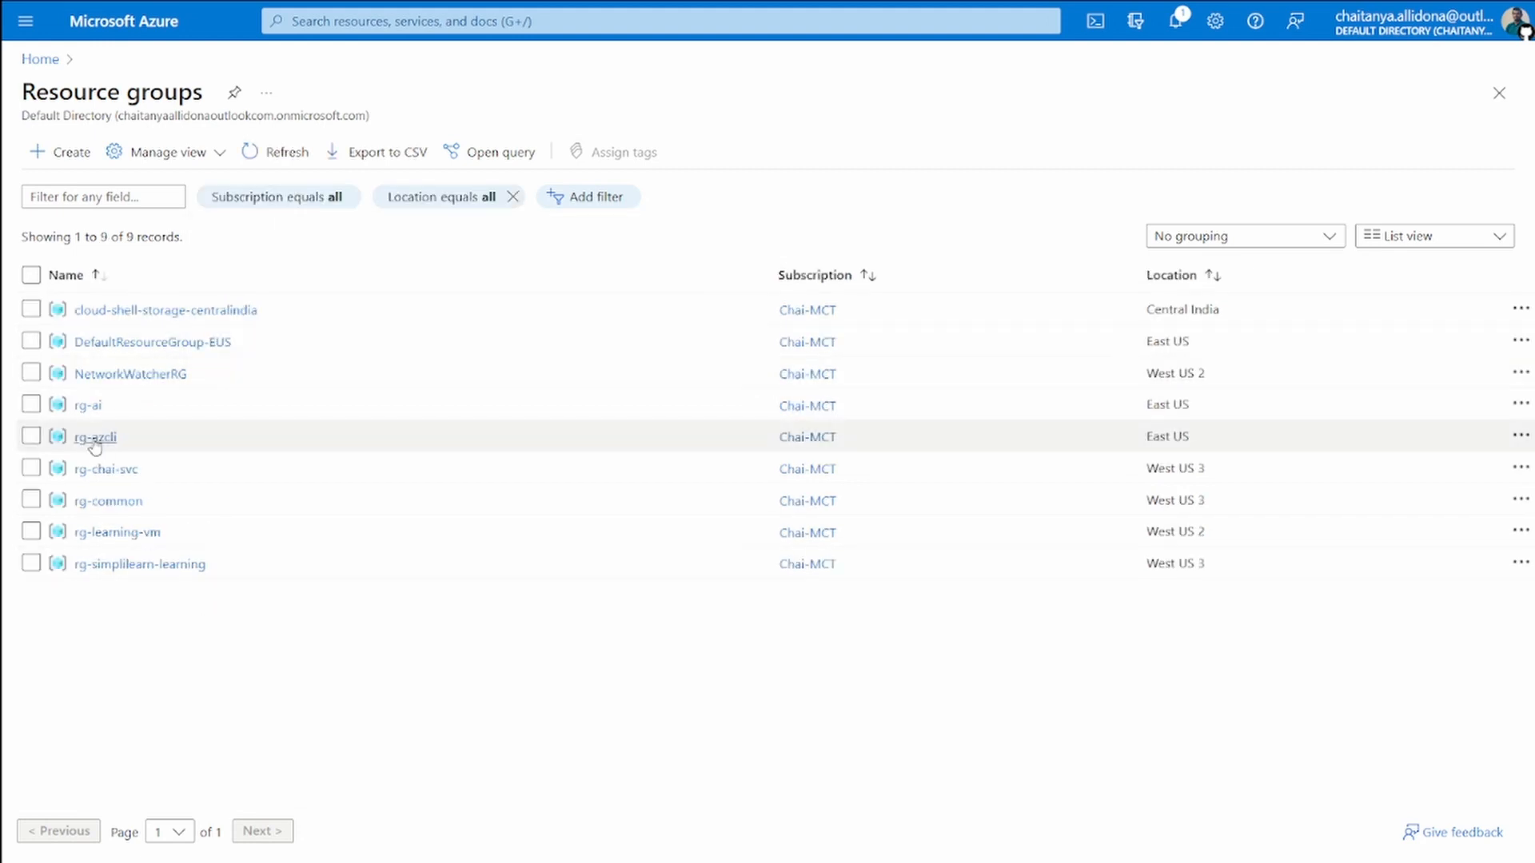
{"action": "left_click", "coordinate": [95, 437]}
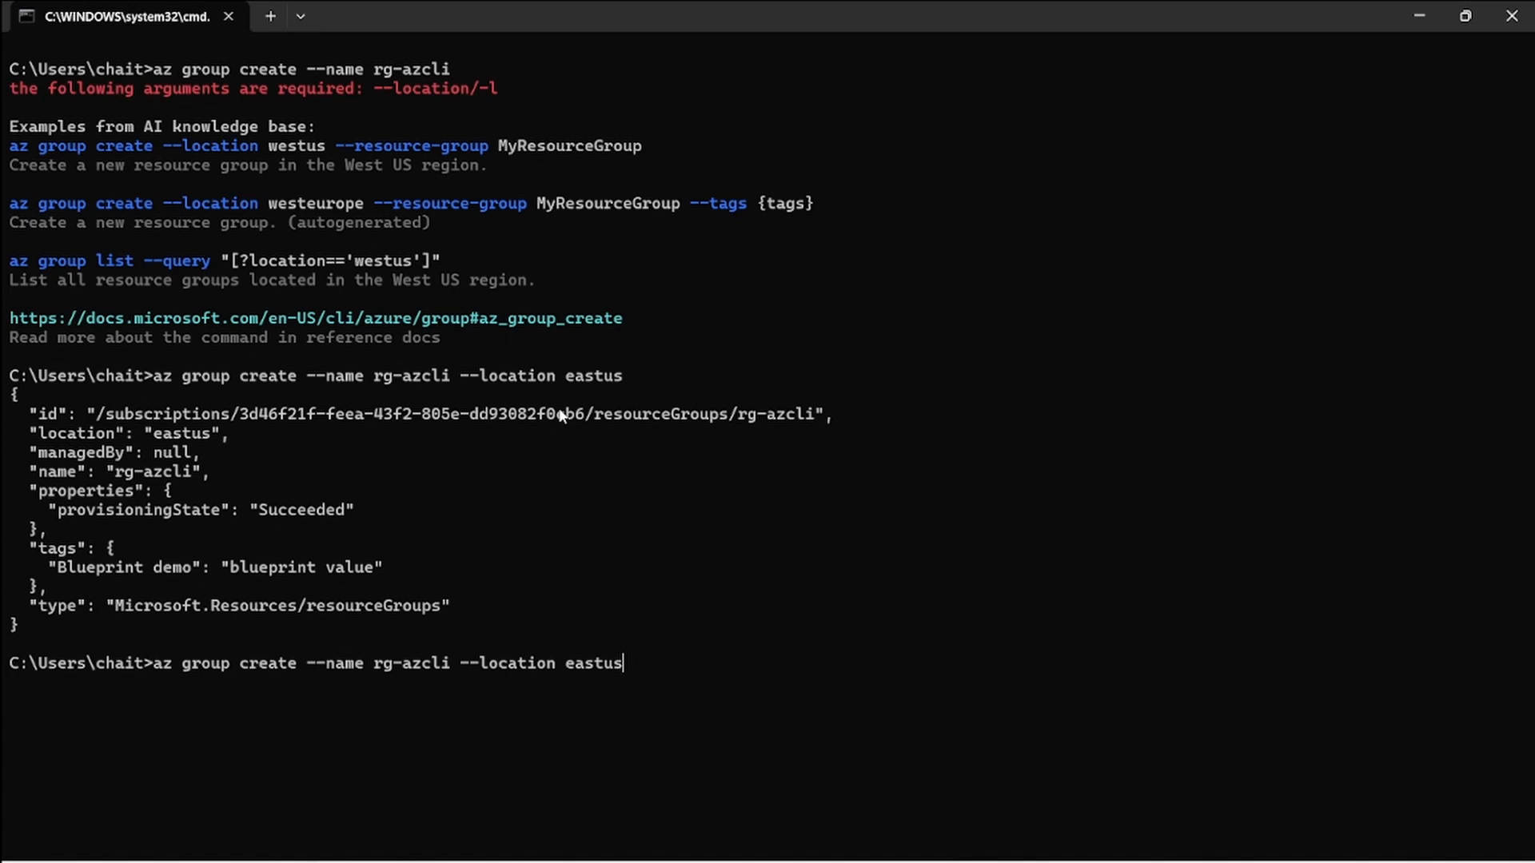
Type az storage account create for stgazclichai in eastus under rg-azurecli, without running it
{"action": "type", "text": "az st"}
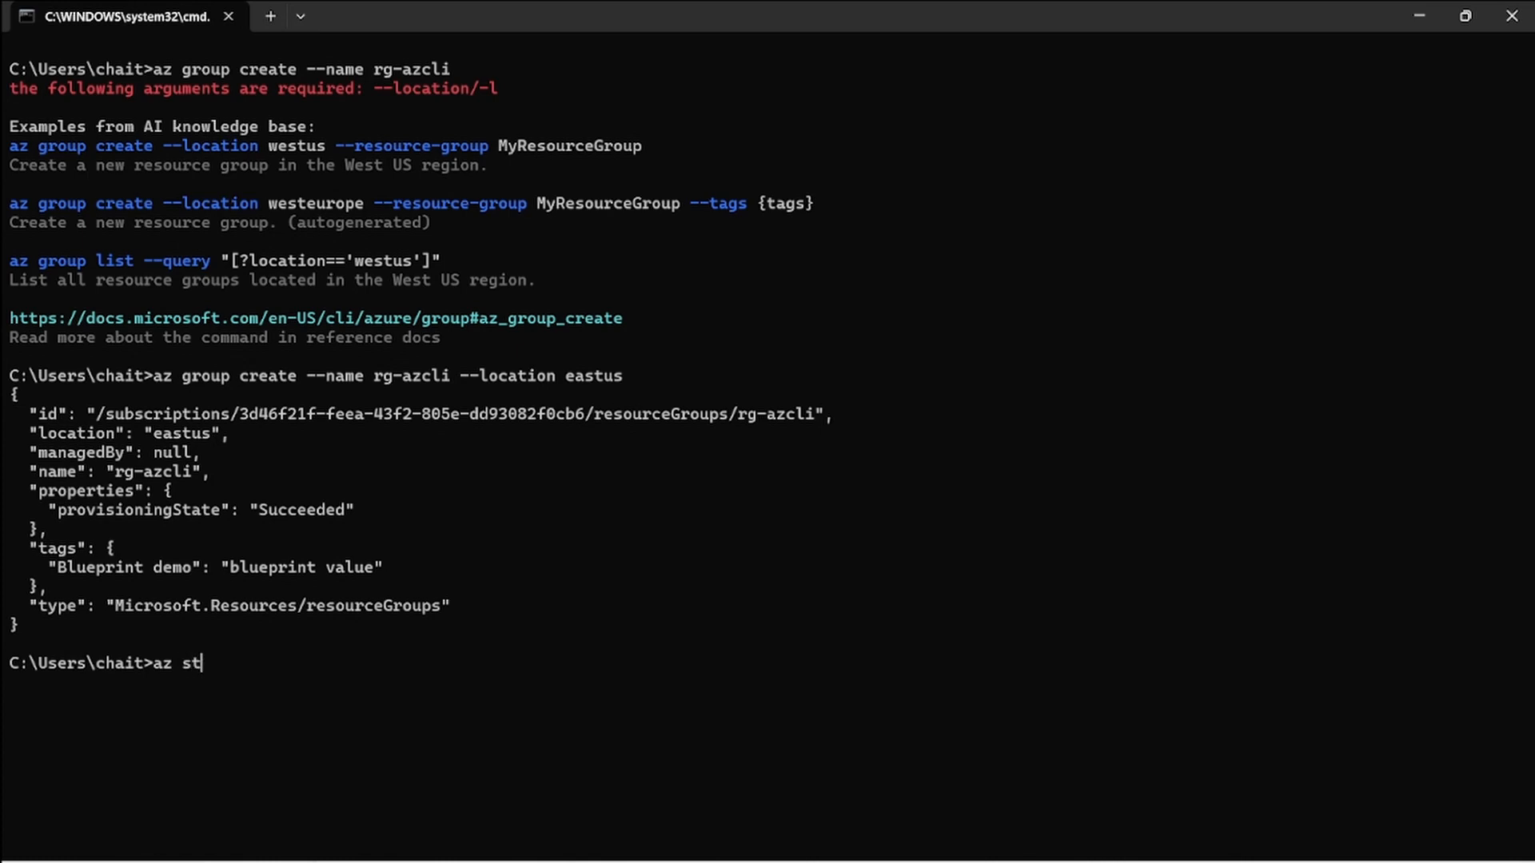
{"action": "type", "text": "orage"}
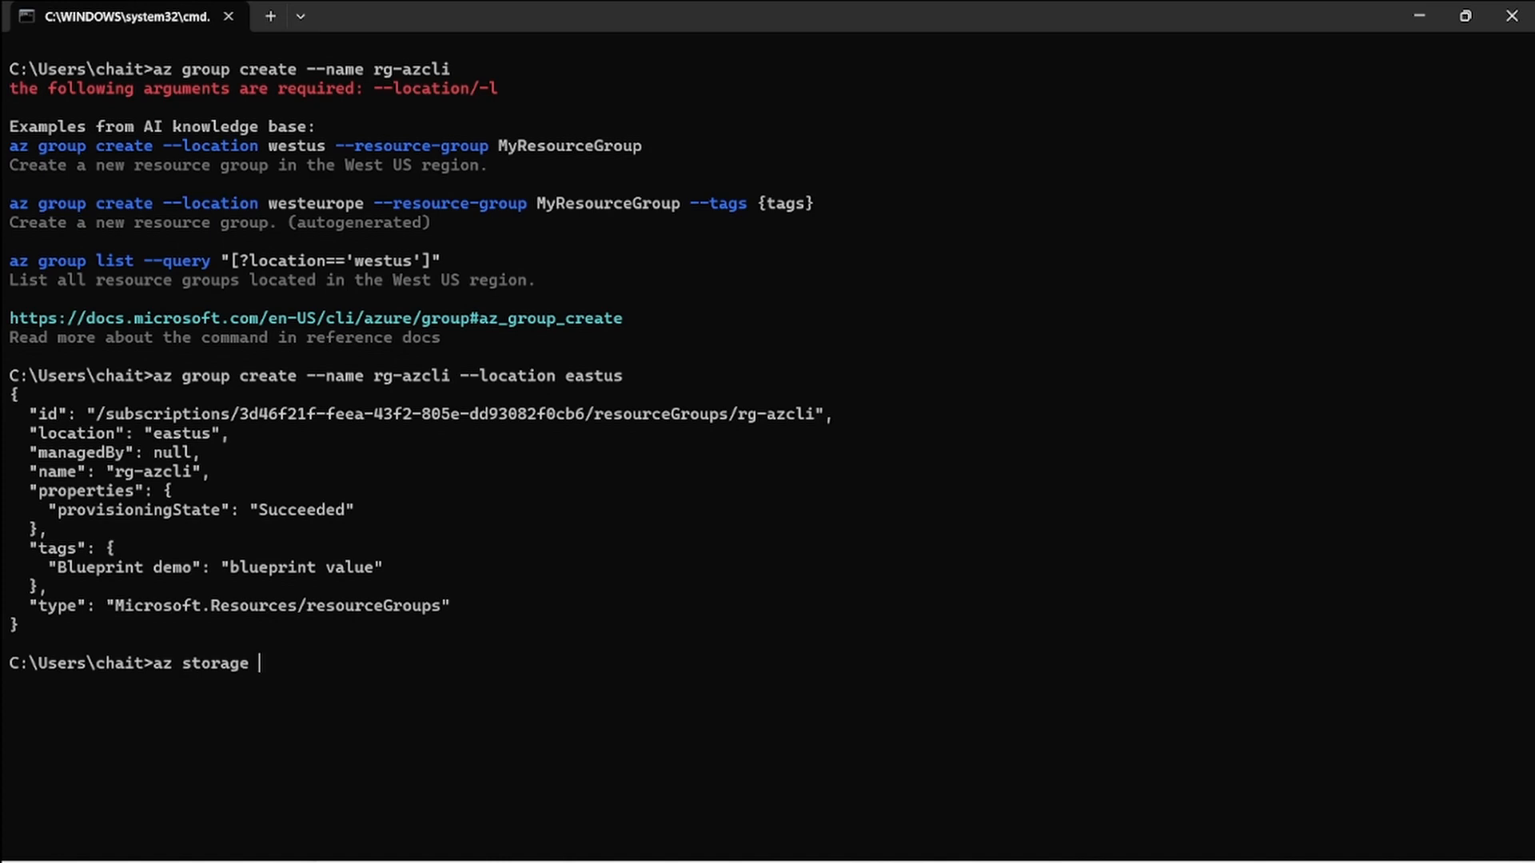
{"action": "type", "text": "account"}
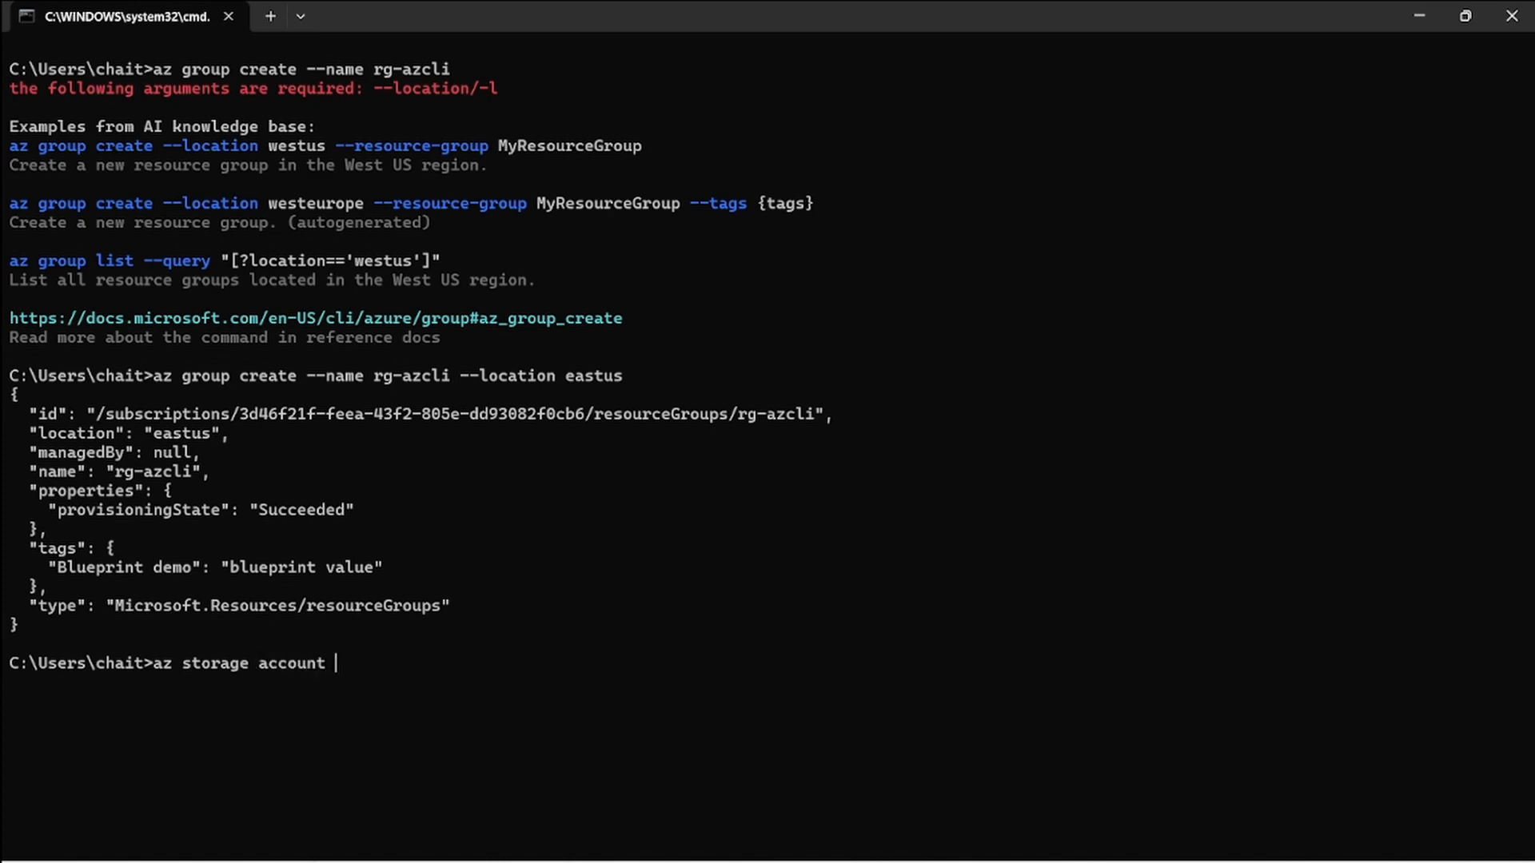
{"action": "type", "text": "create"}
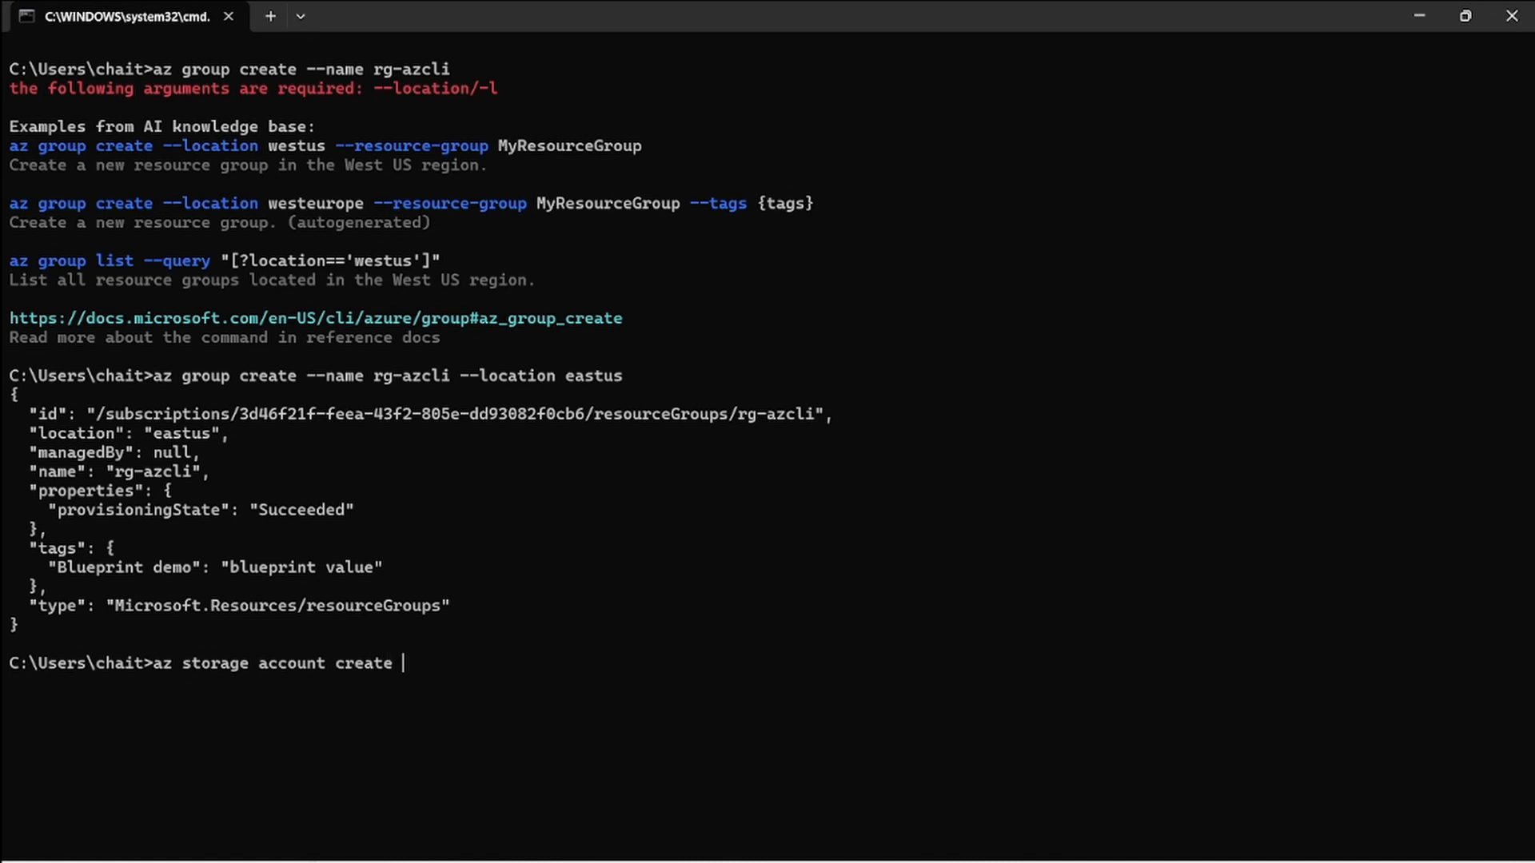
{"action": "type", "text": "--reso"}
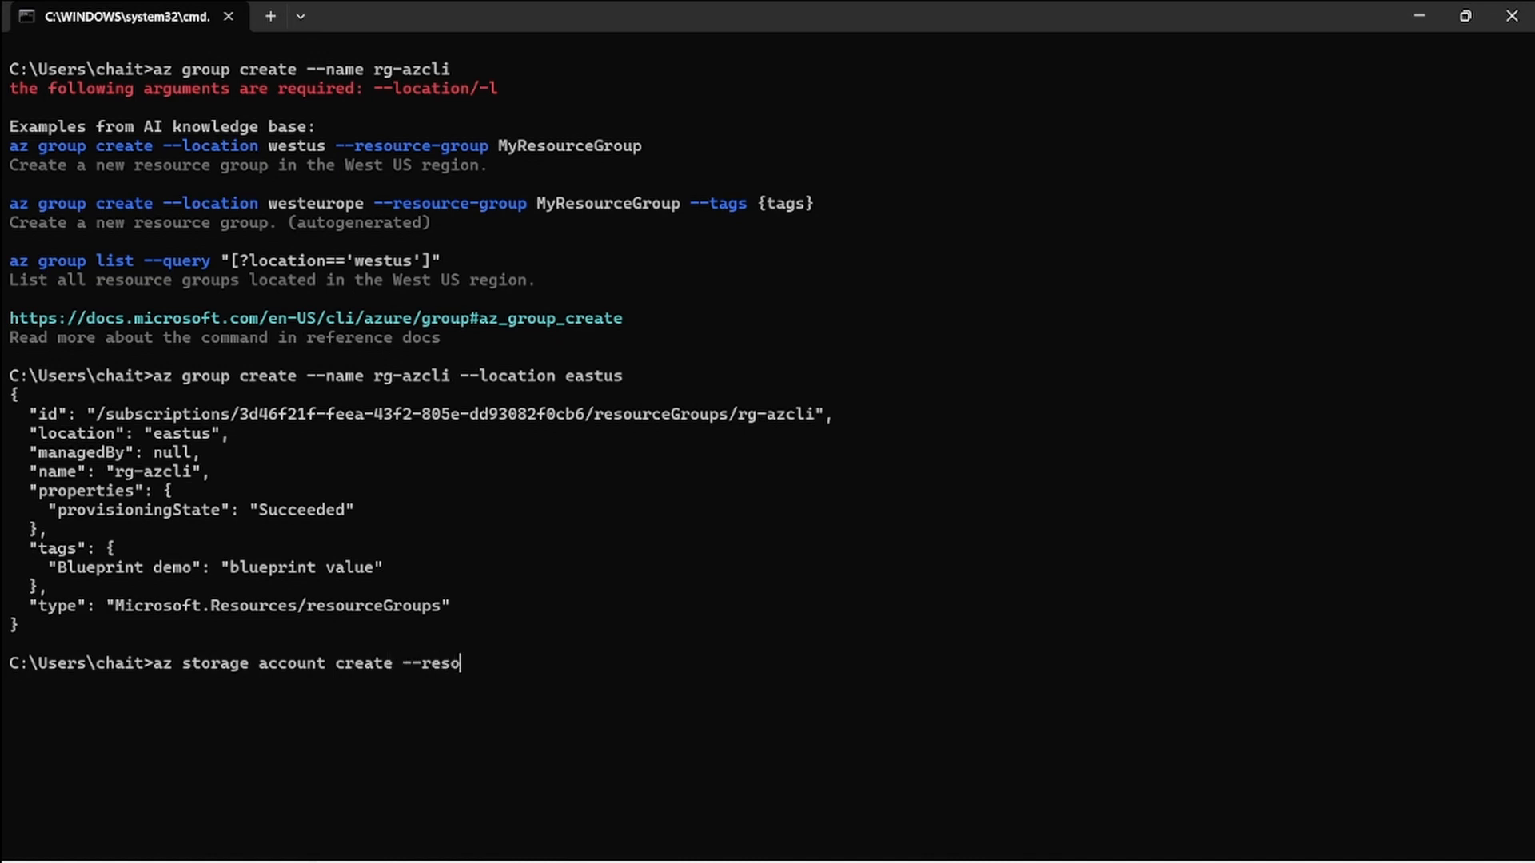
{"action": "type", "text": "urce"}
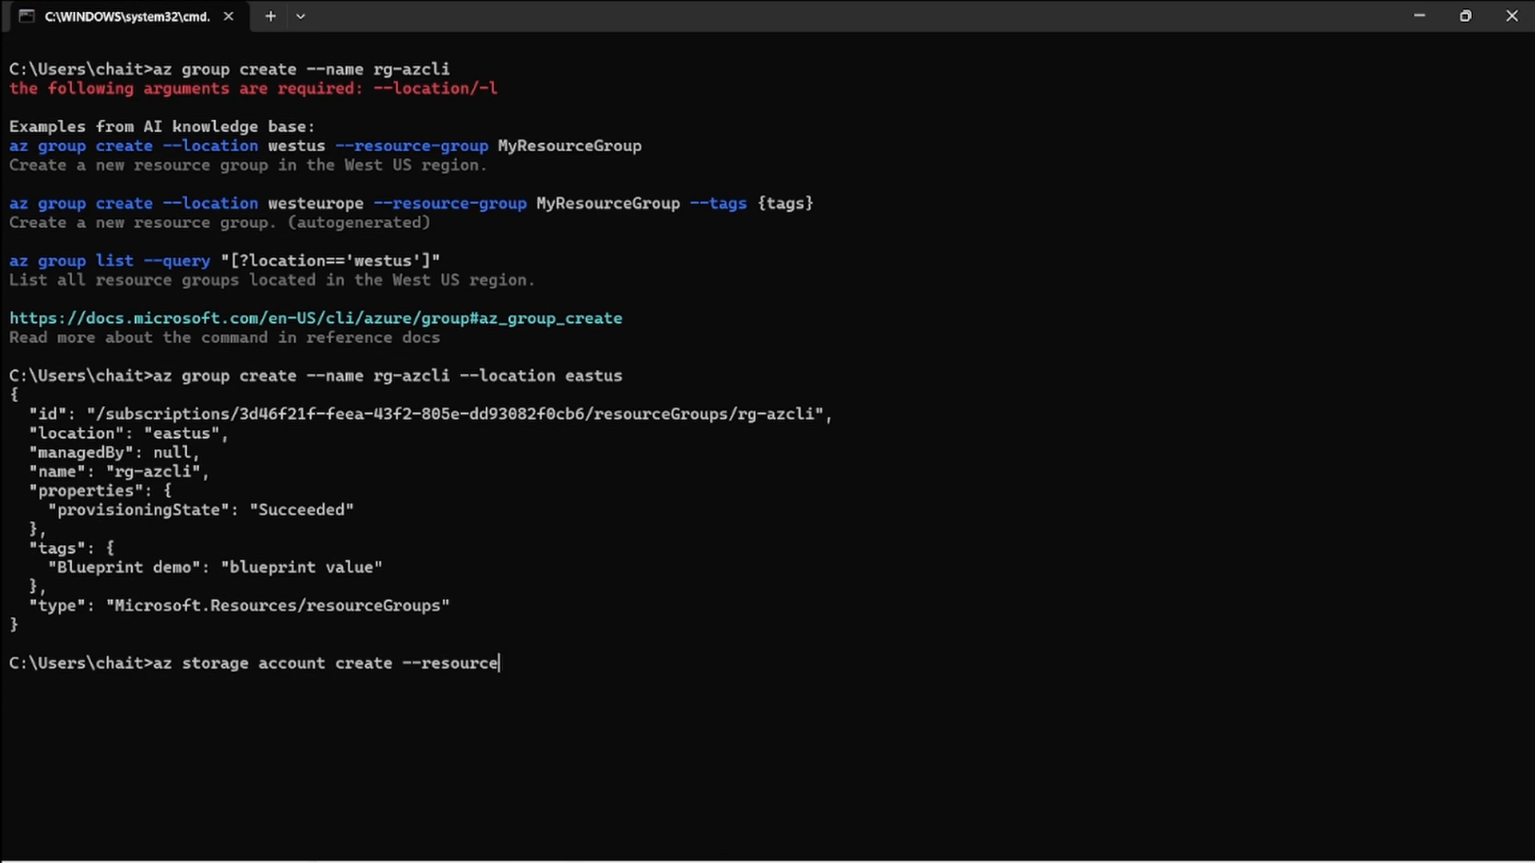
{"action": "type", "text": "-"}
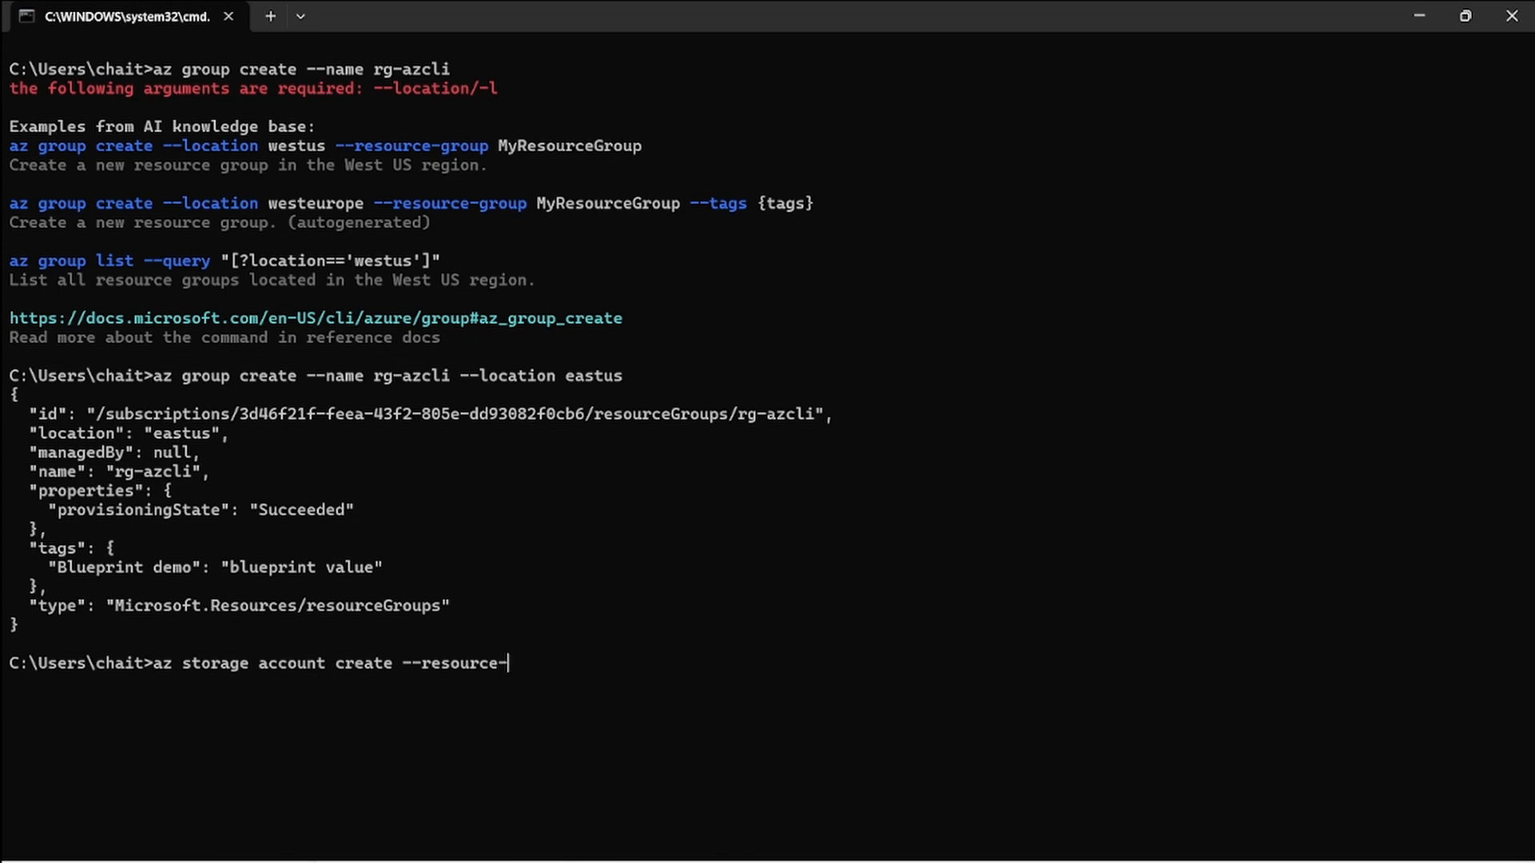
{"action": "type", "text": "group"}
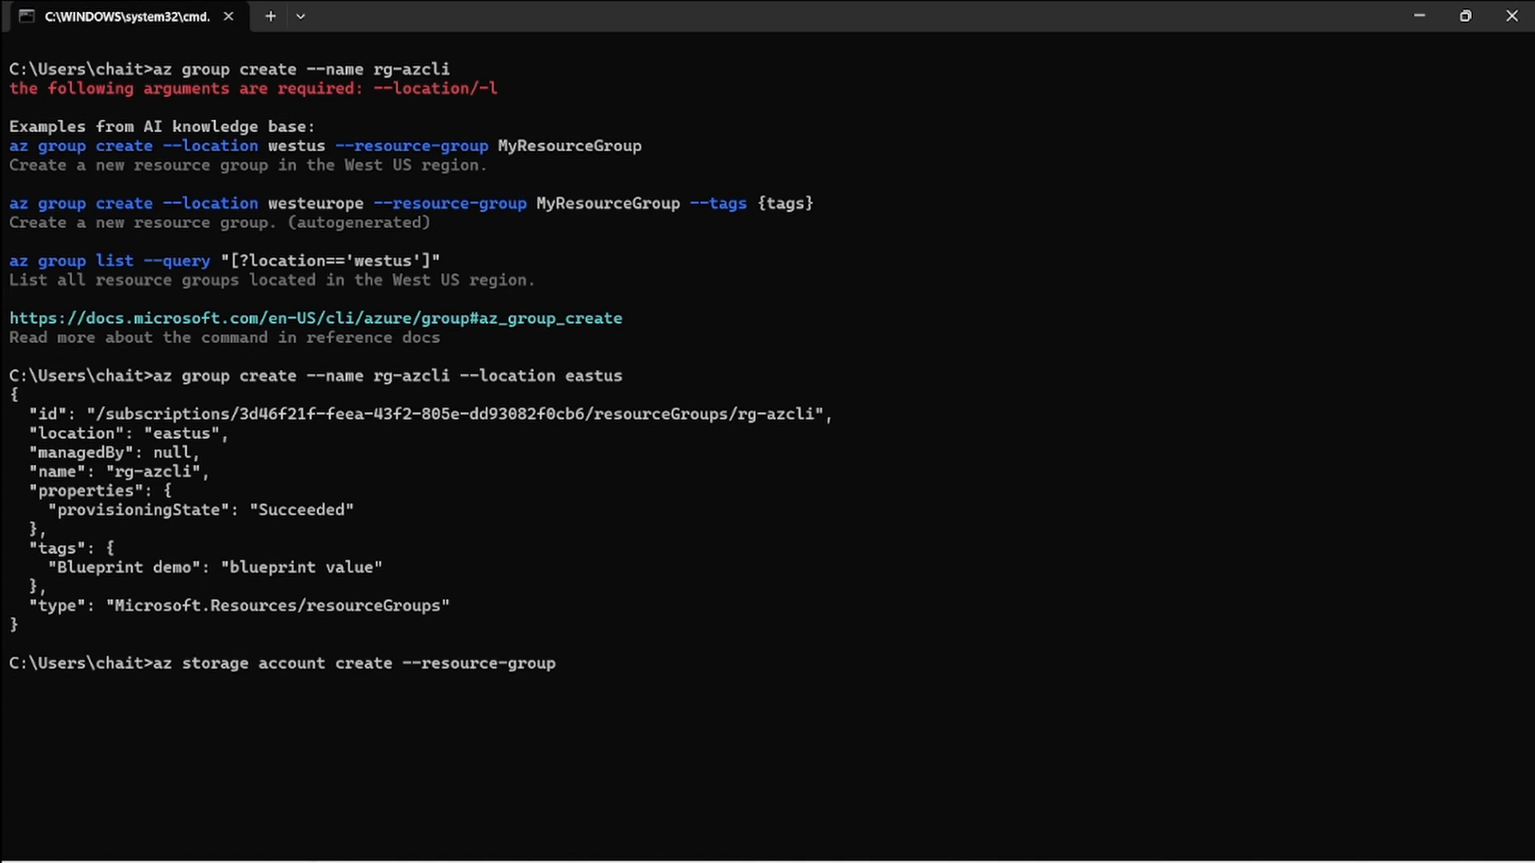
{"action": "type", "text": "rg-a"}
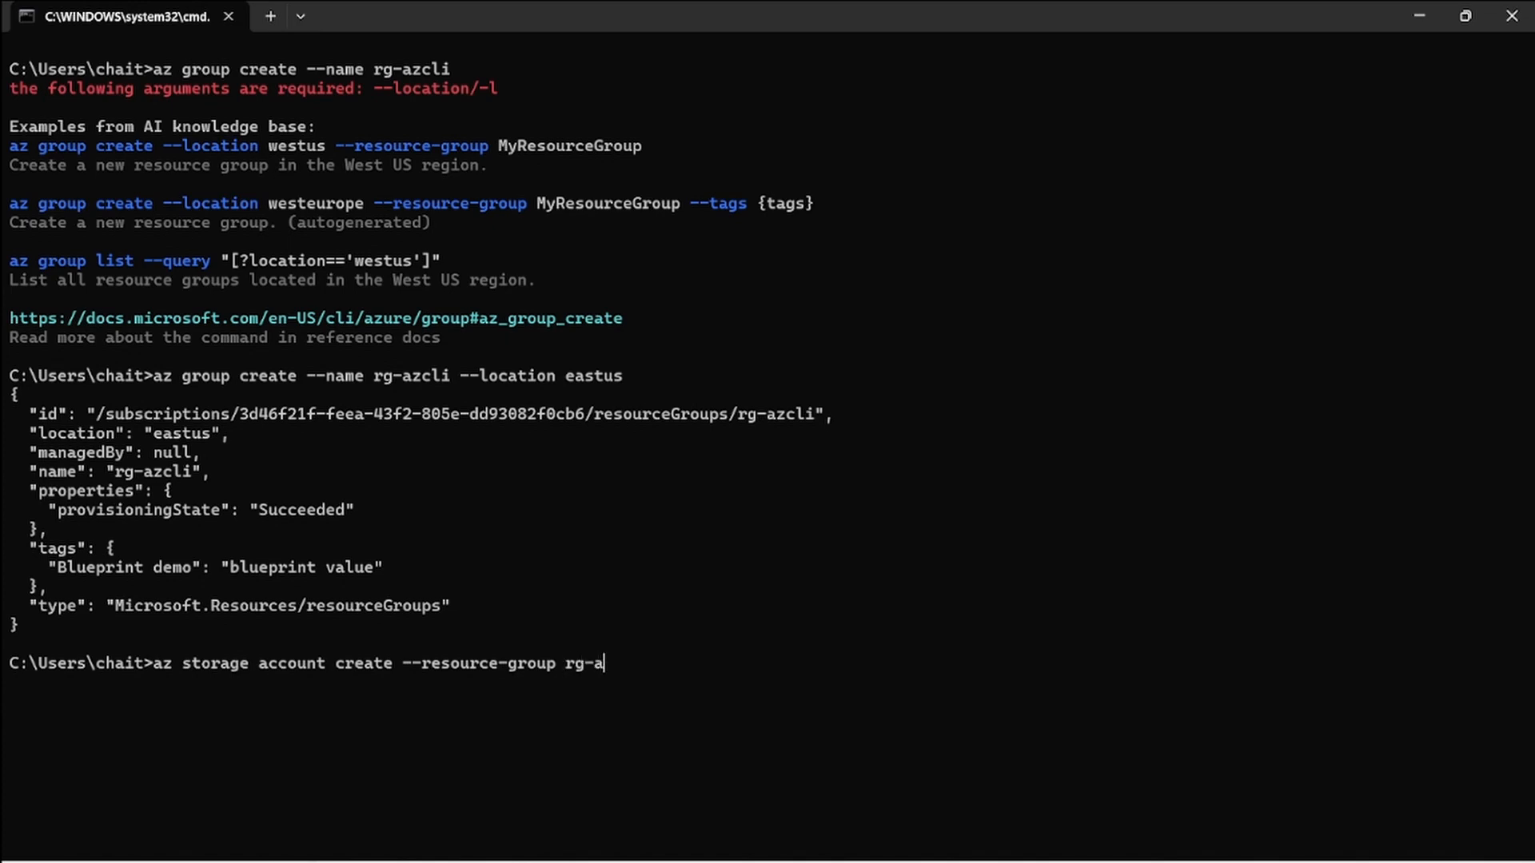
{"action": "type", "text": "zurecli"}
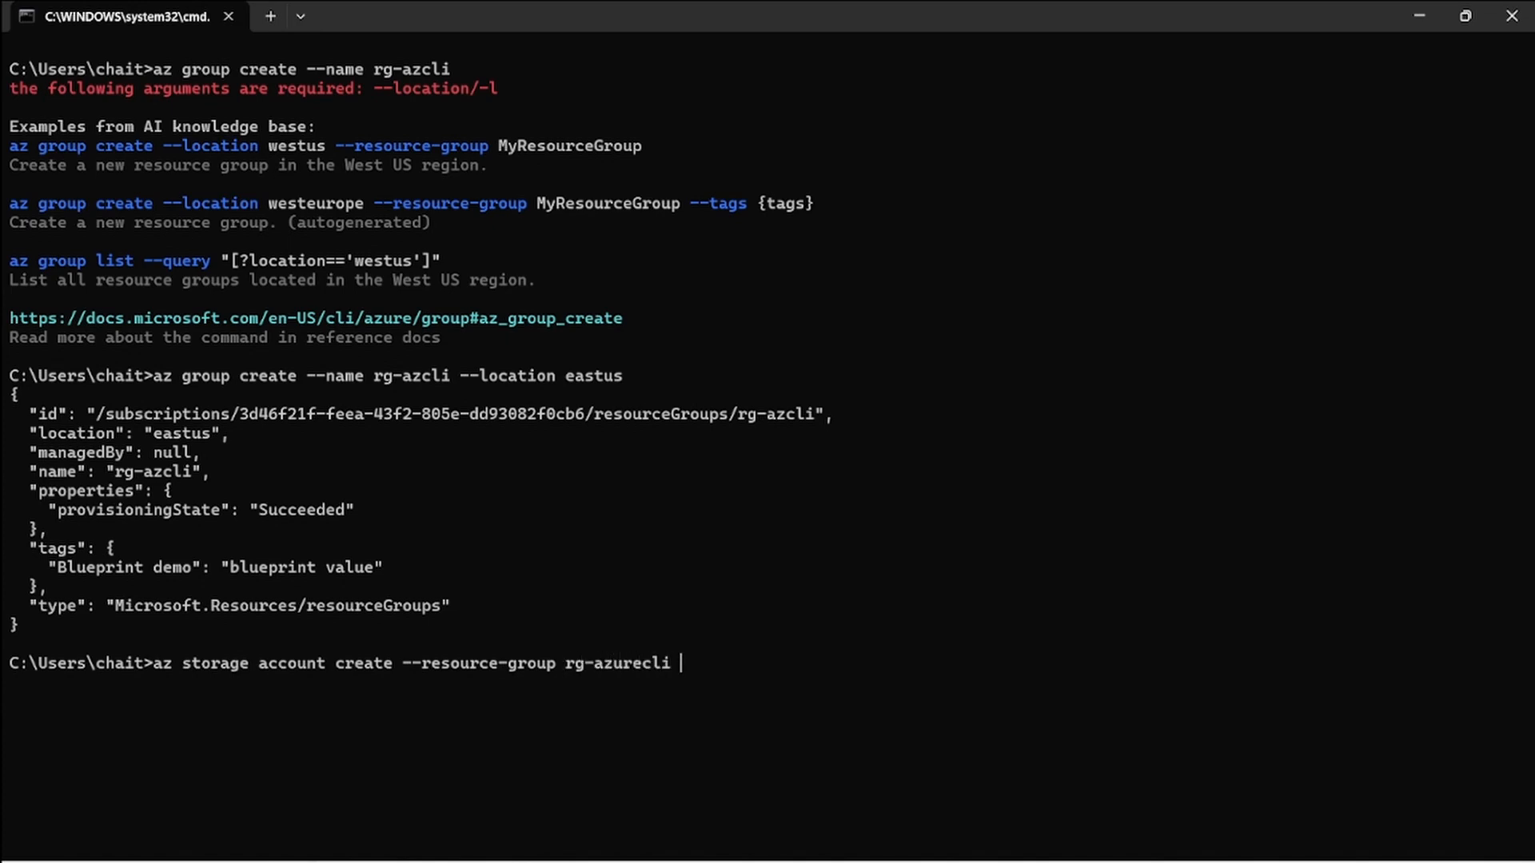
{"action": "type", "text": "--name="}
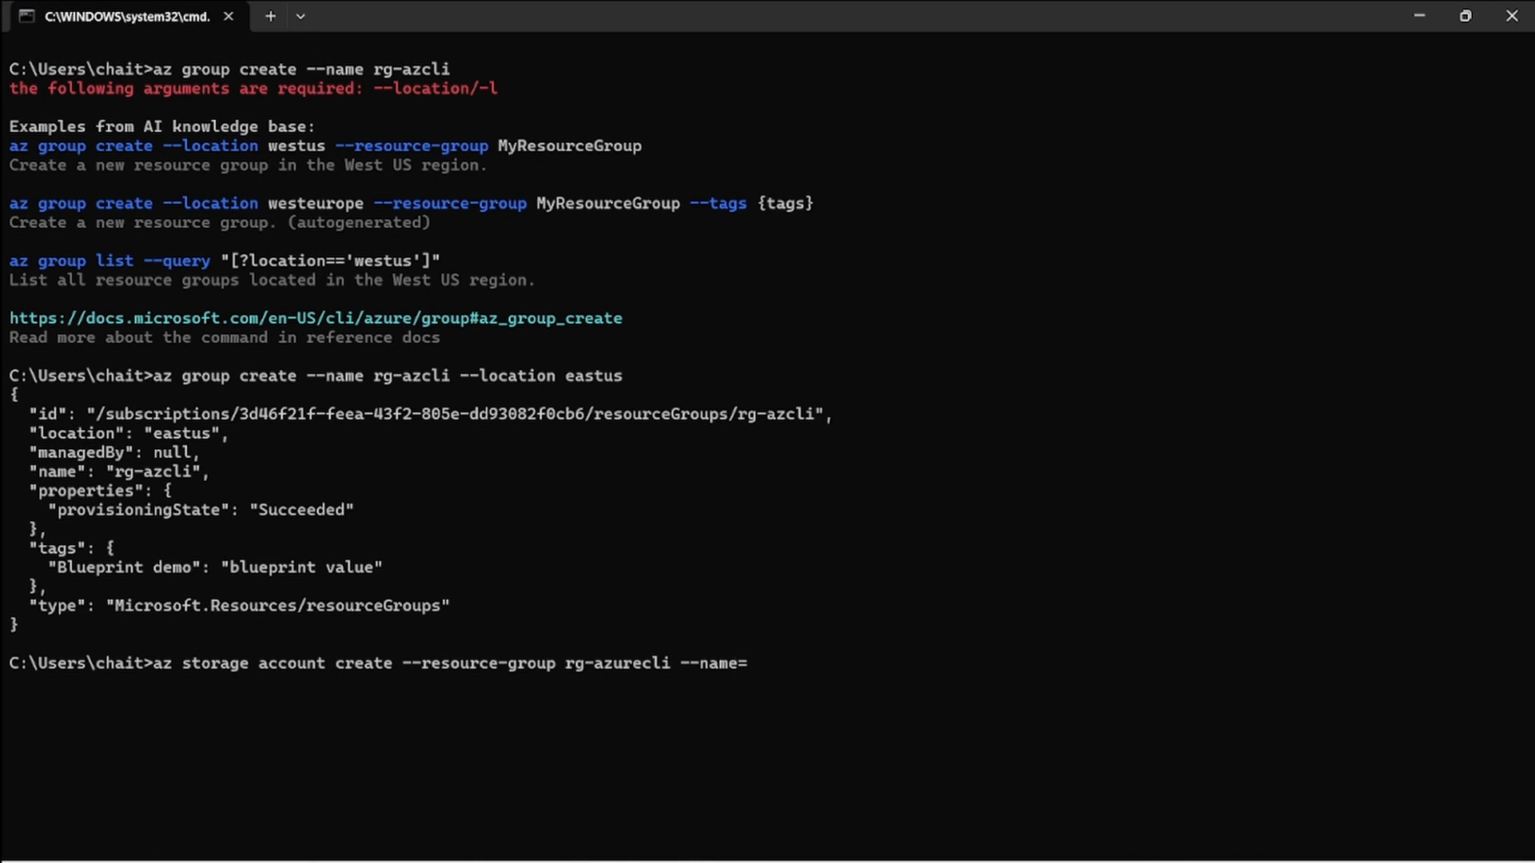
{"action": "type", "text": "stg"}
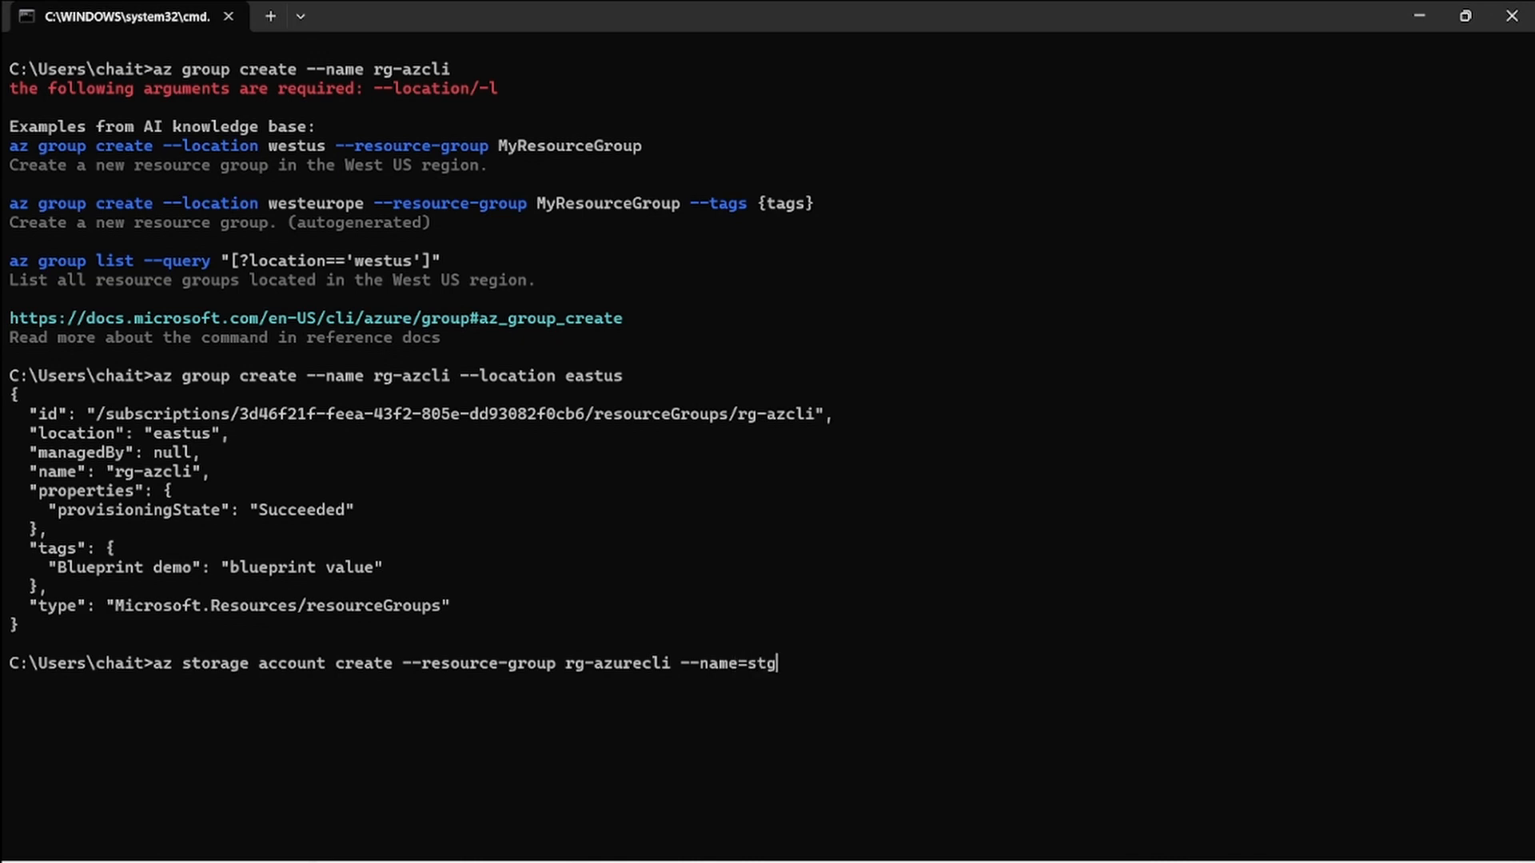
{"action": "type", "text": "azclicha"}
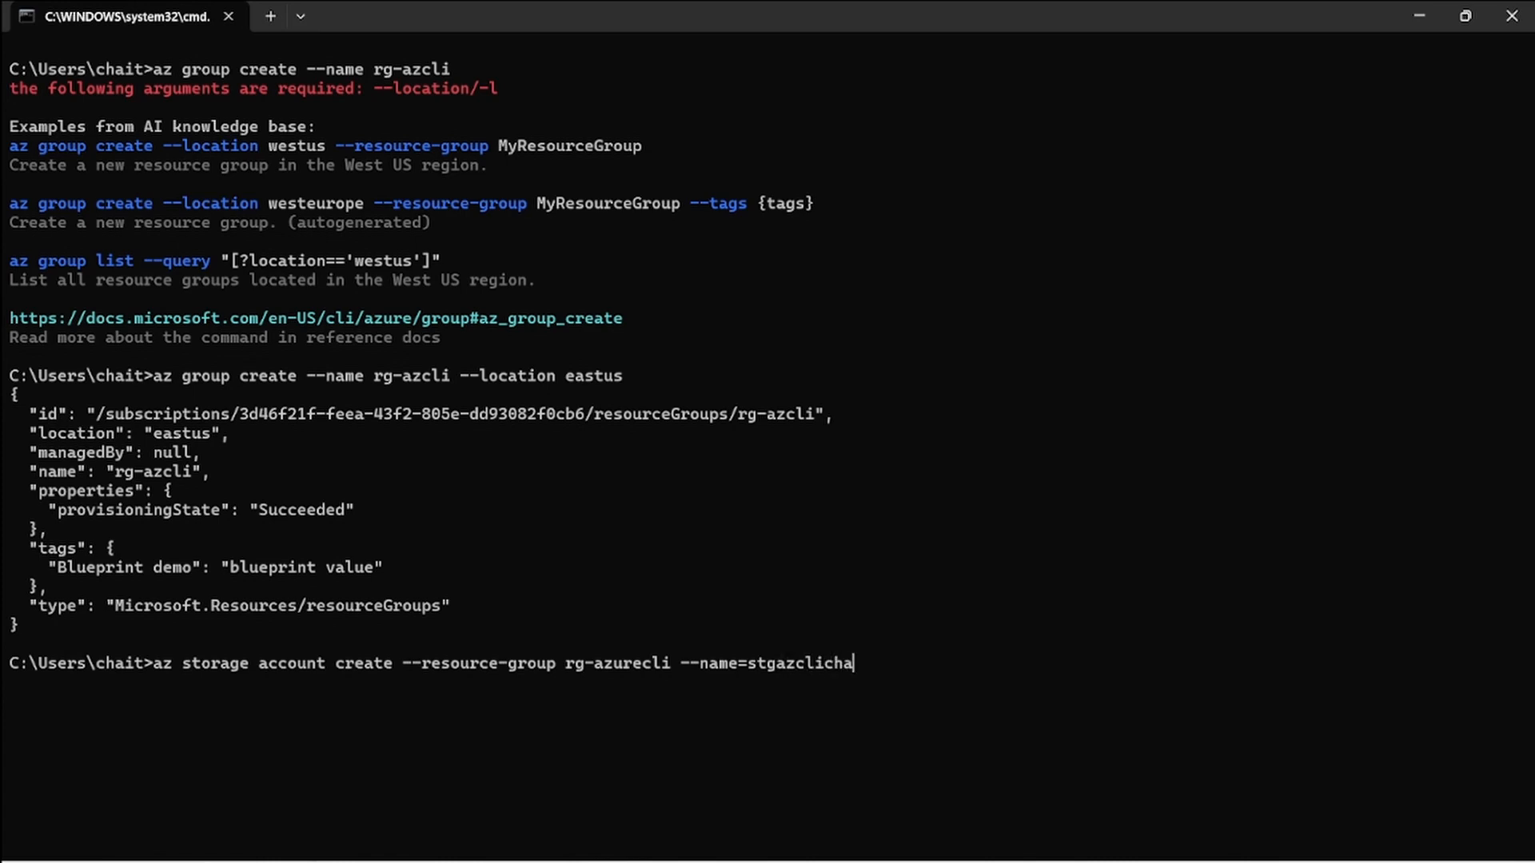
{"action": "type", "text": "i --"}
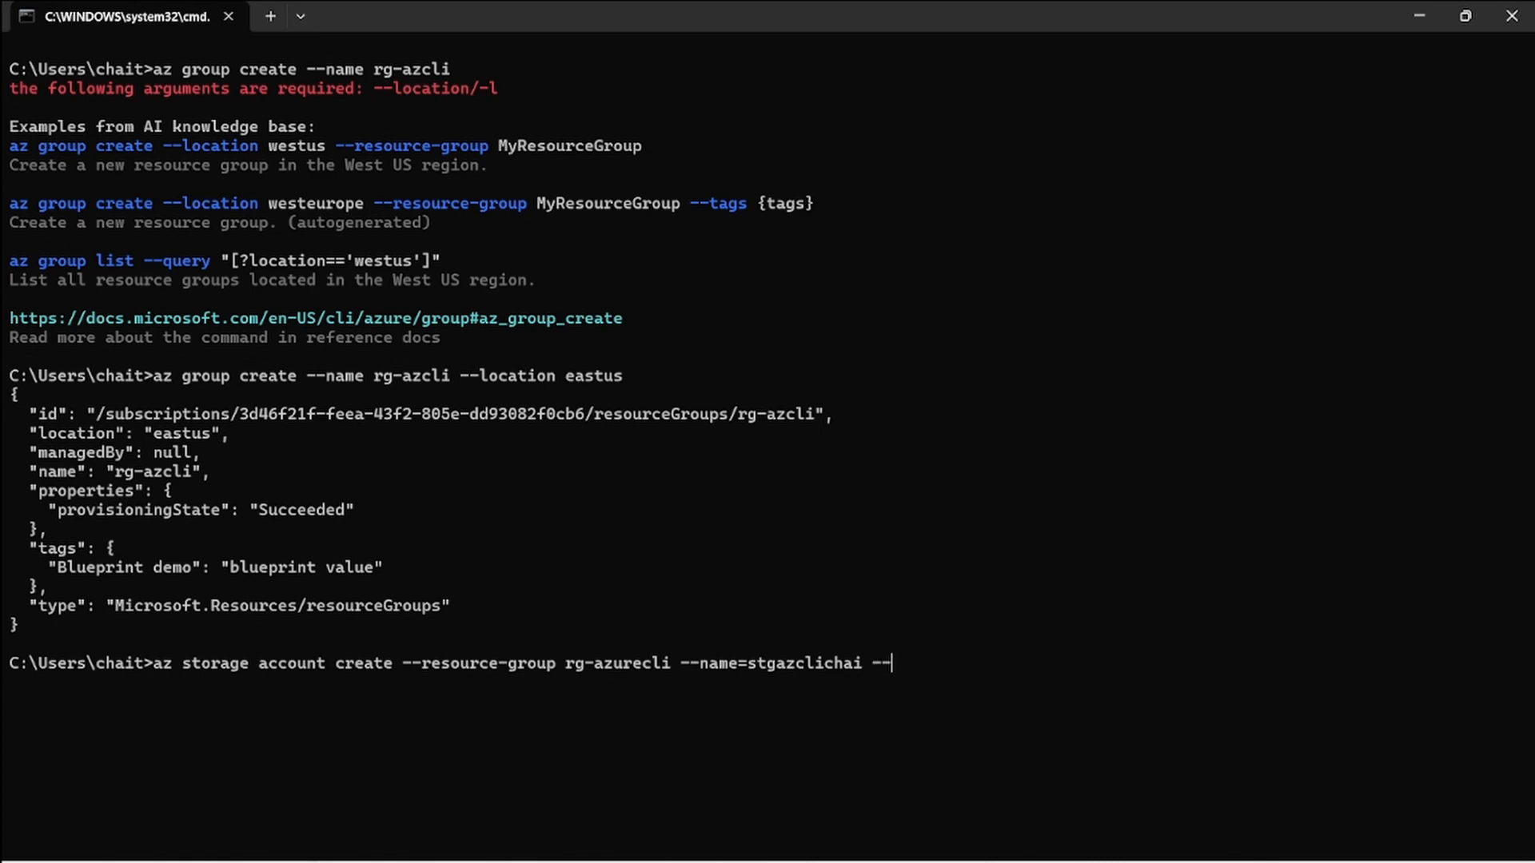
{"action": "type", "text": "location="}
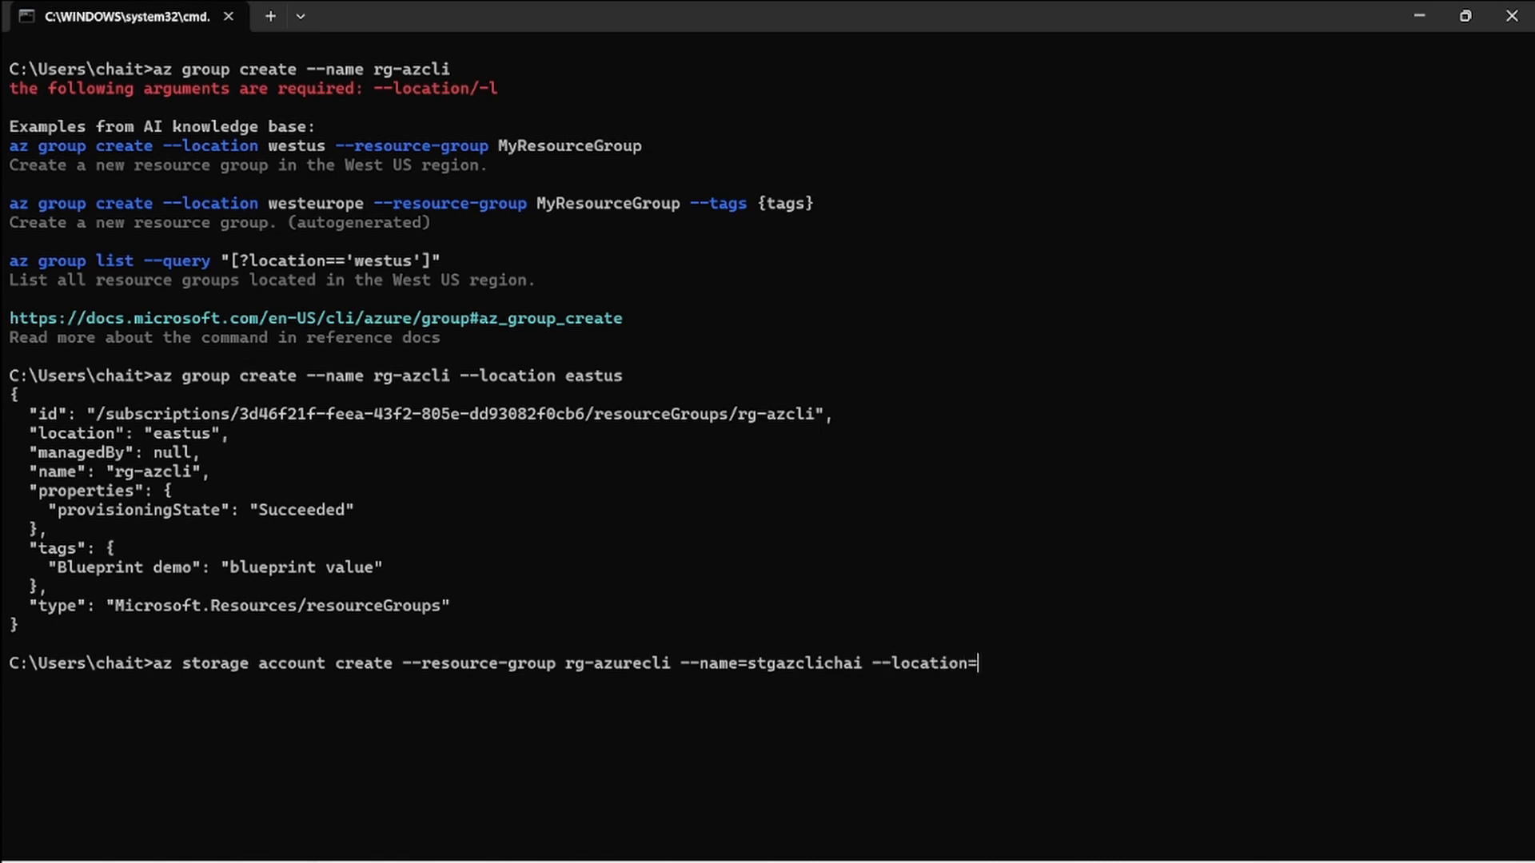
{"action": "type", "text": "east"}
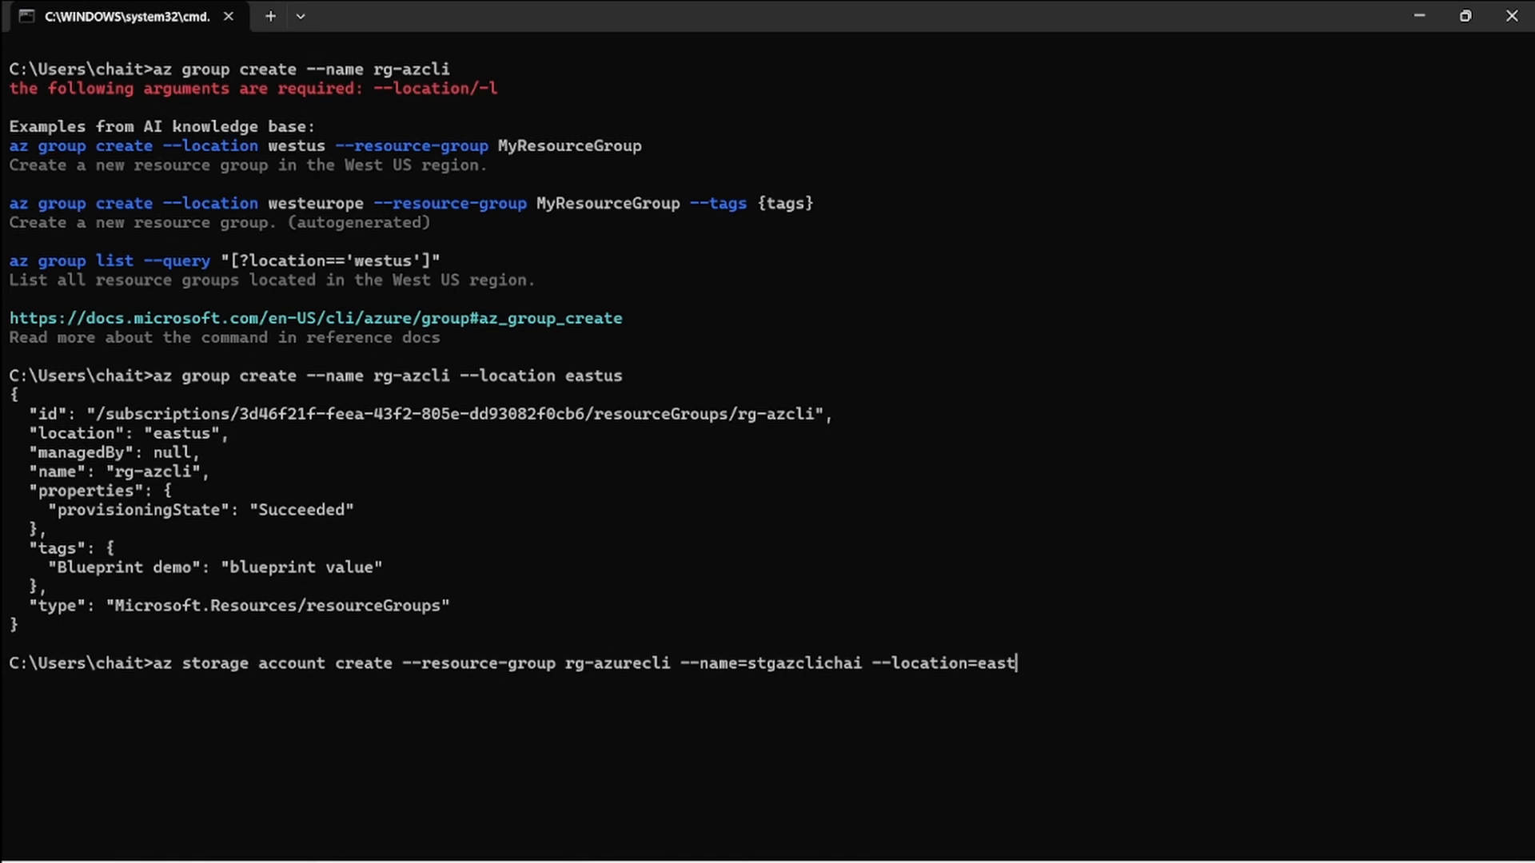
{"action": "type", "text": "us"}
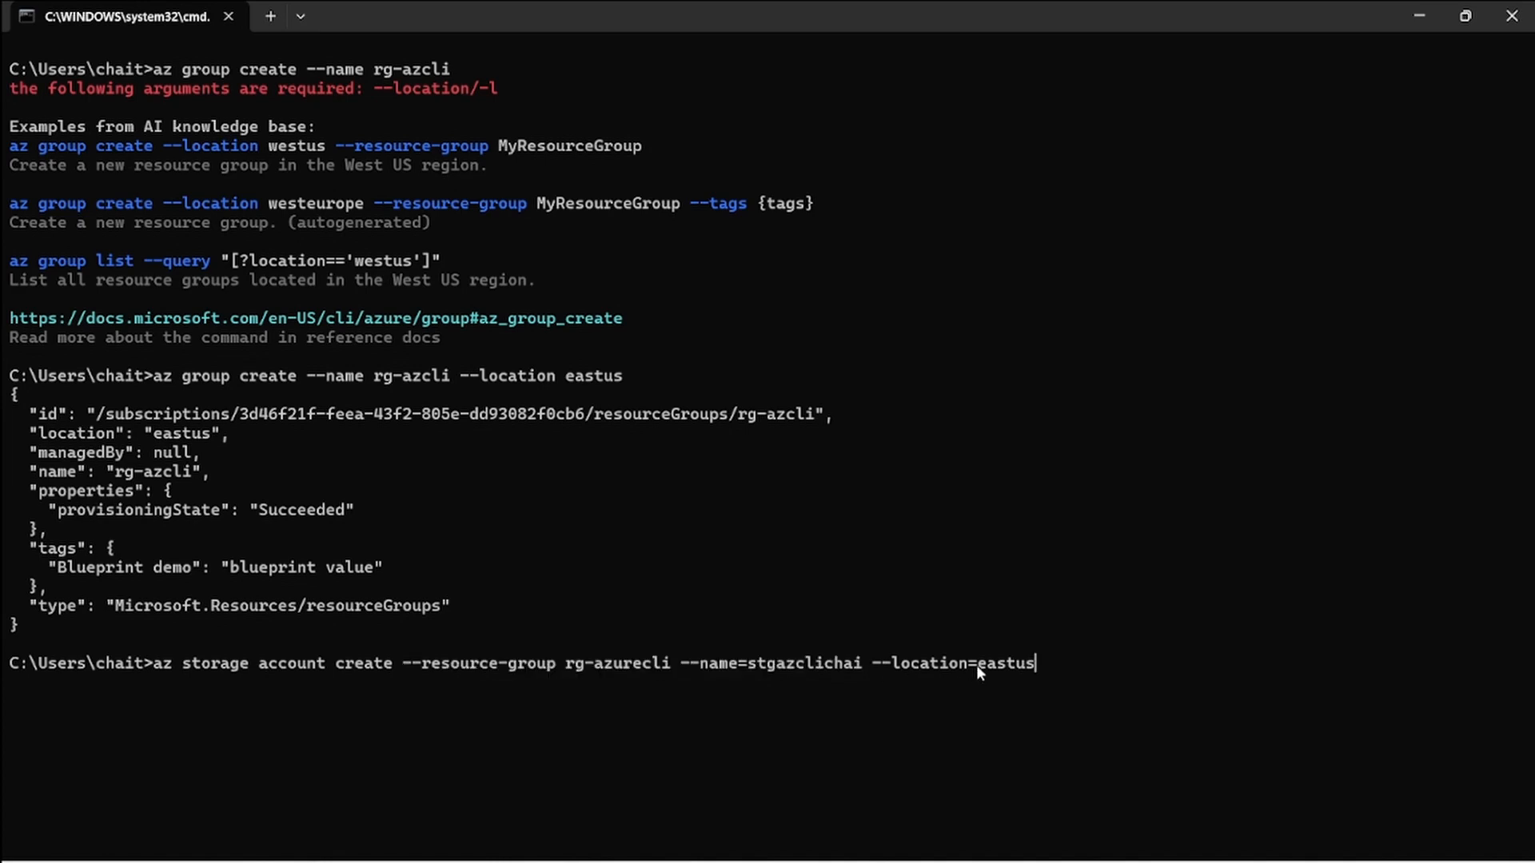
{"action": "mouse_move", "coordinate": [1050, 673]}
{"action": "type", "text": "az storage account create --resource-group rg-azcli --name=stgazclichai --location=eastus"}
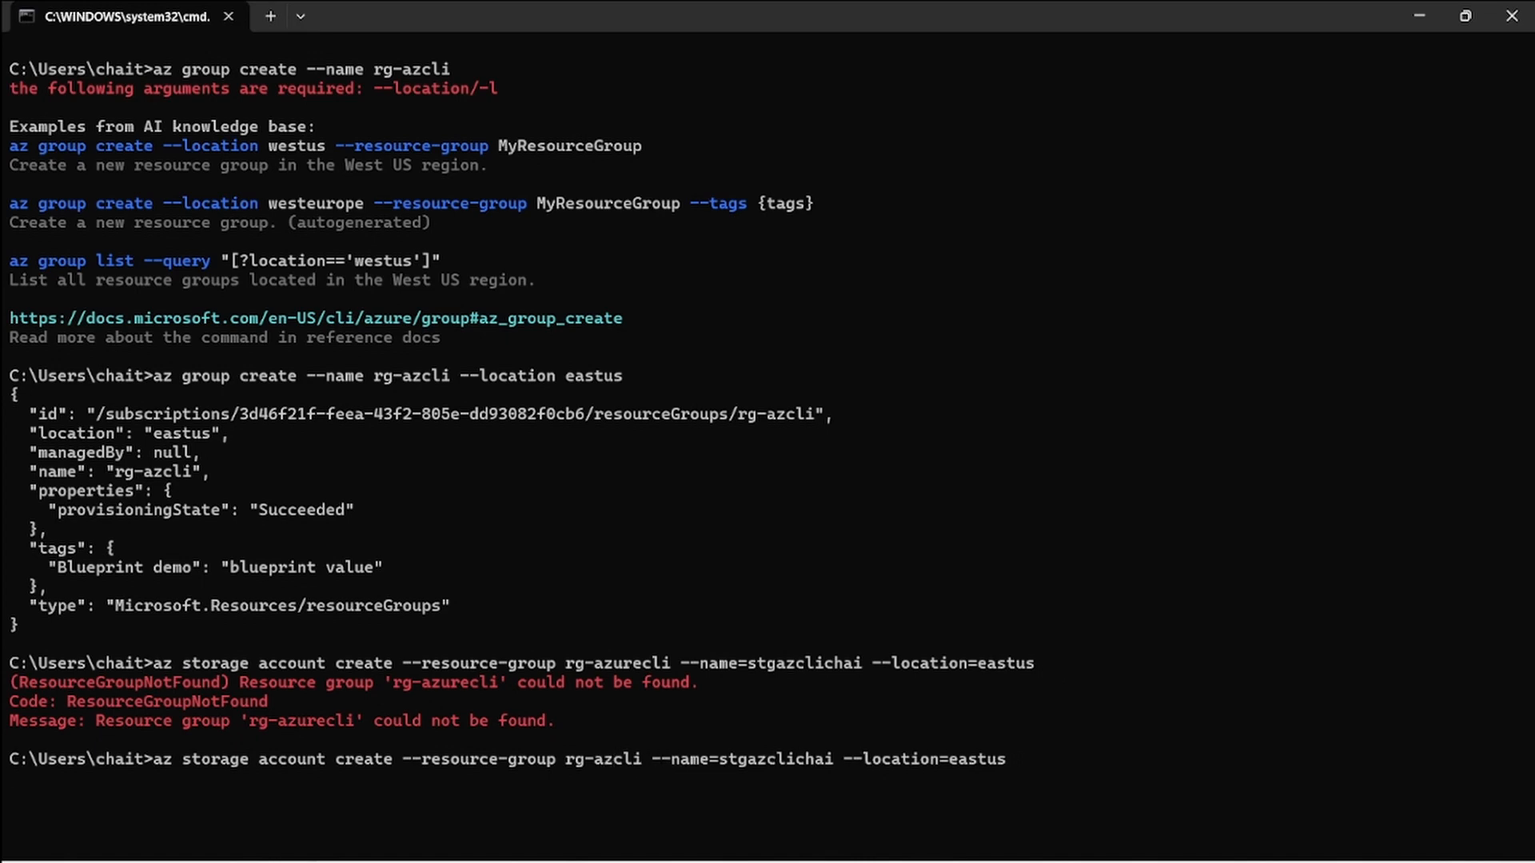
Run the storage account command, then rerun it with the group corrected to rg-azcli
{"action": "key", "text": "Return"}
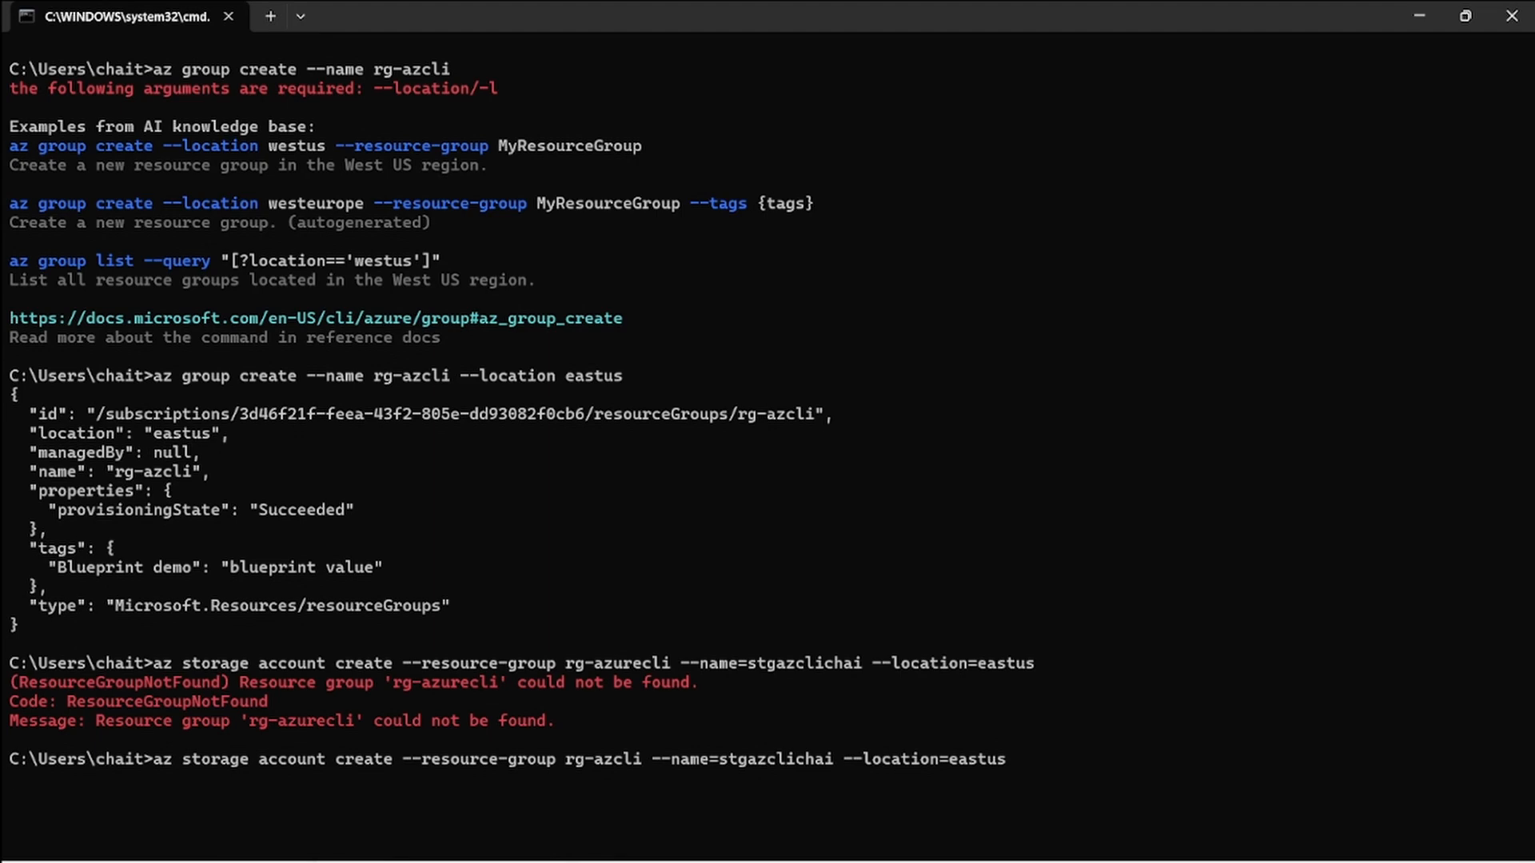
{"action": "key", "text": "Return"}
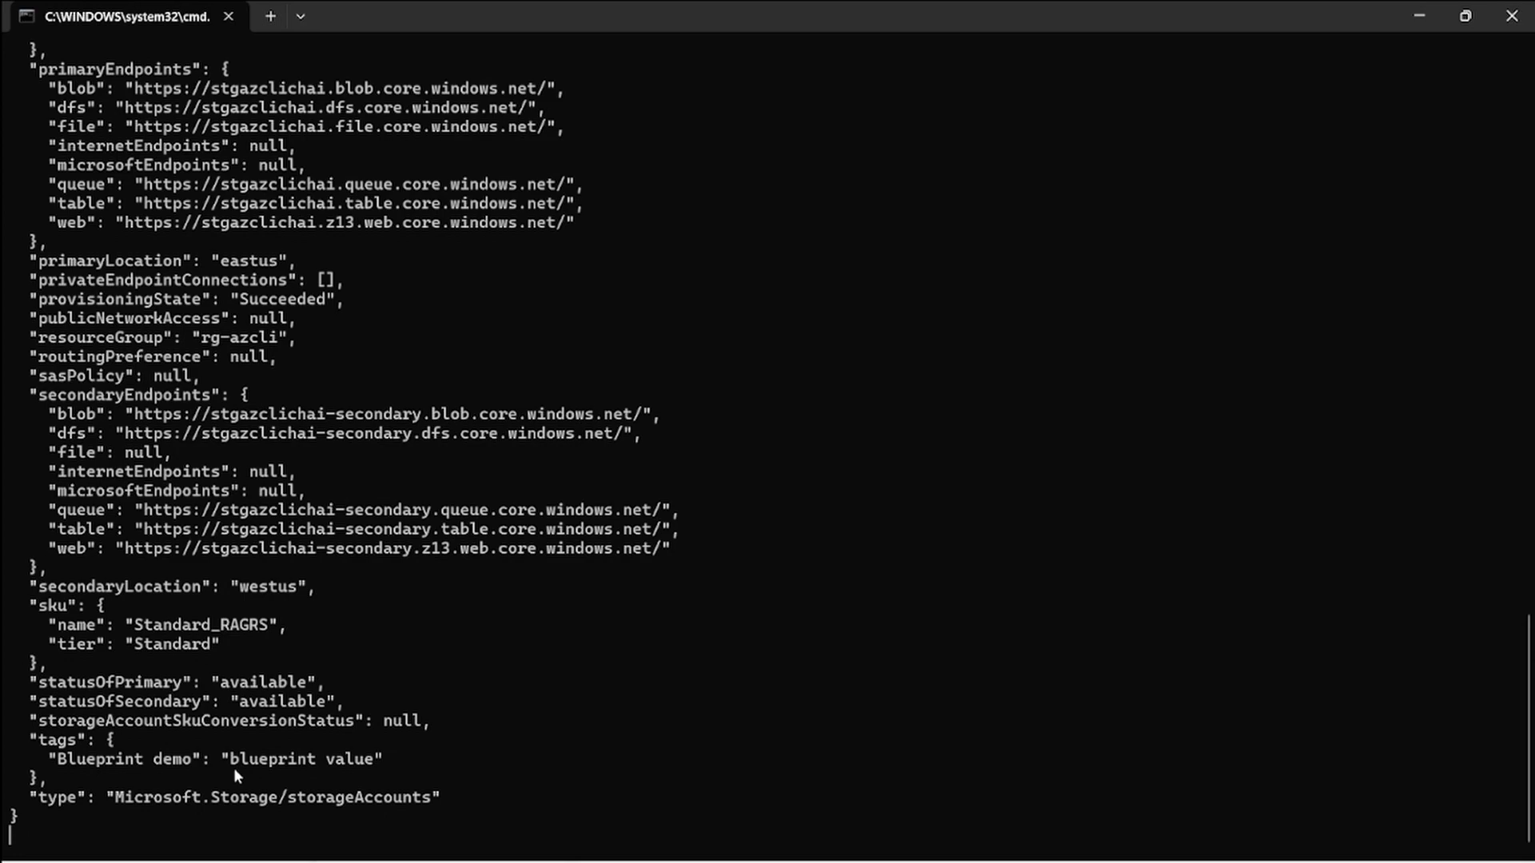
{"action": "scroll", "scroll_direction": "down", "scroll_amount": 3}
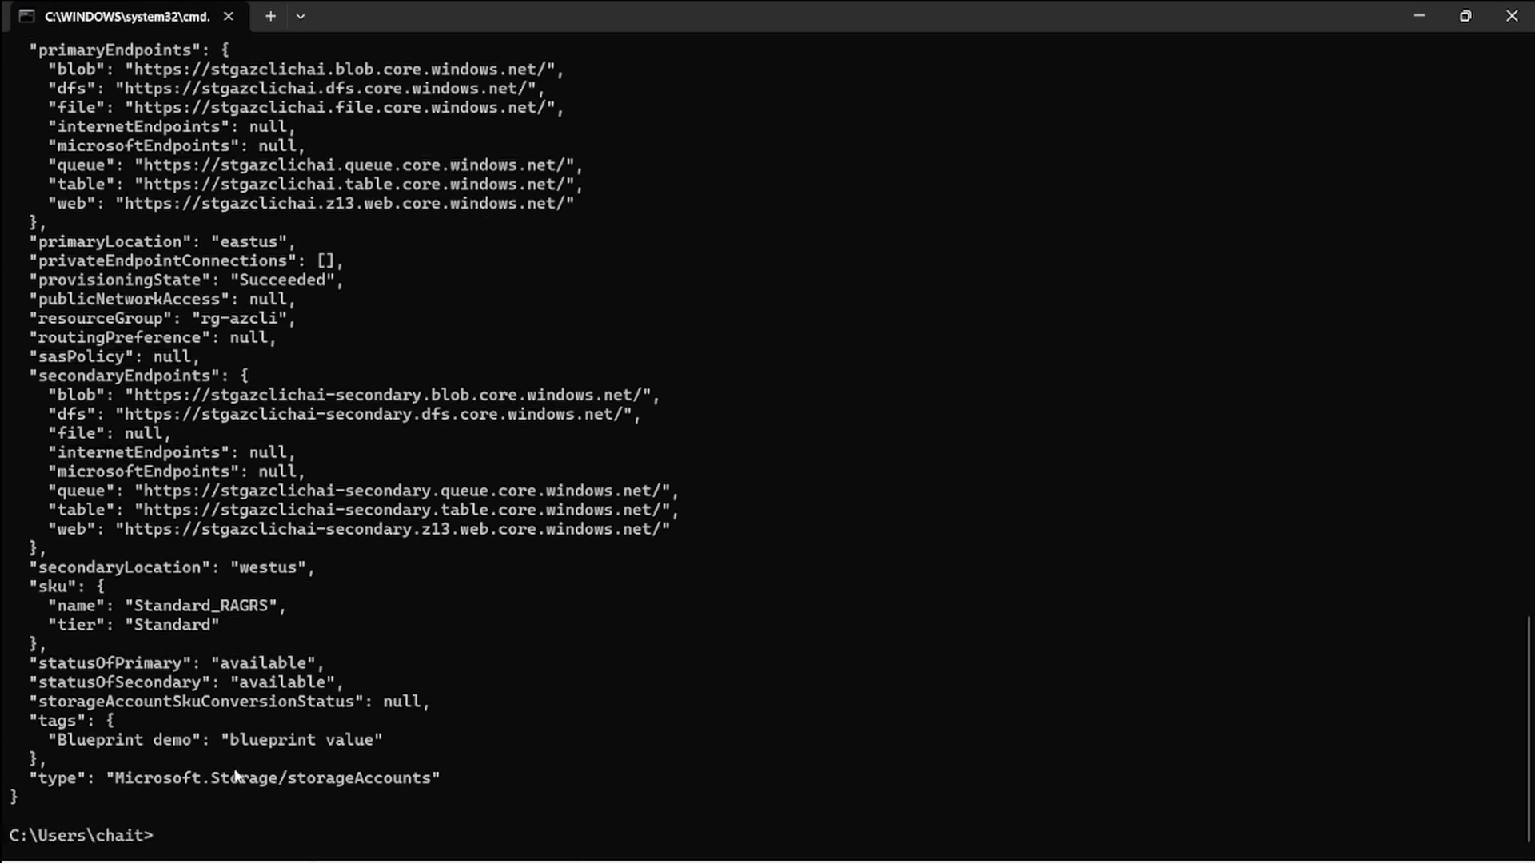
{"action": "scroll", "scroll_direction": "up", "scroll_amount": 3}
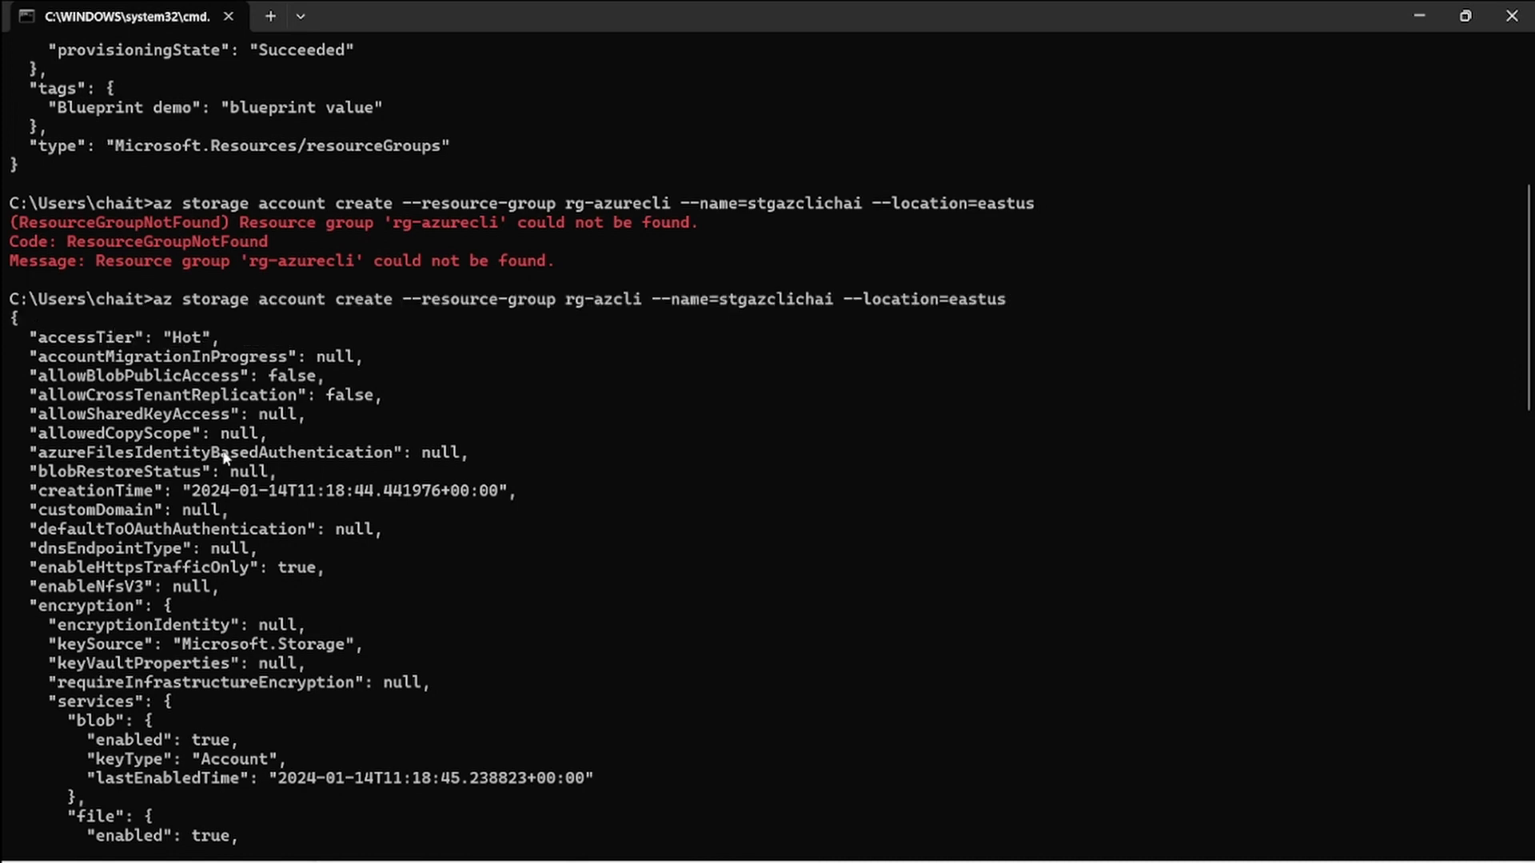
{"action": "double_click", "coordinate": [192, 336]}
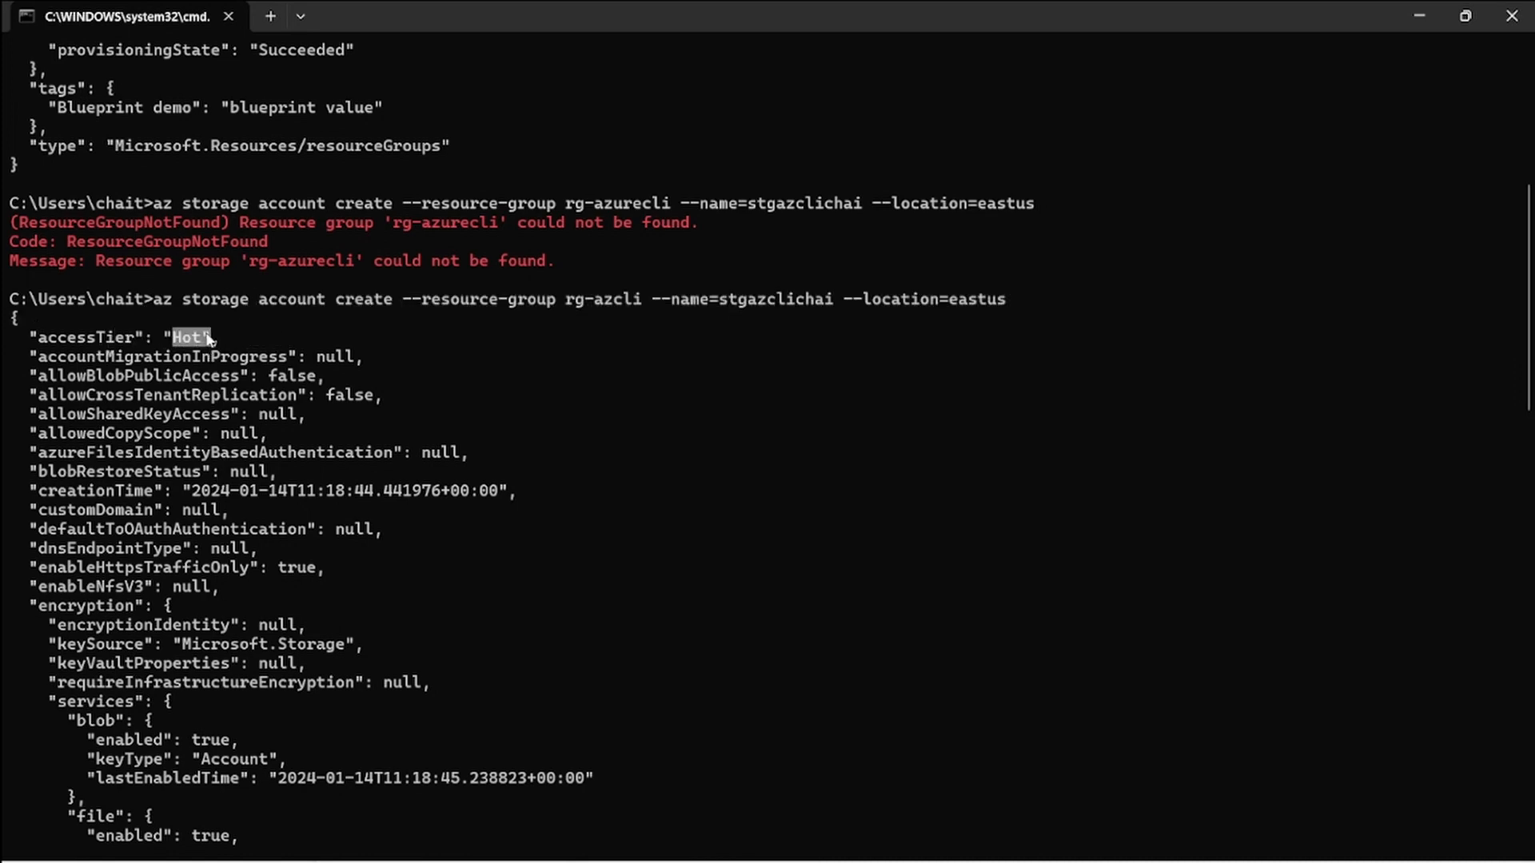
{"action": "scroll", "scroll_direction": "down", "scroll_amount": 3}
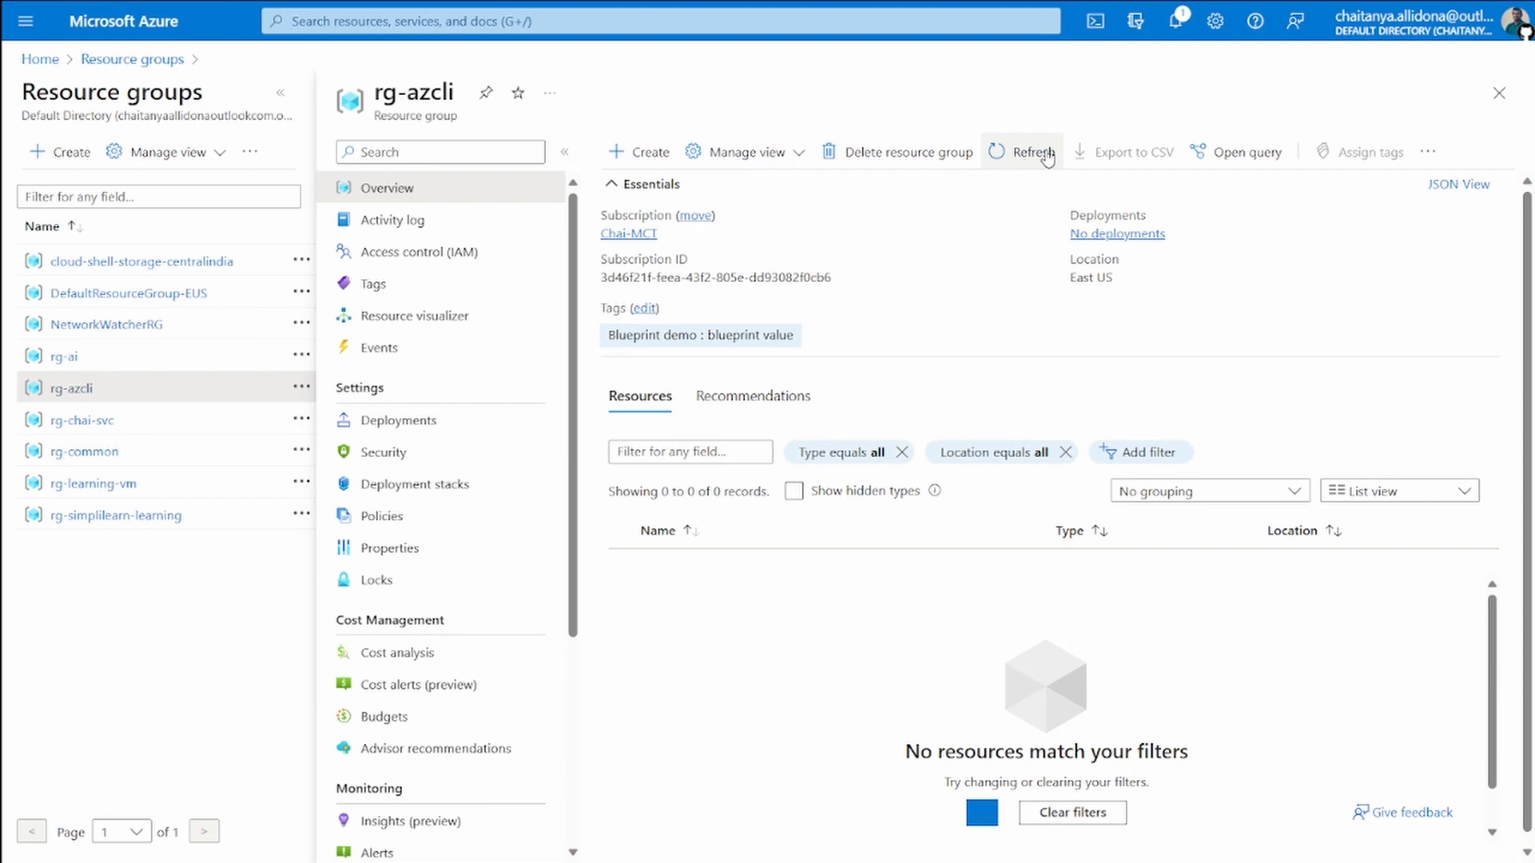
{"action": "mouse_move", "coordinate": [1020, 166]}
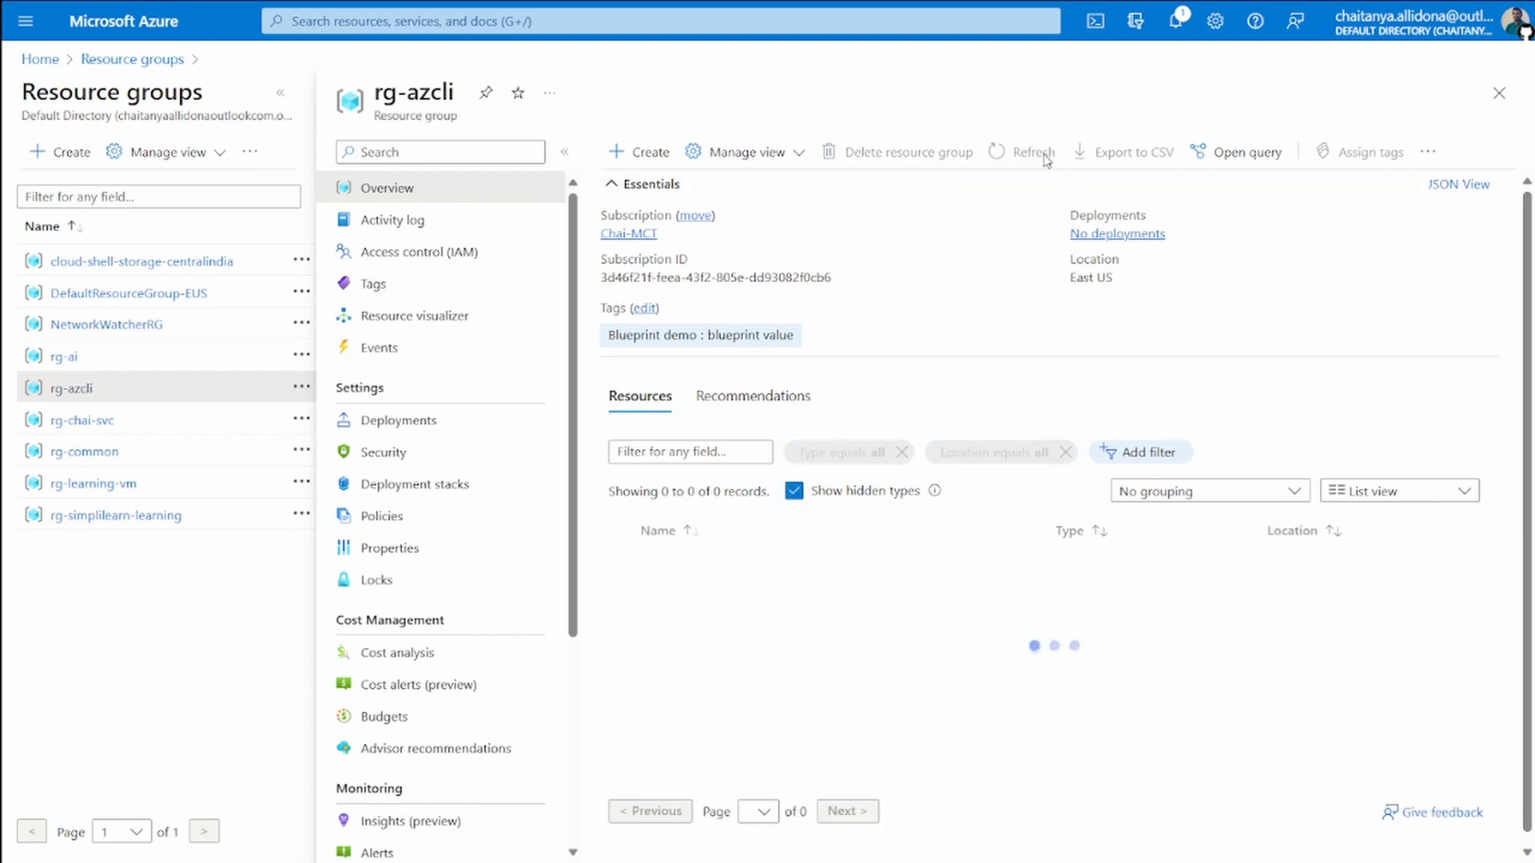
Refresh the rg-azcli resource list twice and switch to the simplified resources view
{"action": "left_click", "coordinate": [1022, 152]}
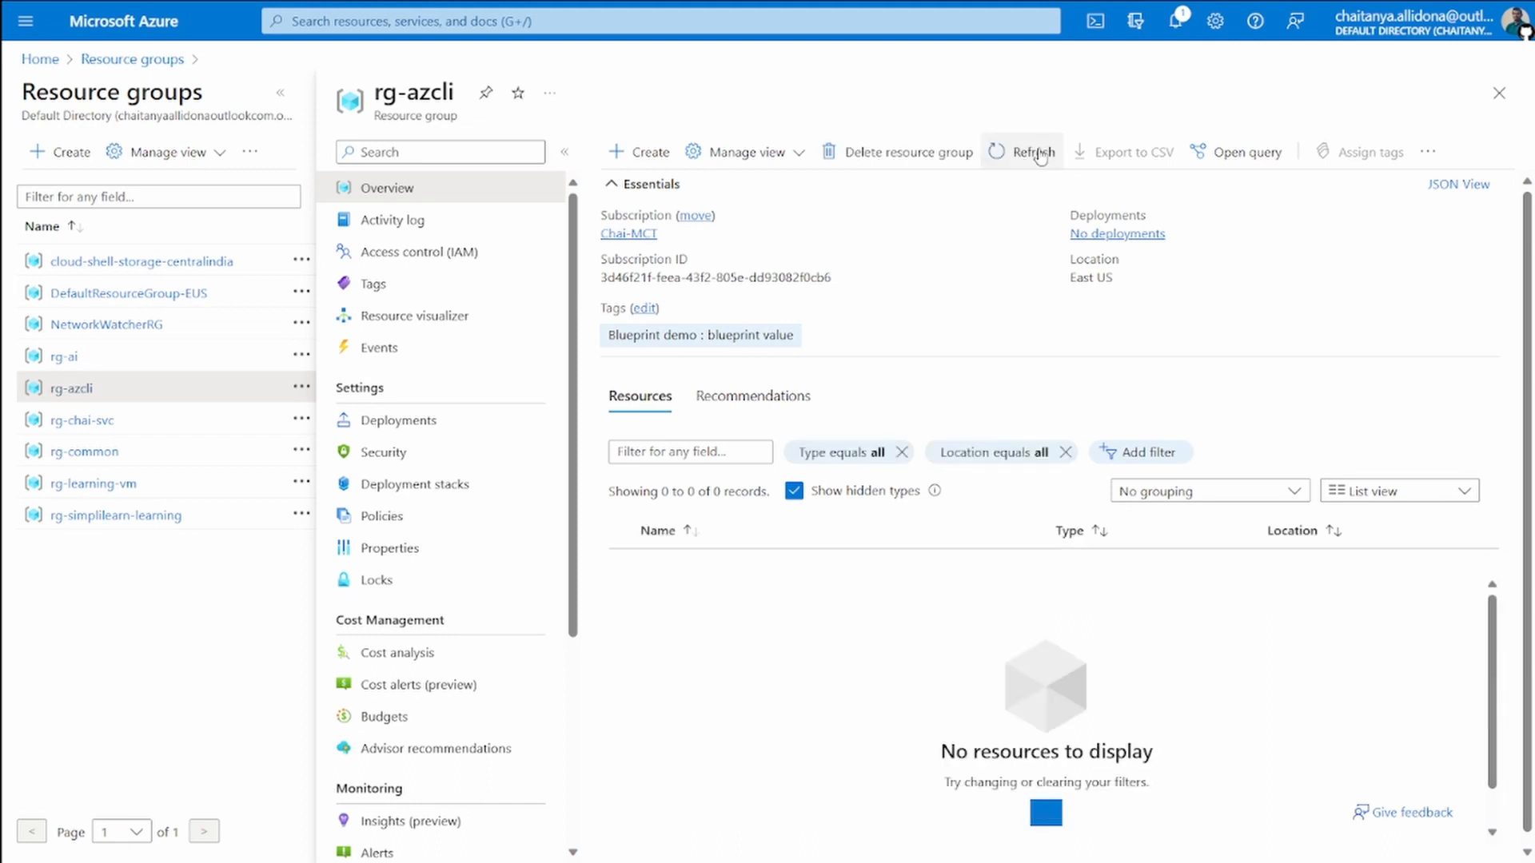
{"action": "left_click", "coordinate": [1022, 152]}
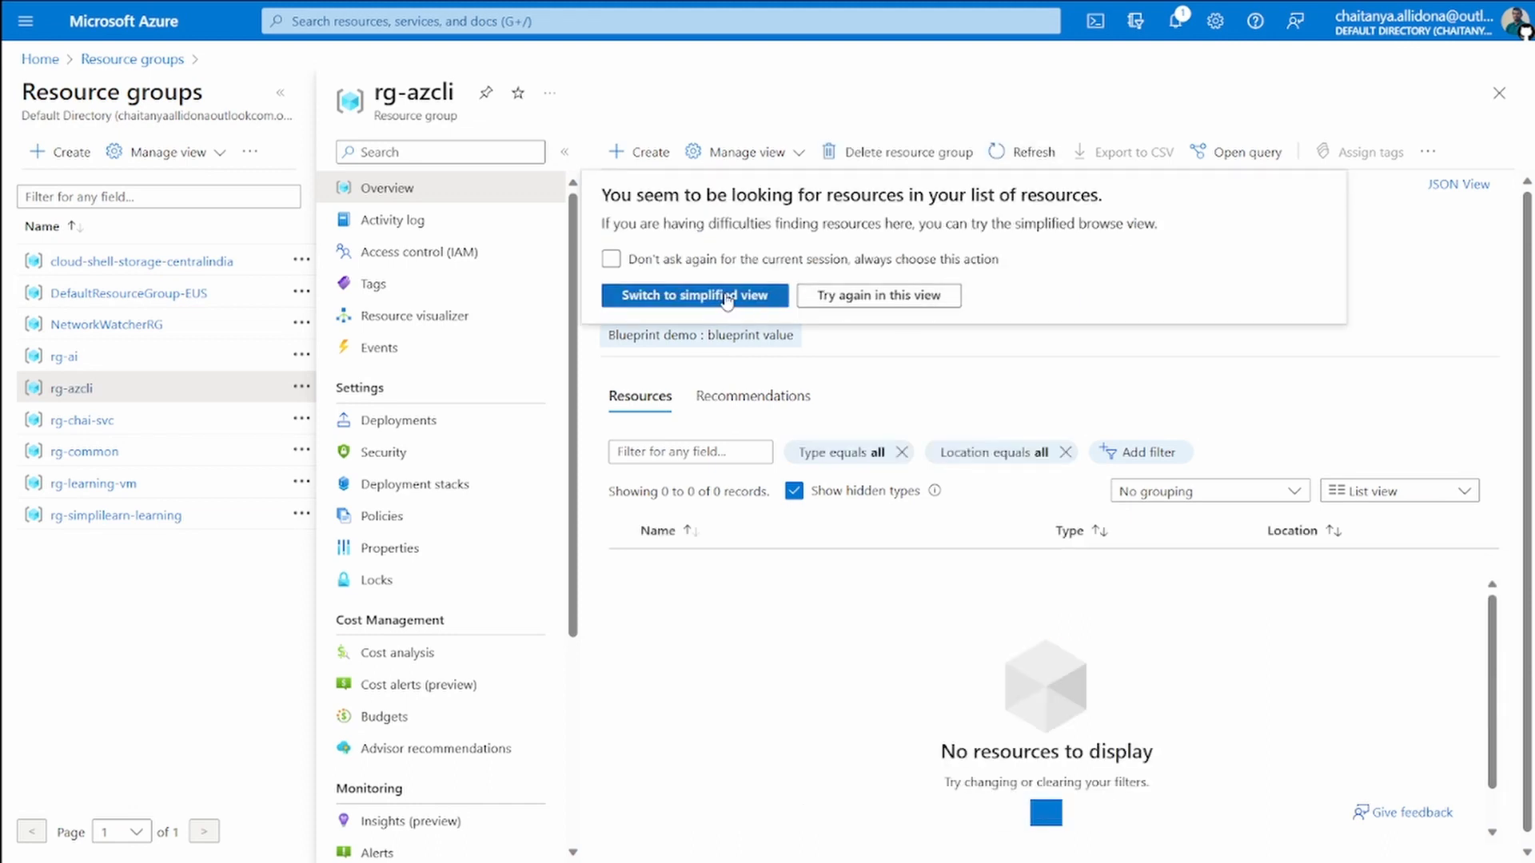
{"action": "left_click", "coordinate": [694, 295]}
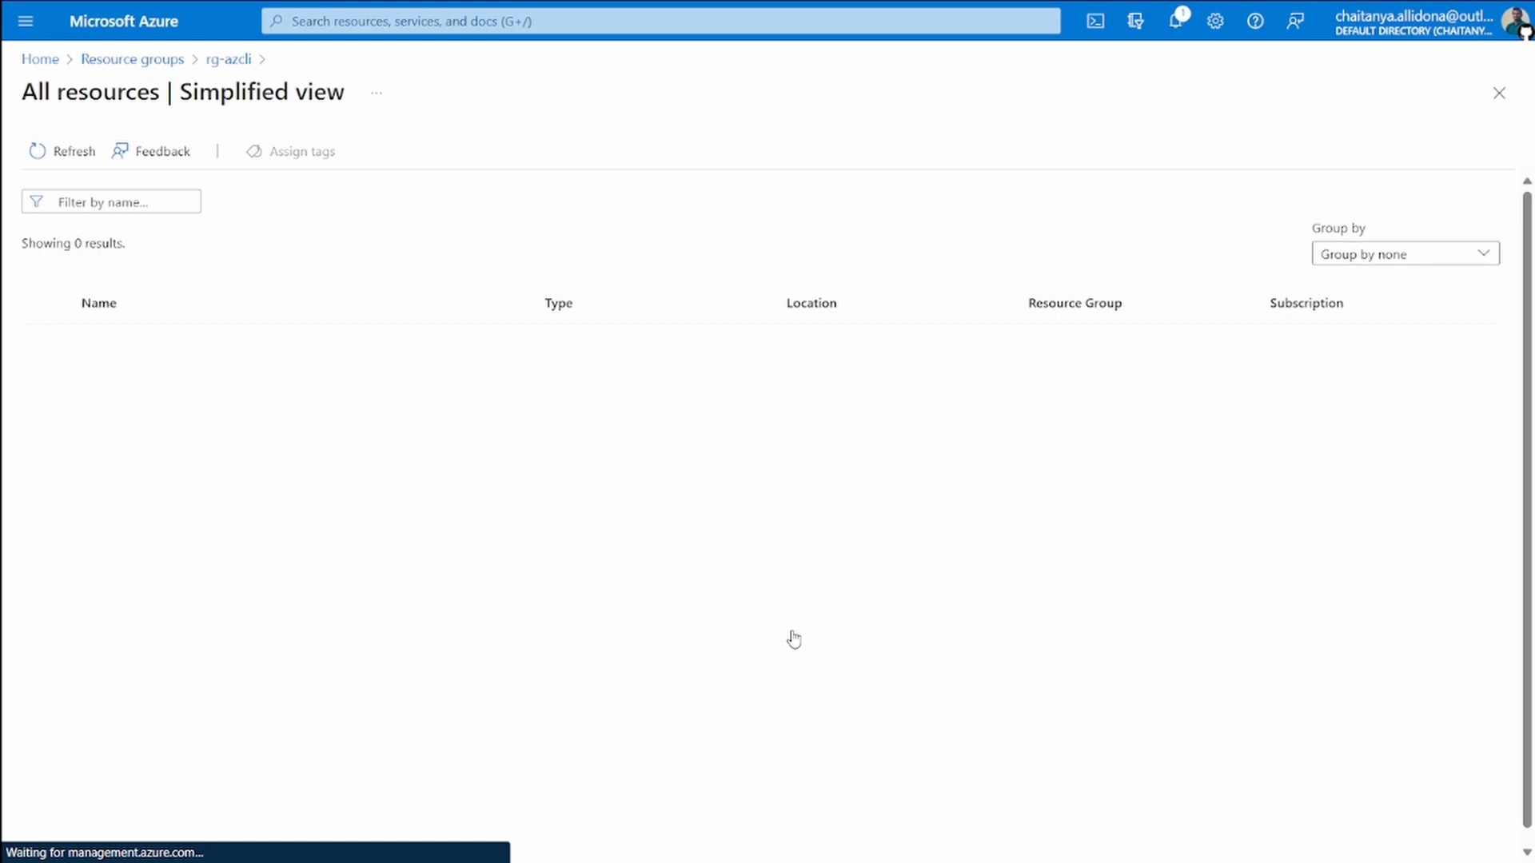
{"action": "mouse_move", "coordinate": [776, 550]}
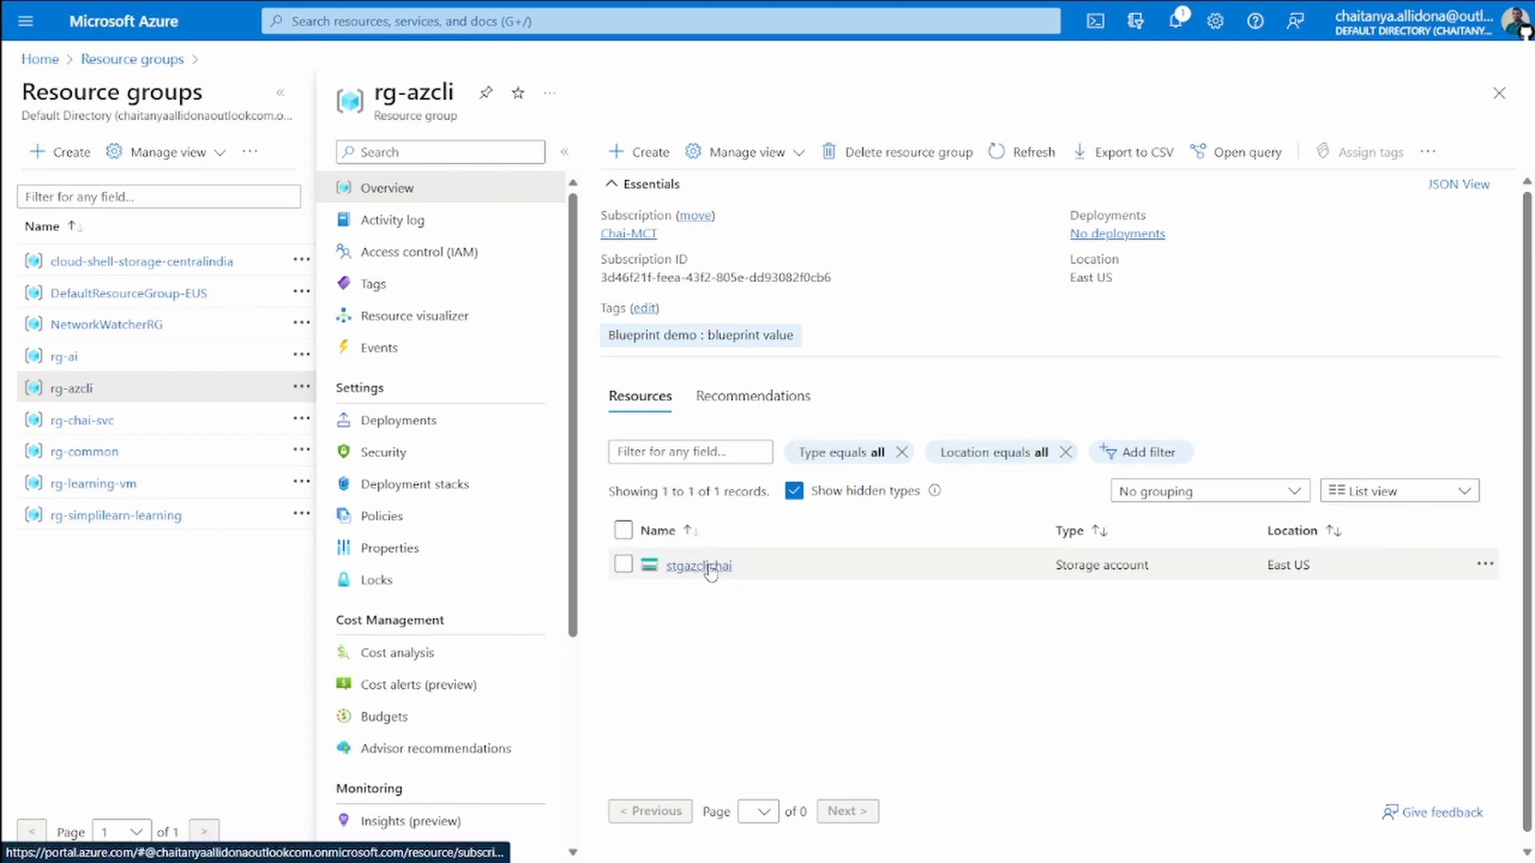
Bring the Command Prompt with the stgazclichai creation output back on screen
{"action": "double_click", "coordinate": [1288, 565]}
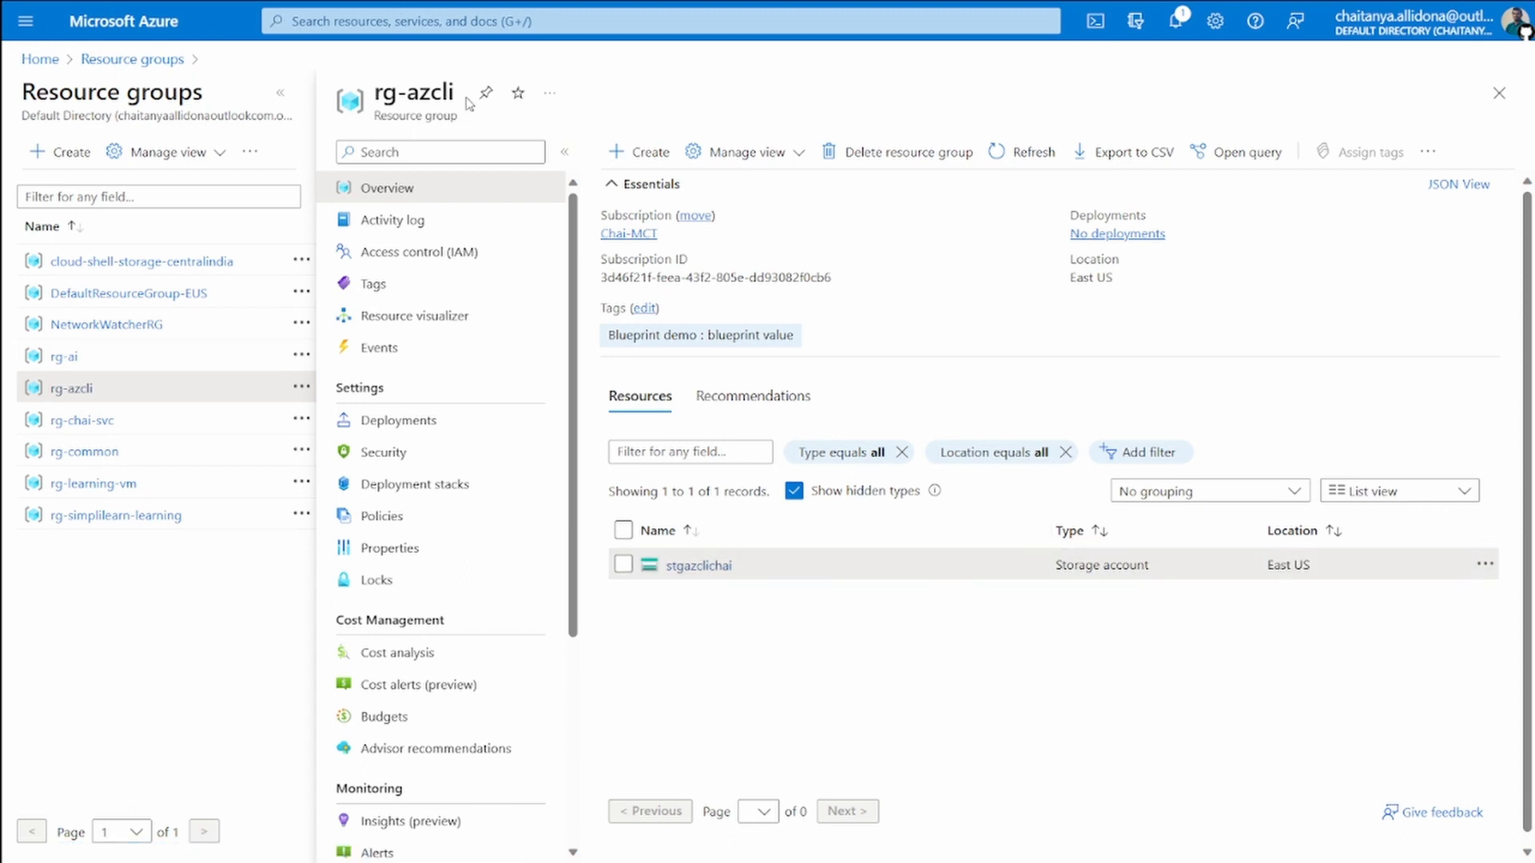
{"action": "mouse_move", "coordinate": [768, 646]}
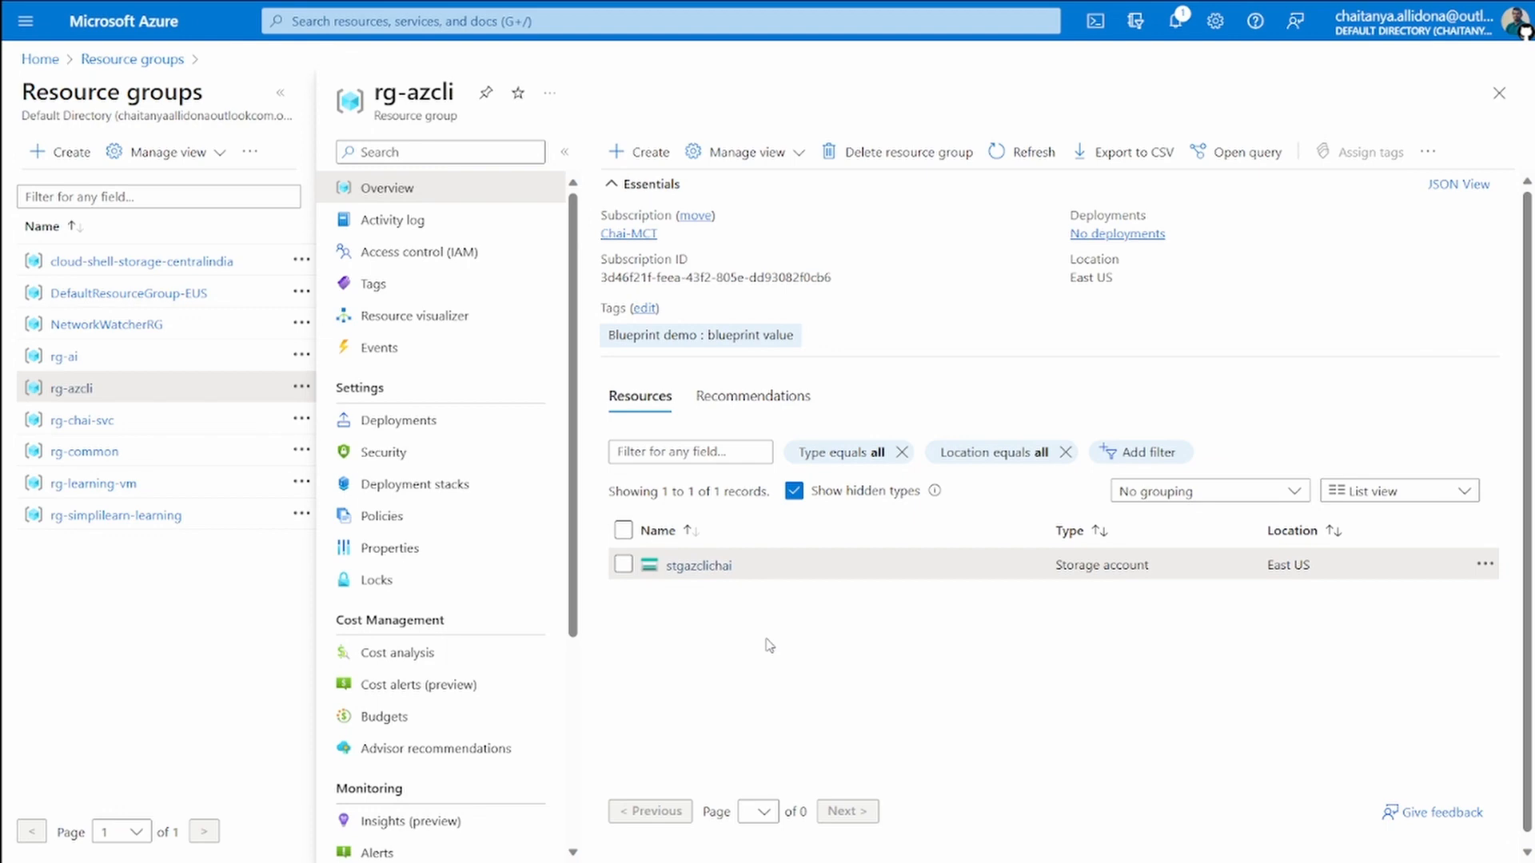
{"action": "mouse_move", "coordinate": [793, 631]}
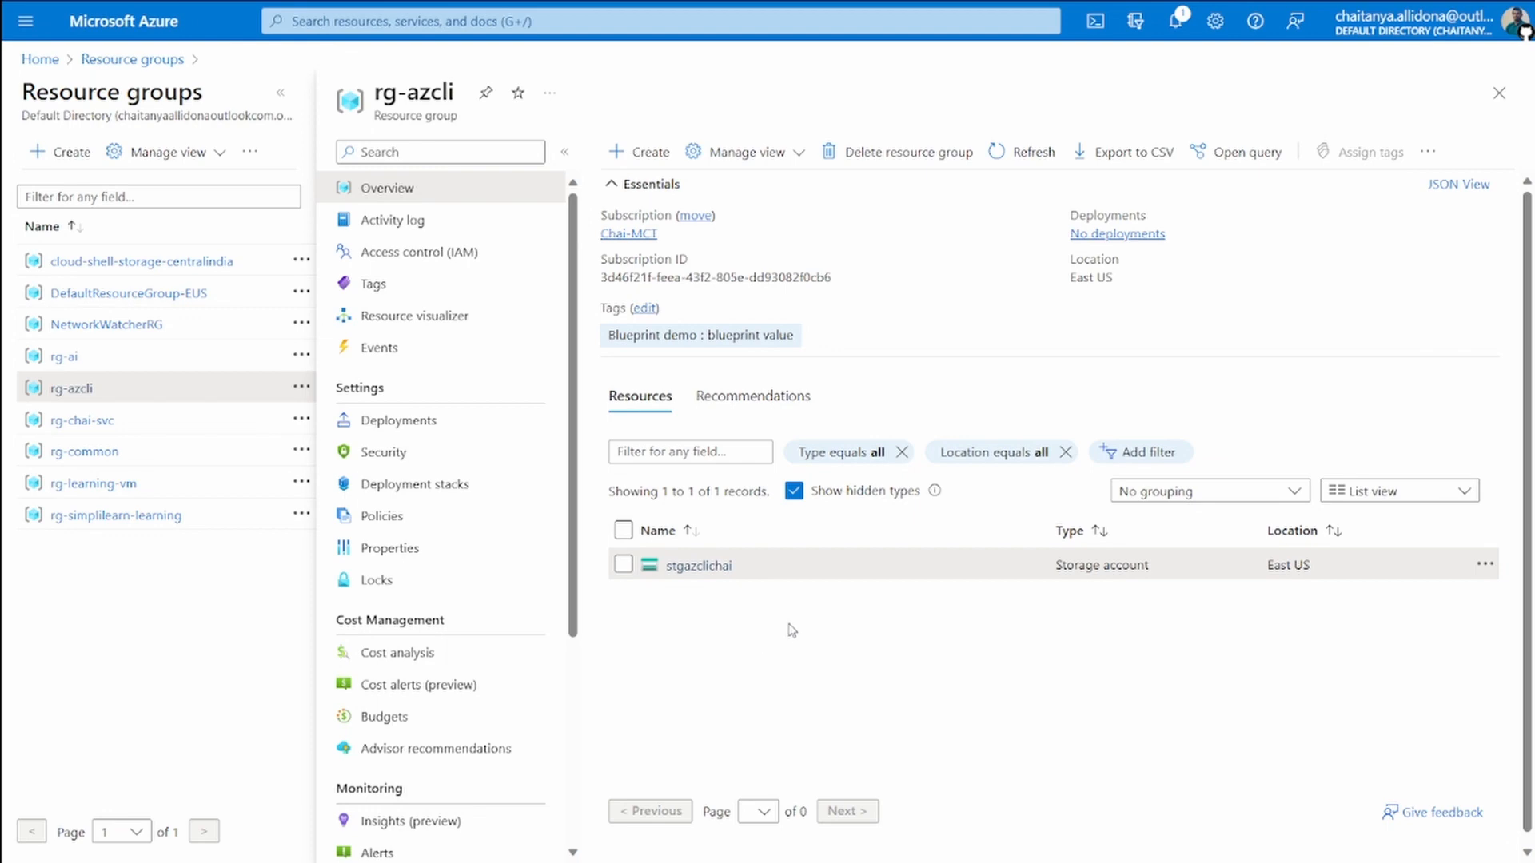
{"action": "key", "text": "alt+tab"}
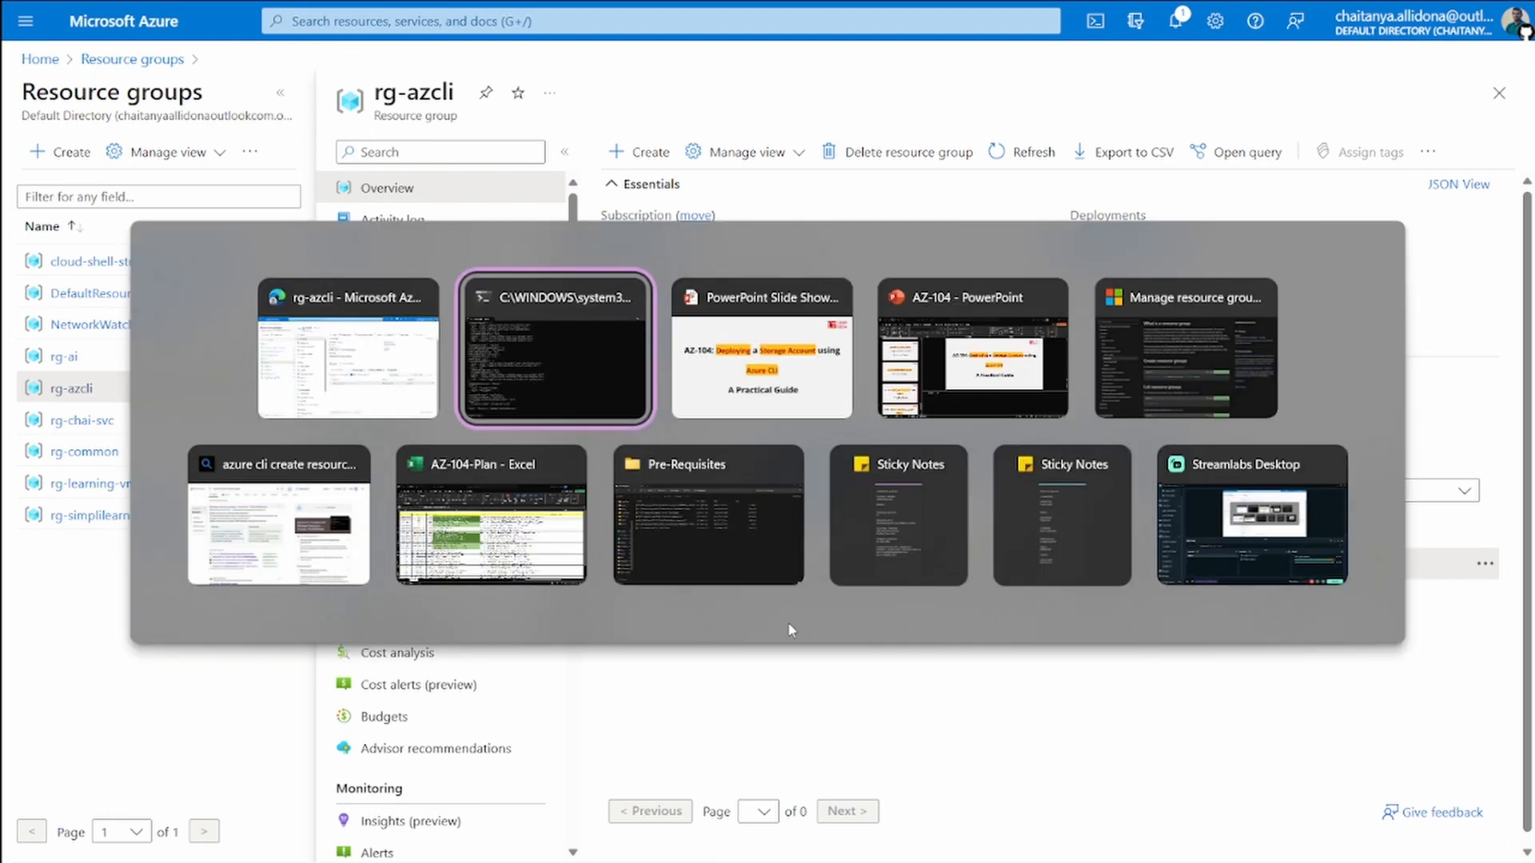
{"action": "left_click", "coordinate": [554, 350]}
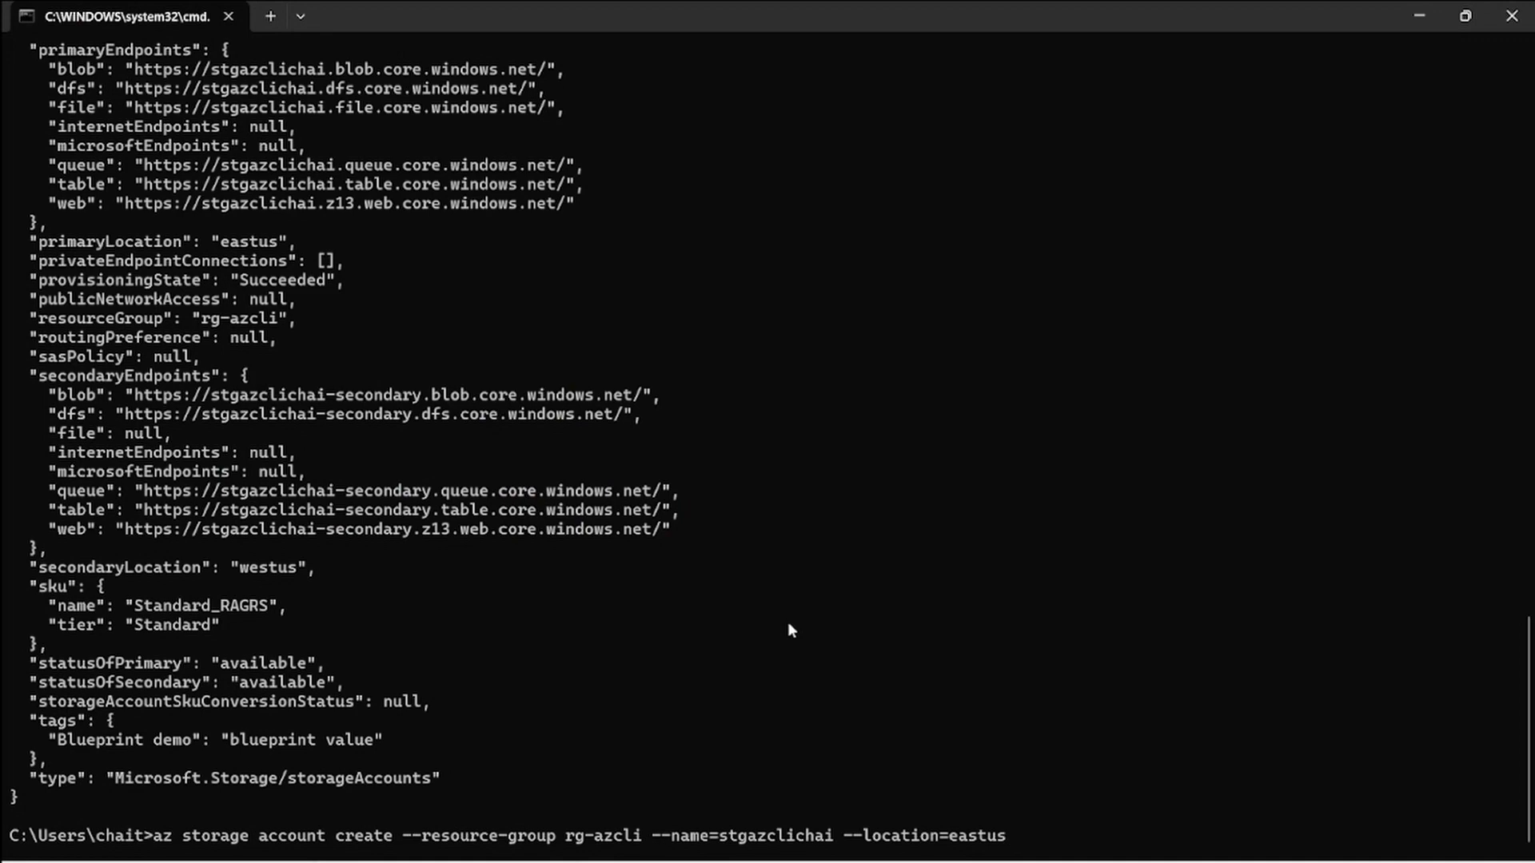